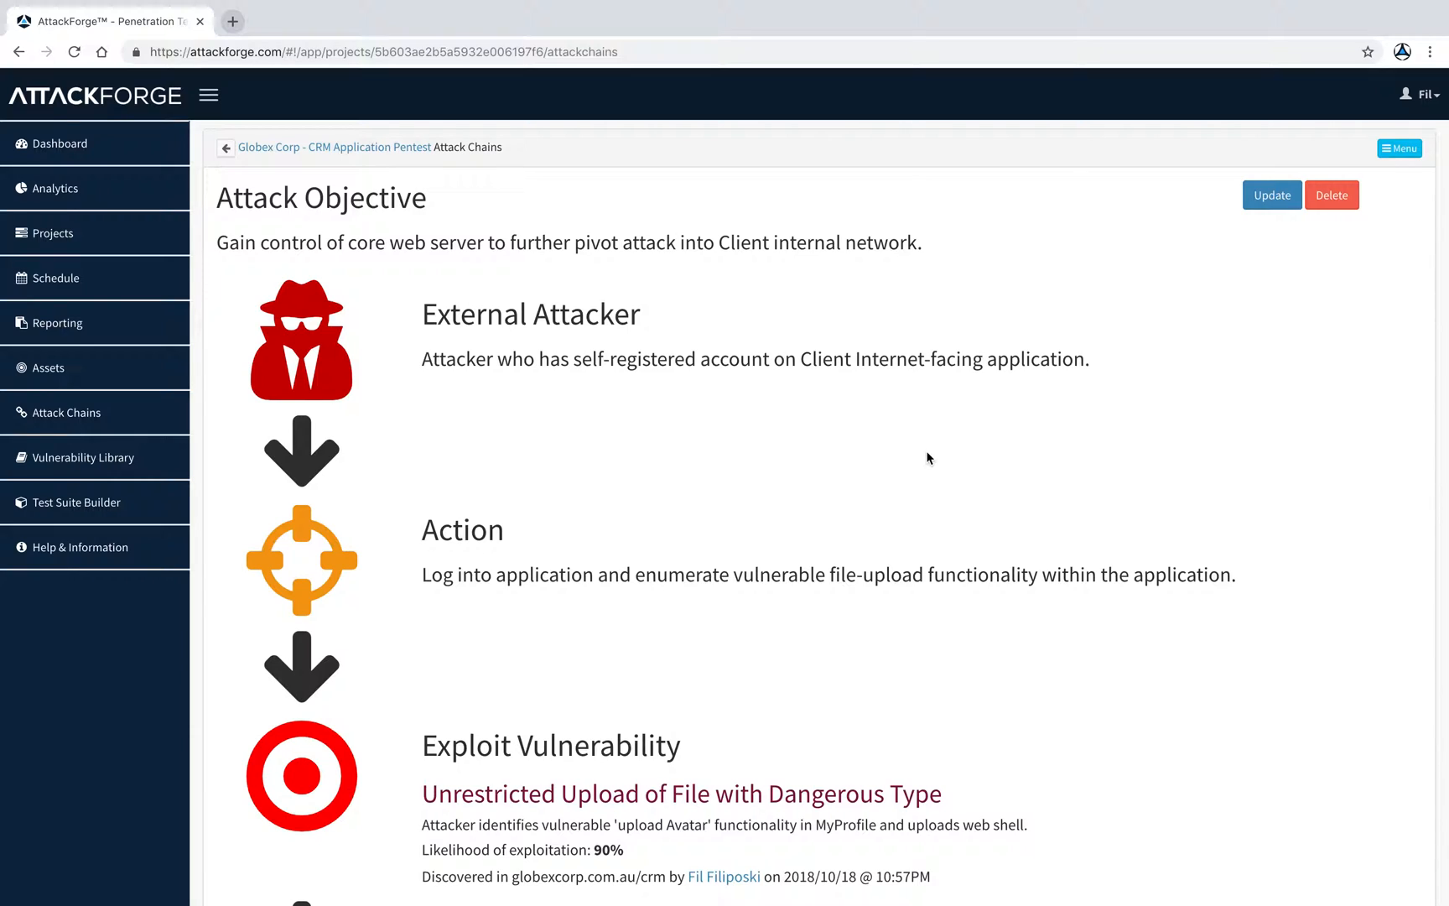
{"action": "mouse_move", "coordinate": [826, 419]}
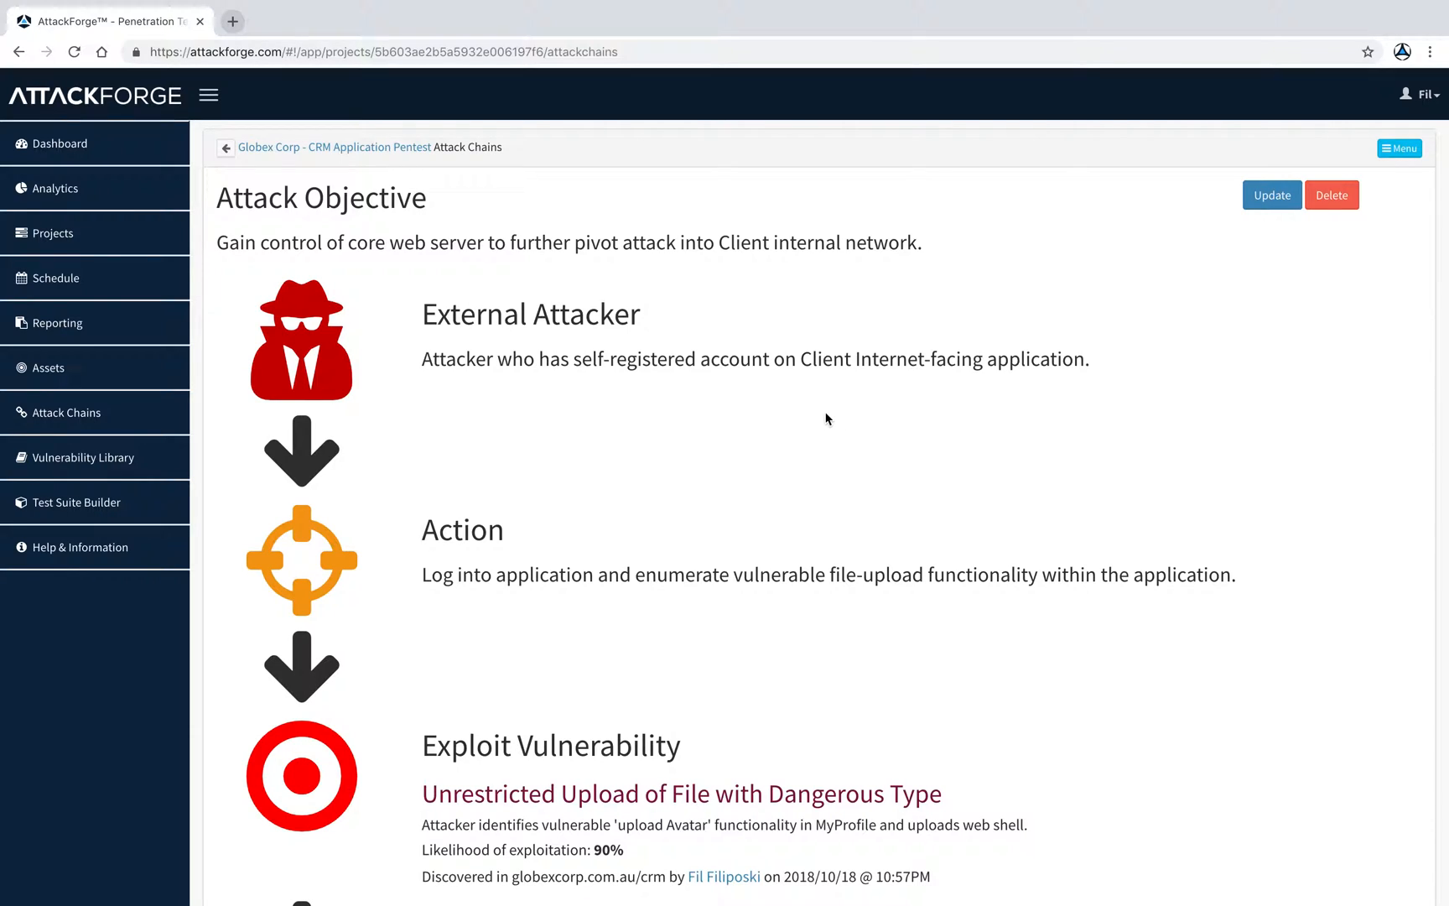
{"action": "mouse_move", "coordinate": [597, 306]}
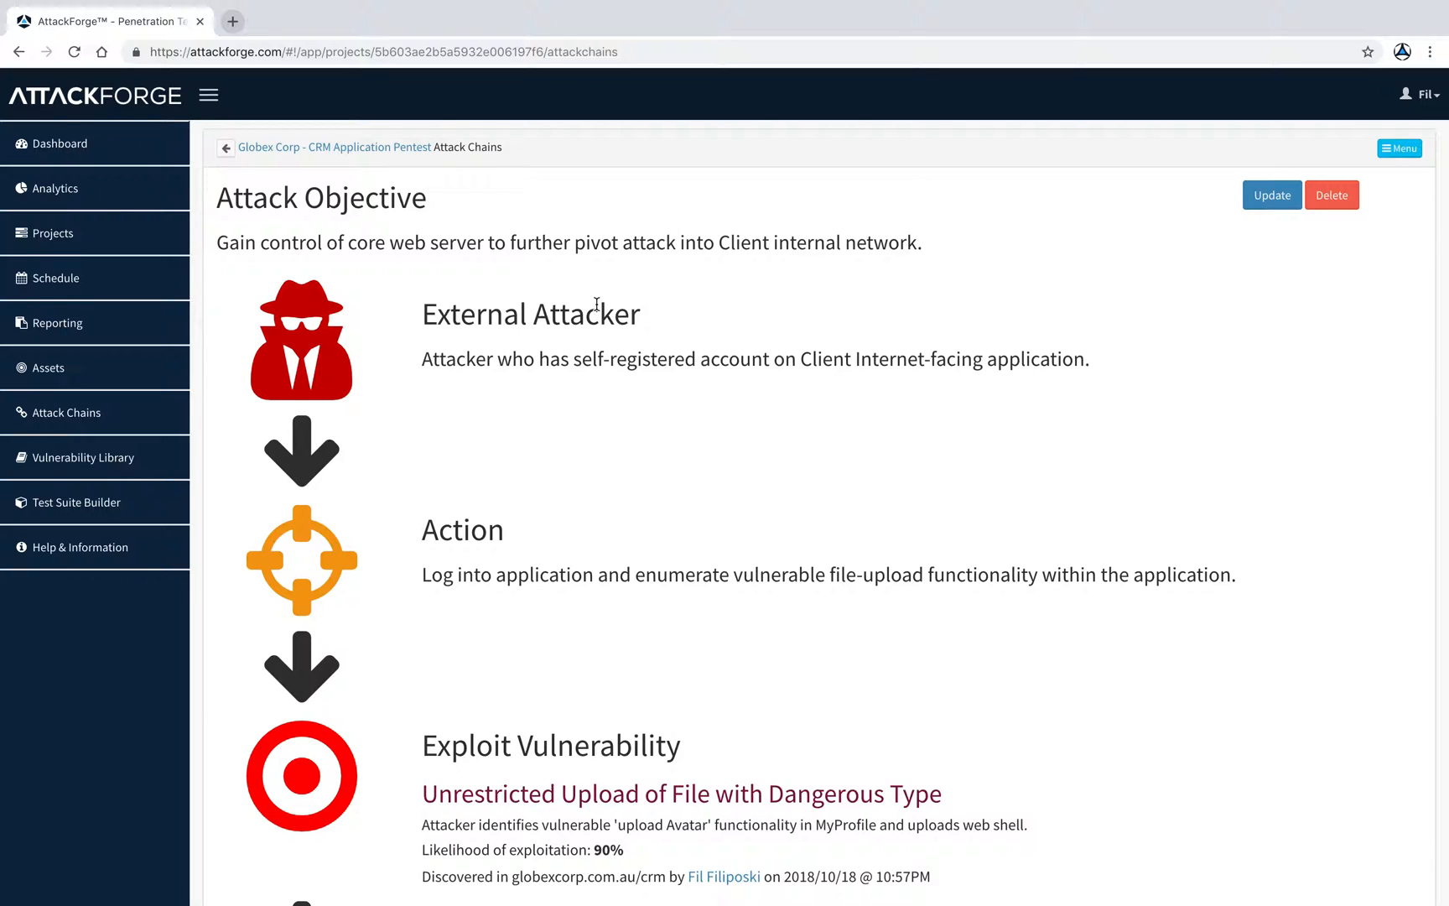
{"action": "mouse_move", "coordinate": [596, 329]}
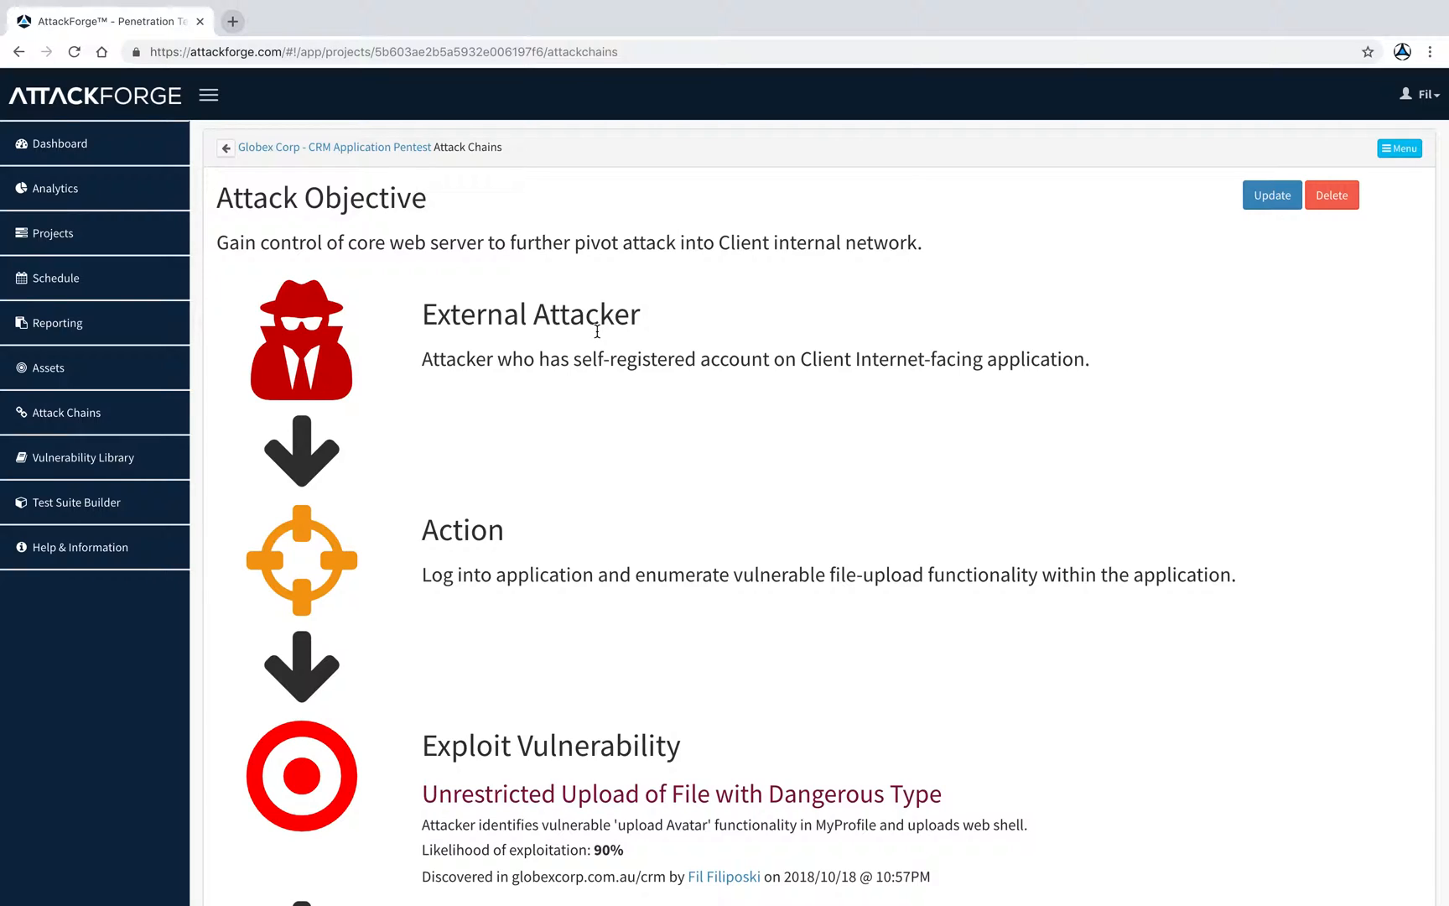
- From Attack Chains, open the Wayne Enterprises Intruder Resilience Assessment project and view its 8 attack chains
{"action": "scroll", "scroll_direction": "down", "scroll_amount": 3}
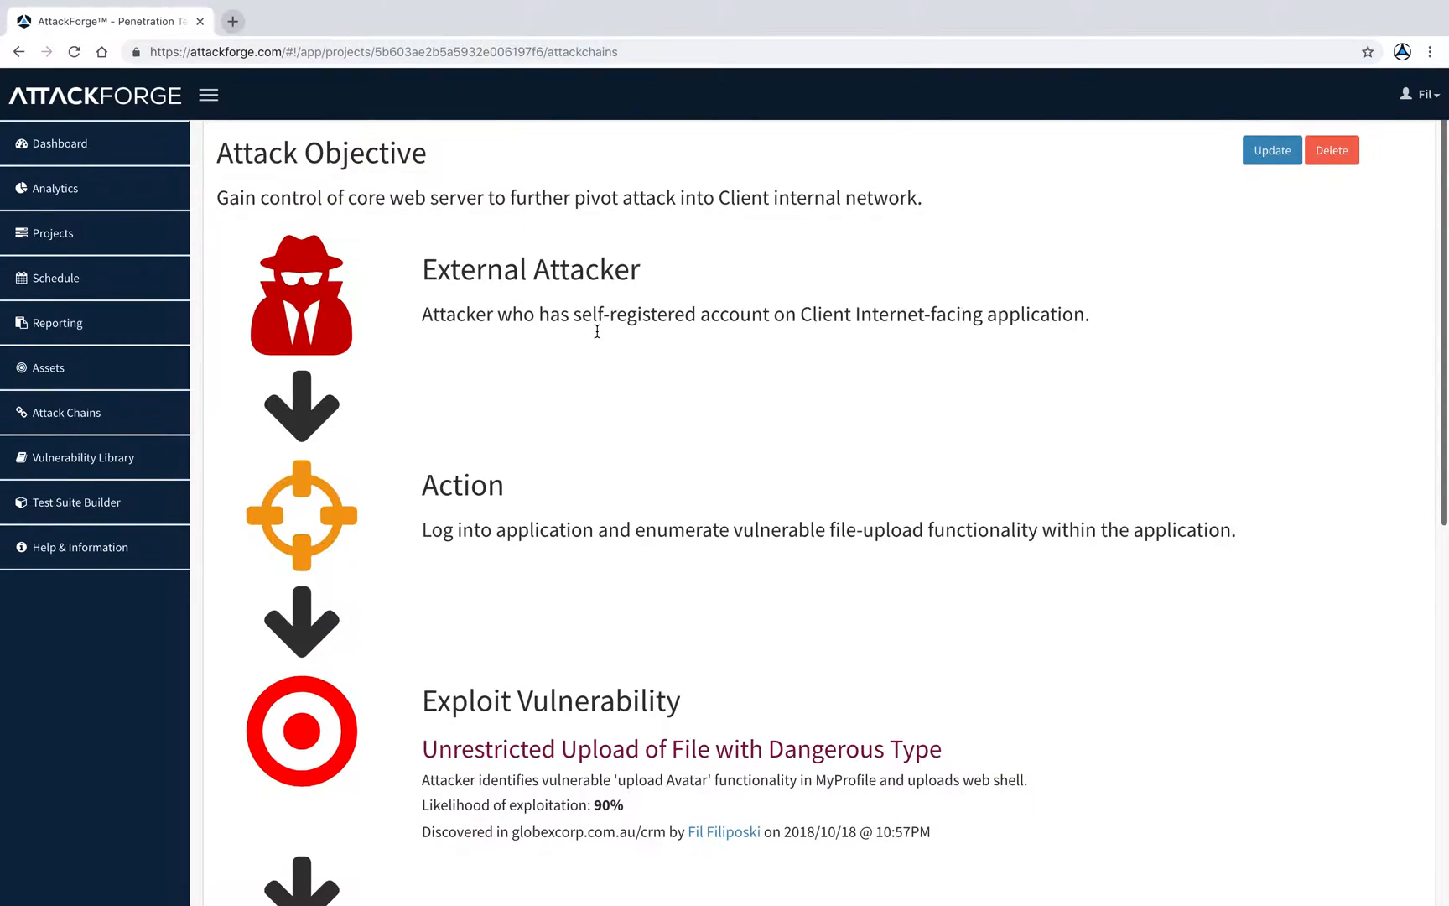
{"action": "scroll", "scroll_direction": "down", "scroll_amount": 3}
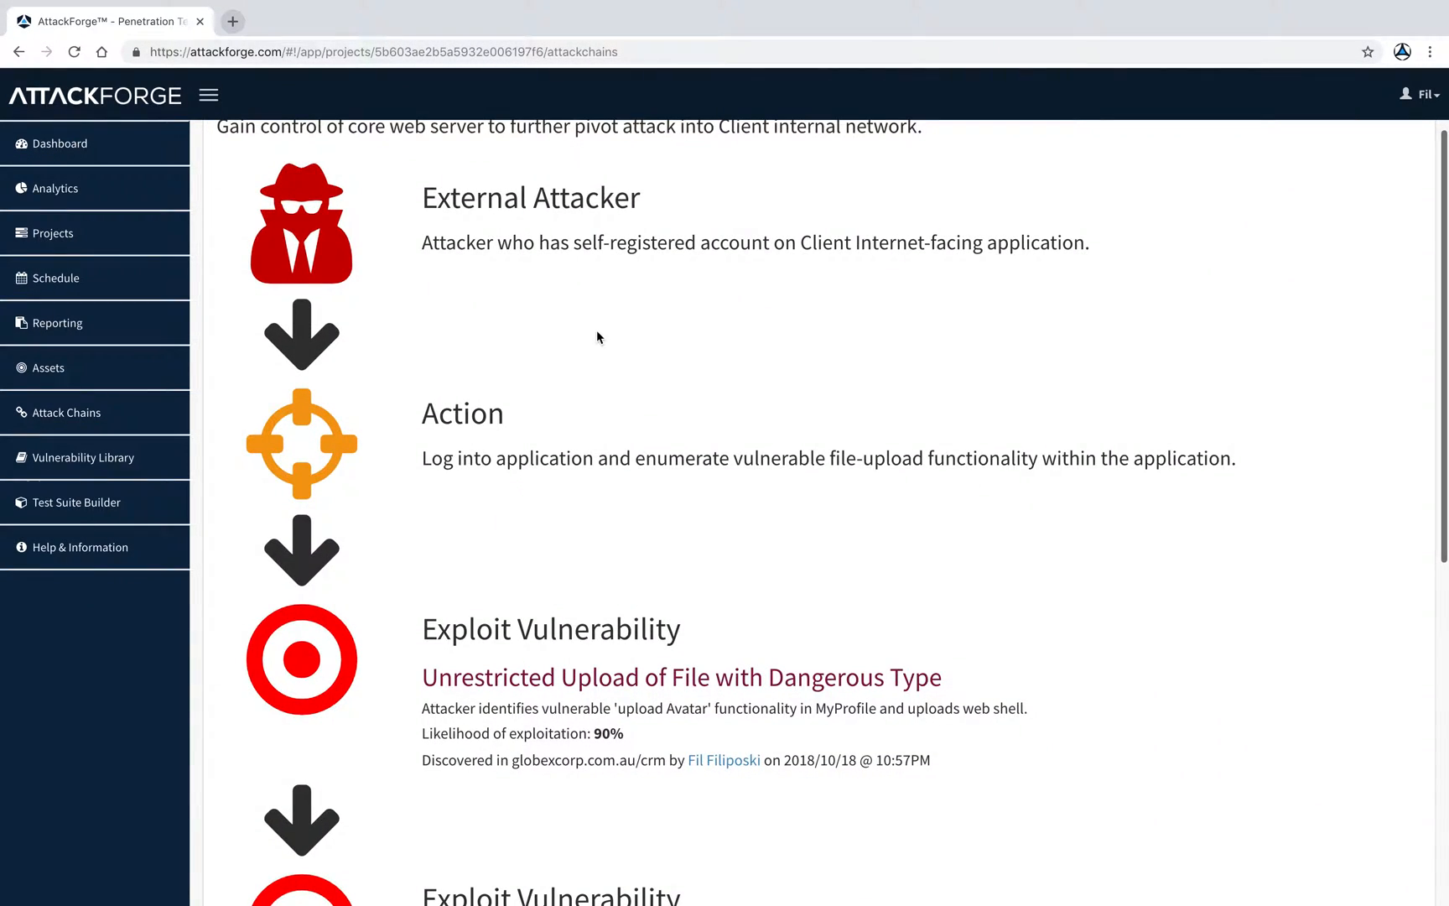
{"action": "scroll", "scroll_direction": "down", "scroll_amount": 3}
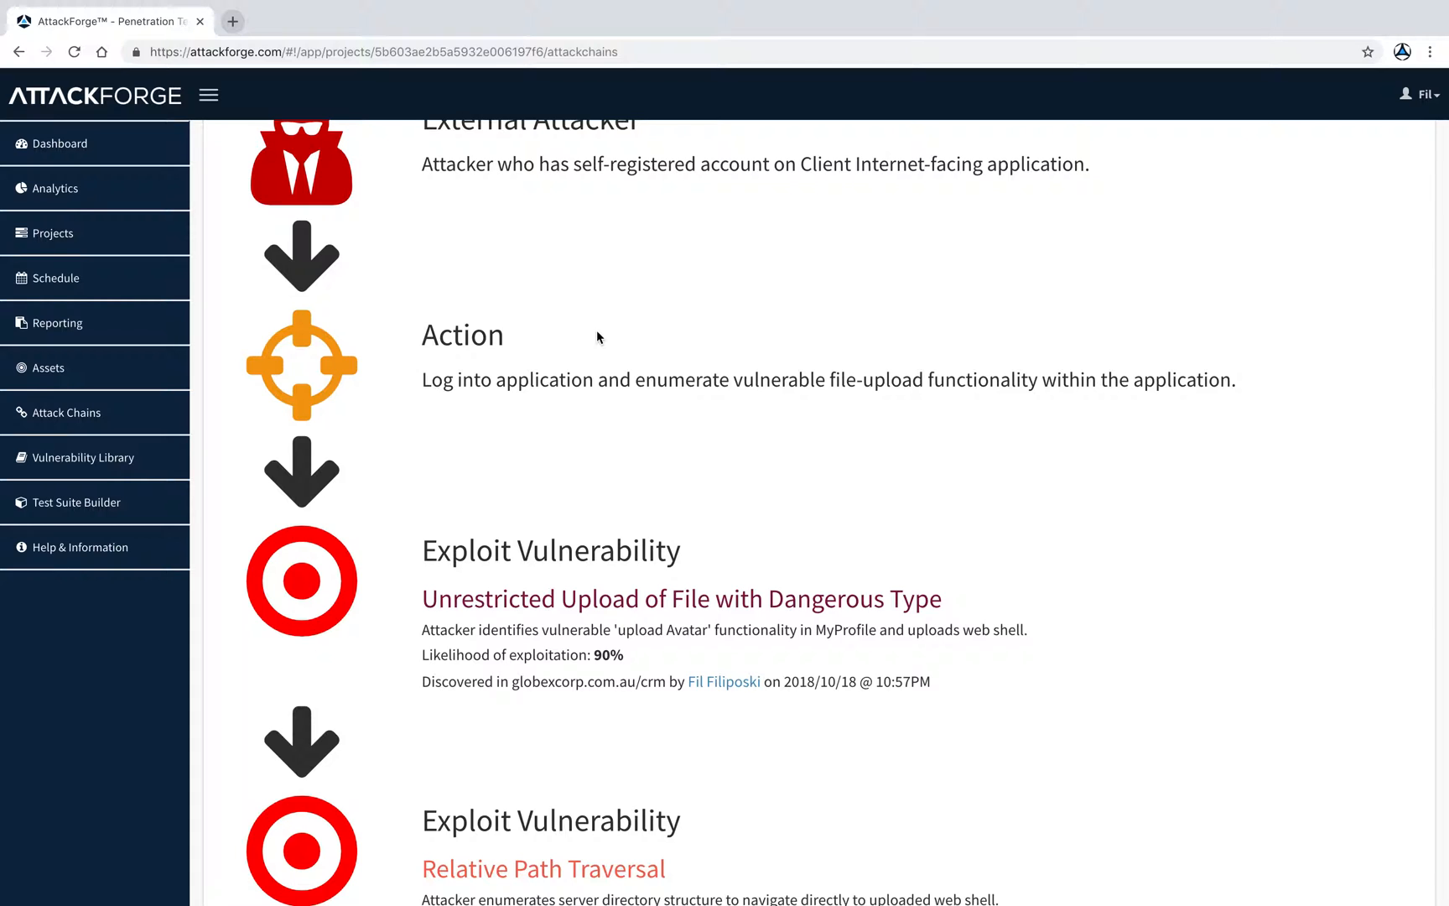
{"action": "scroll", "scroll_direction": "down", "scroll_amount": 3}
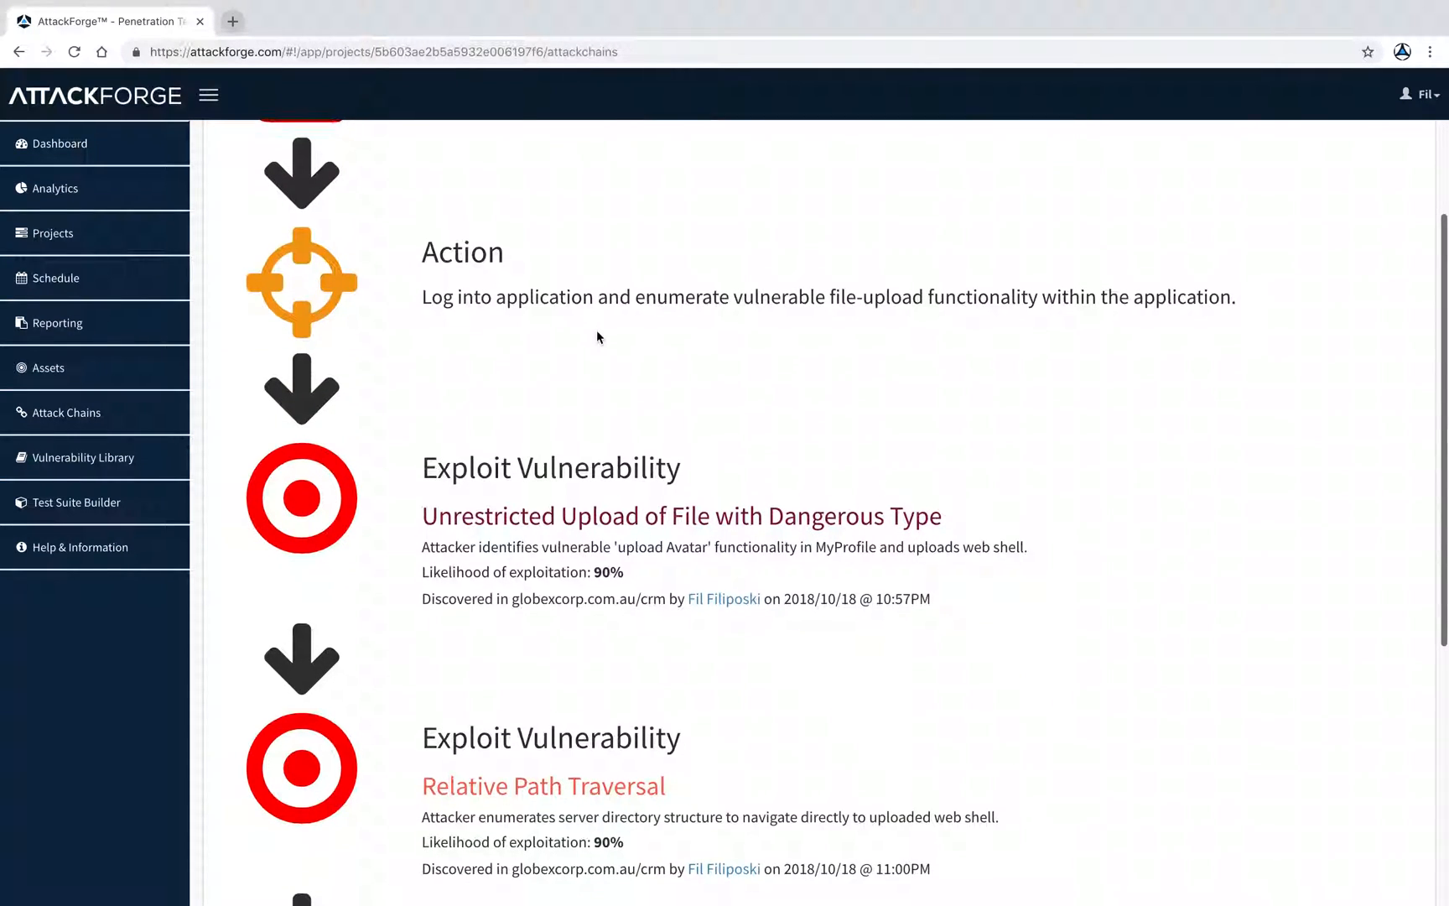
{"action": "scroll", "scroll_direction": "down", "scroll_amount": 3}
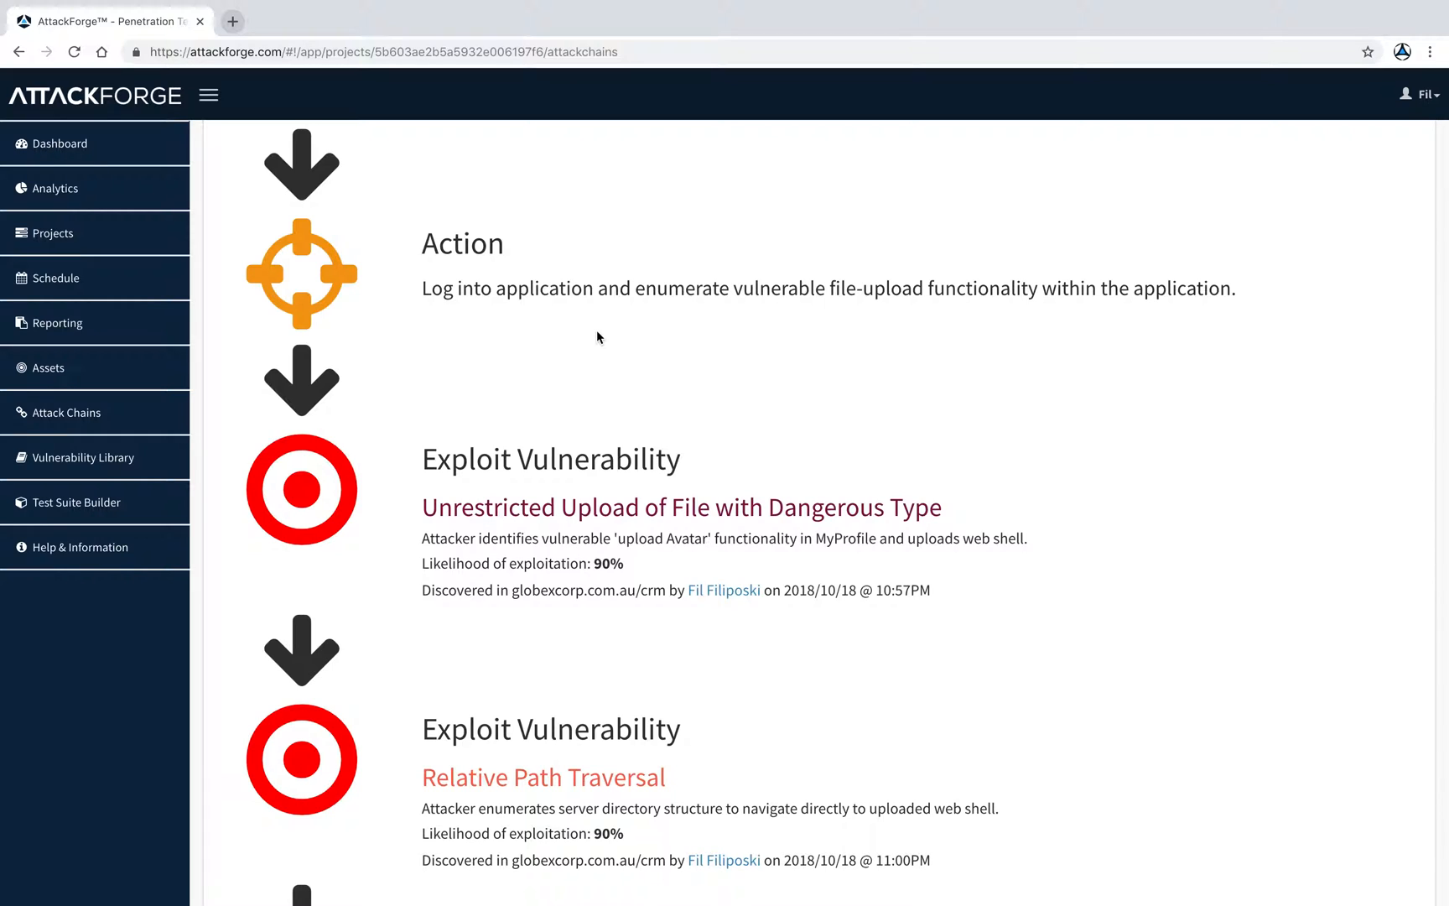
{"action": "scroll", "scroll_direction": "down", "scroll_amount": 3}
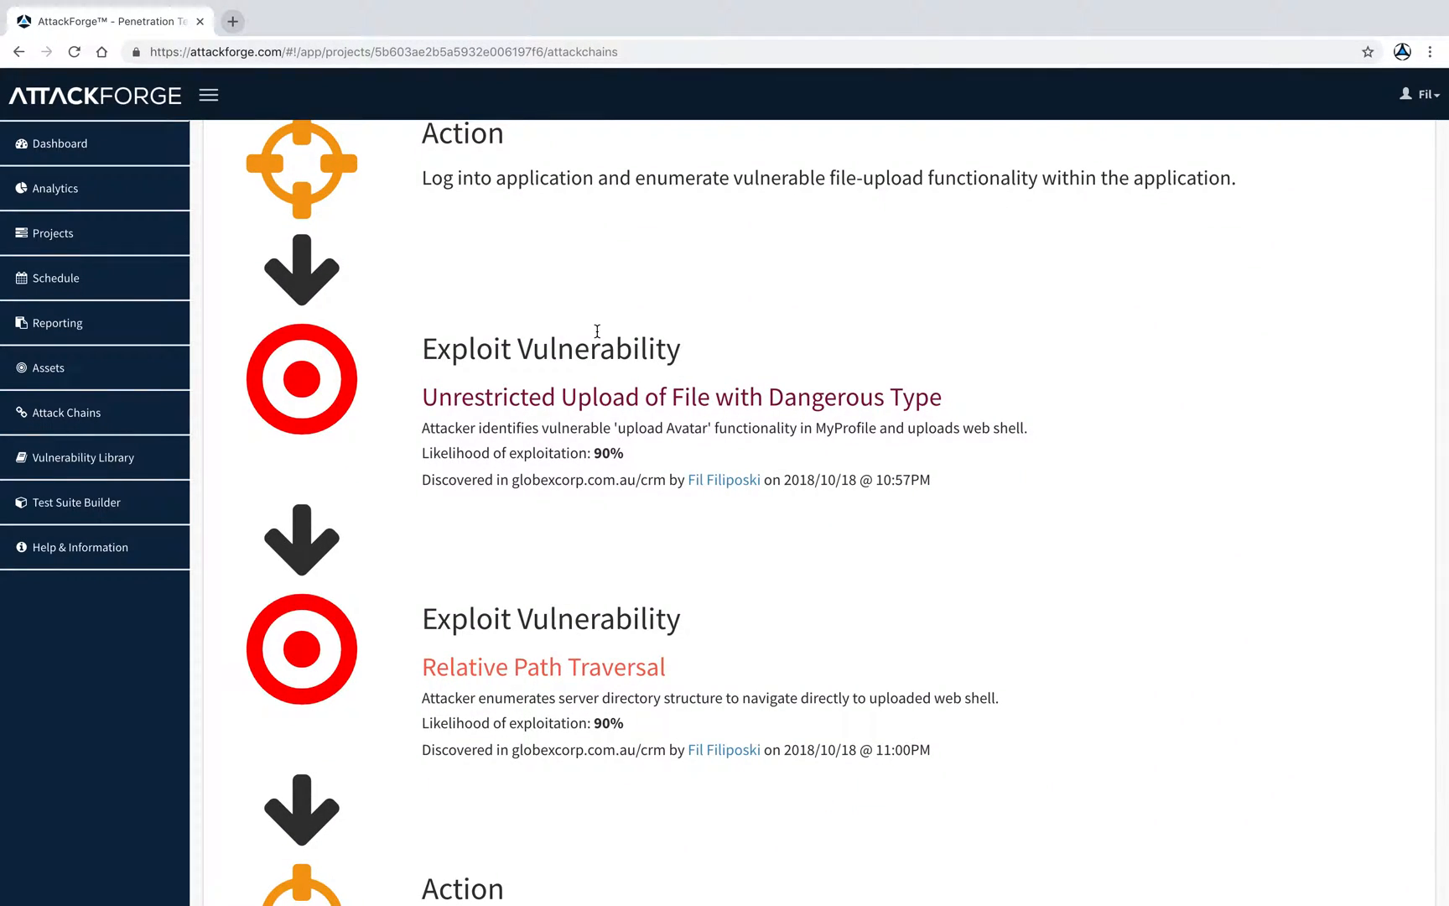
{"action": "scroll", "scroll_direction": "down", "scroll_amount": 3}
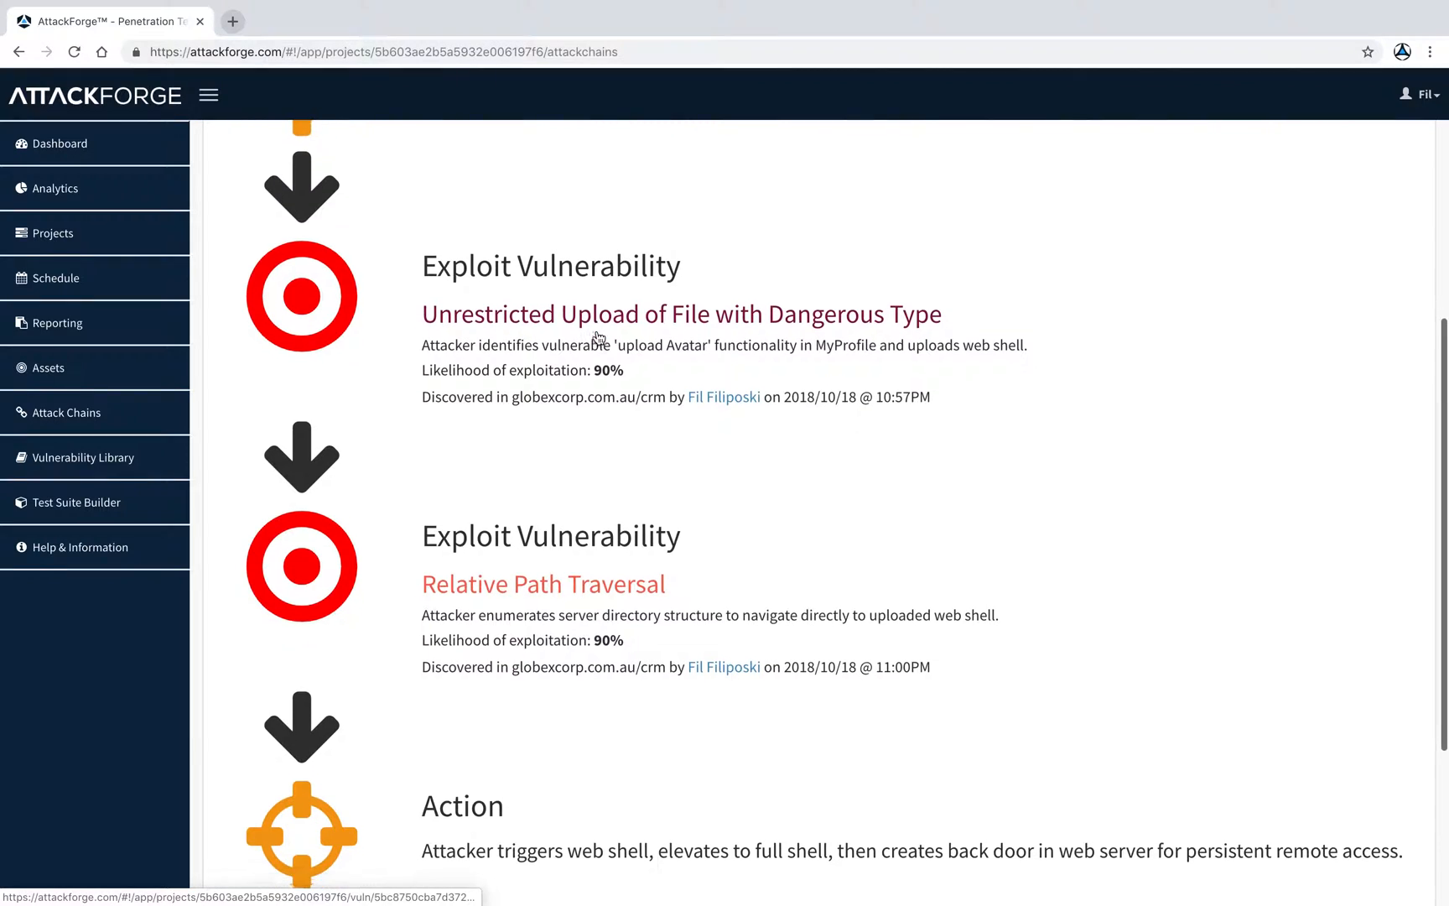
{"action": "scroll", "scroll_direction": "down", "scroll_amount": 3}
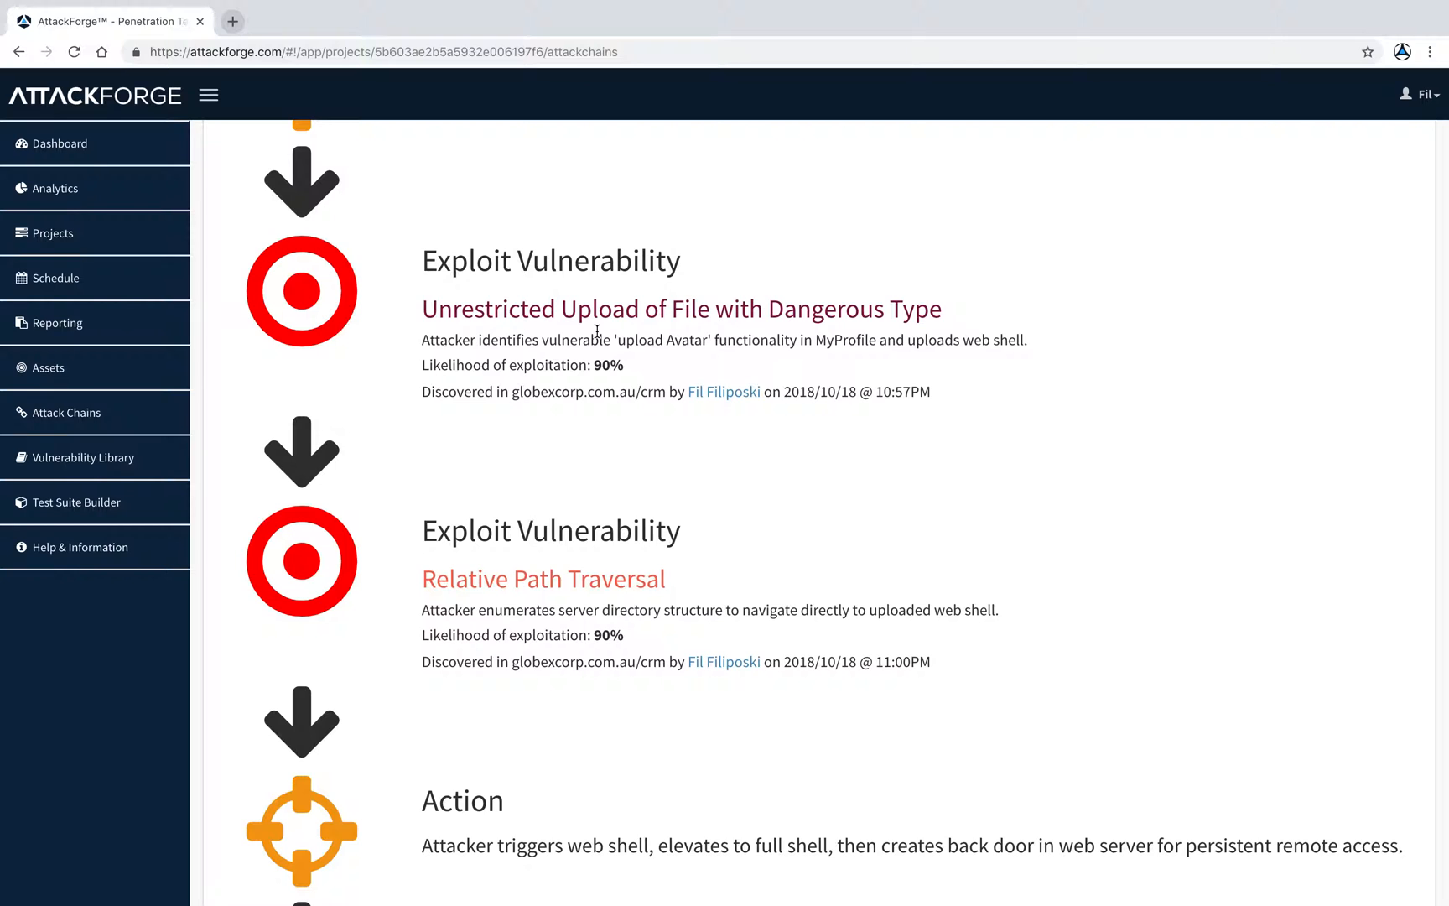
{"action": "scroll", "scroll_direction": "down", "scroll_amount": 3}
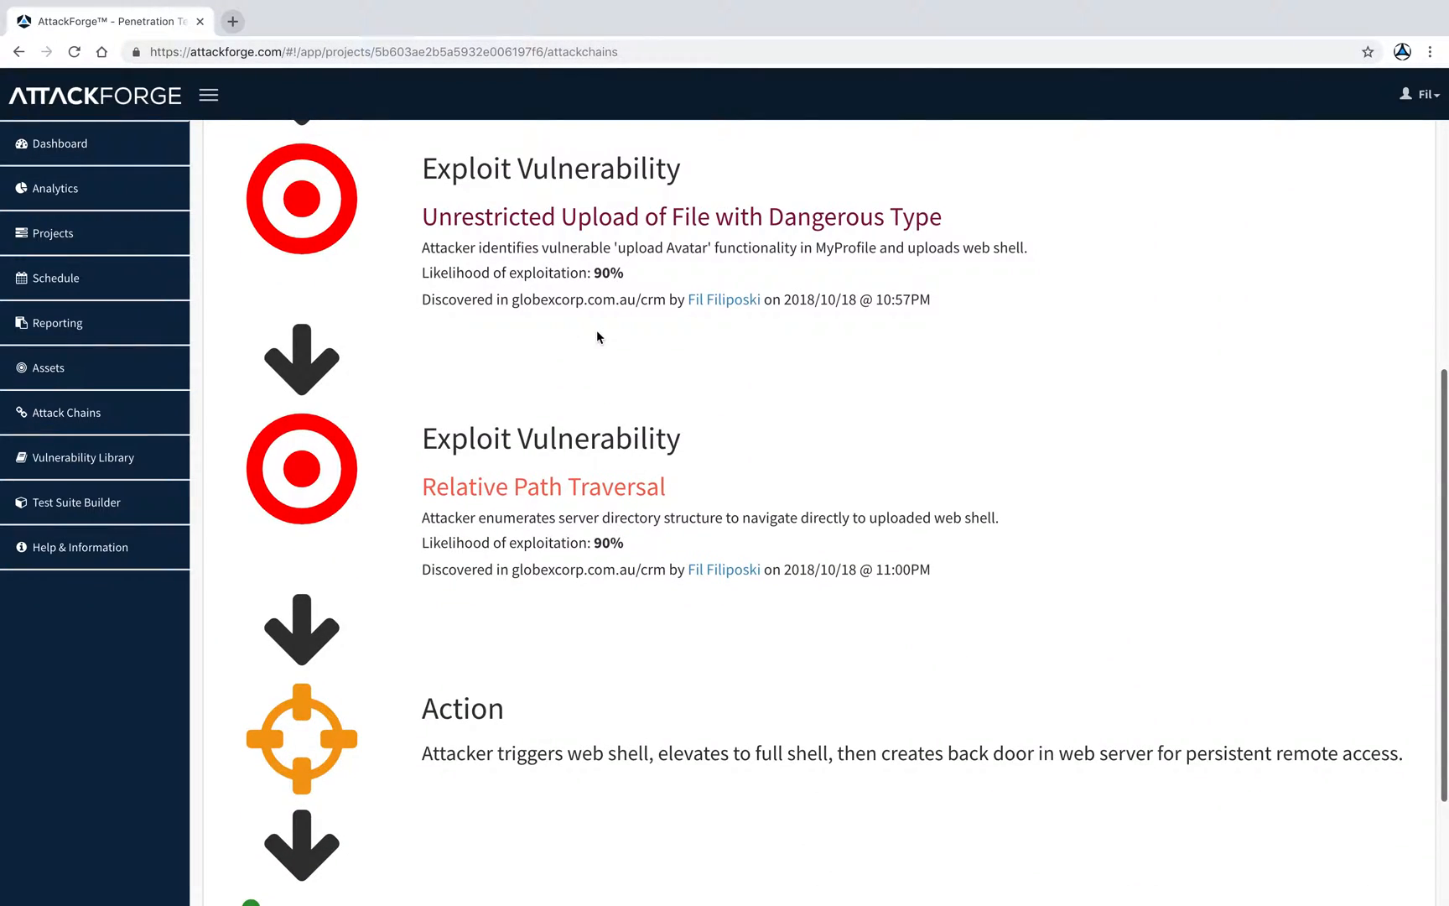
{"action": "scroll", "scroll_direction": "down", "scroll_amount": 3}
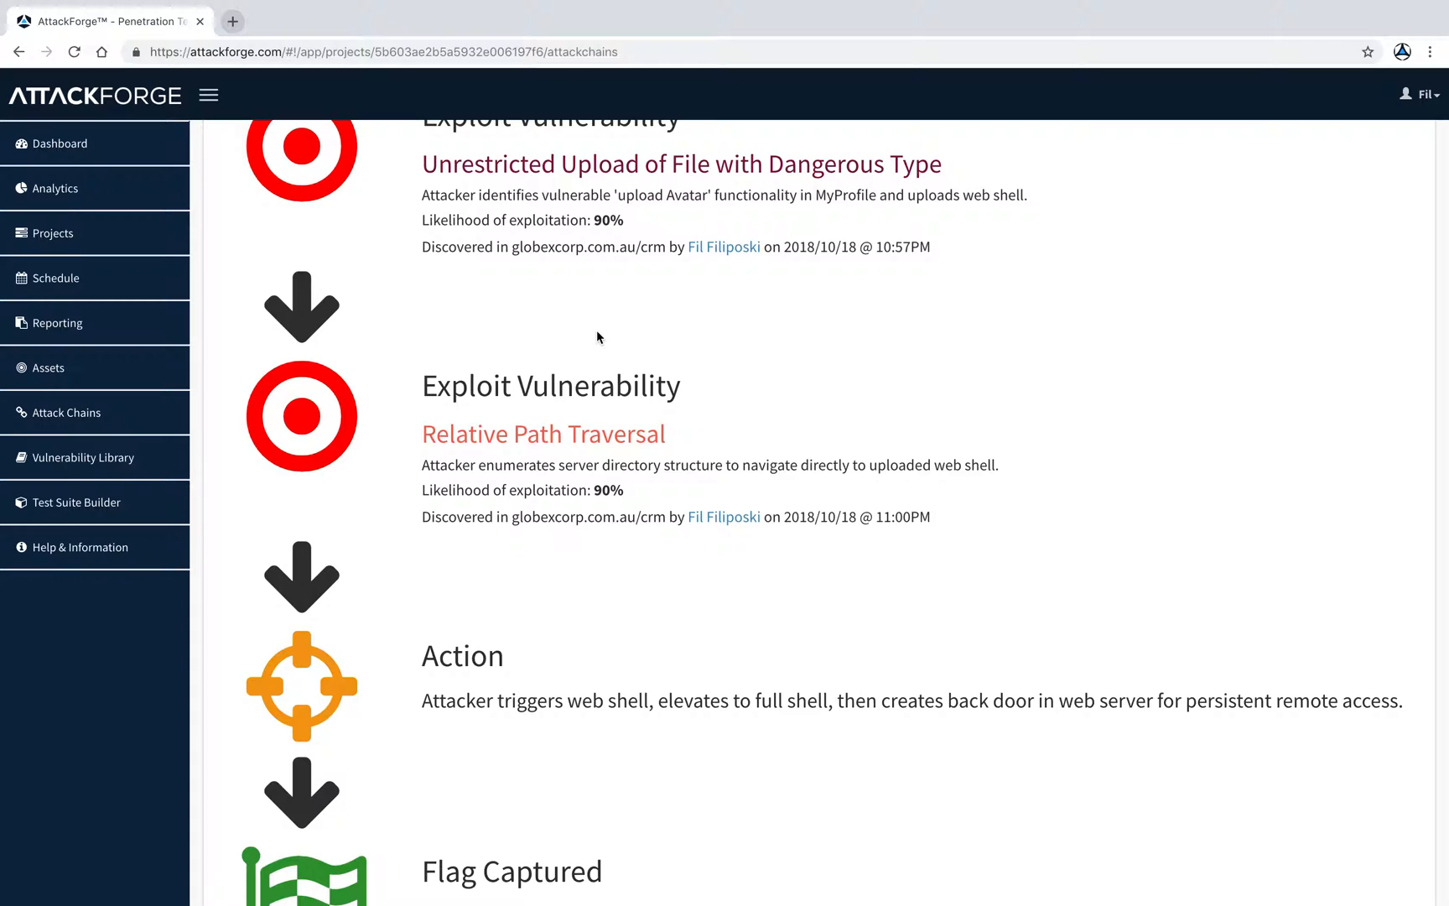
{"action": "scroll", "scroll_direction": "down", "scroll_amount": 3}
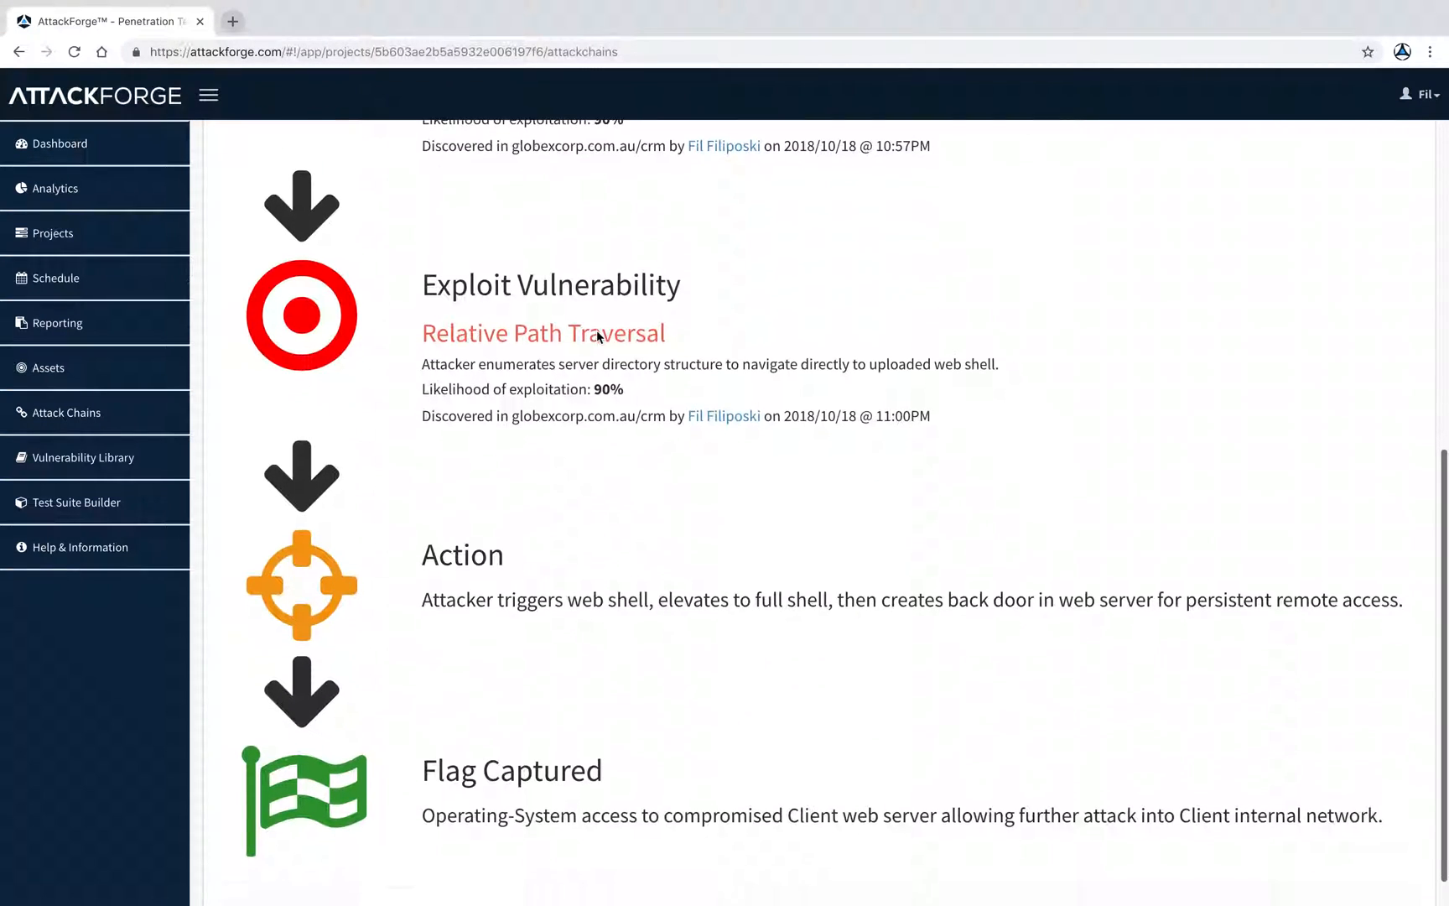
{"action": "scroll", "scroll_direction": "down", "scroll_amount": 3}
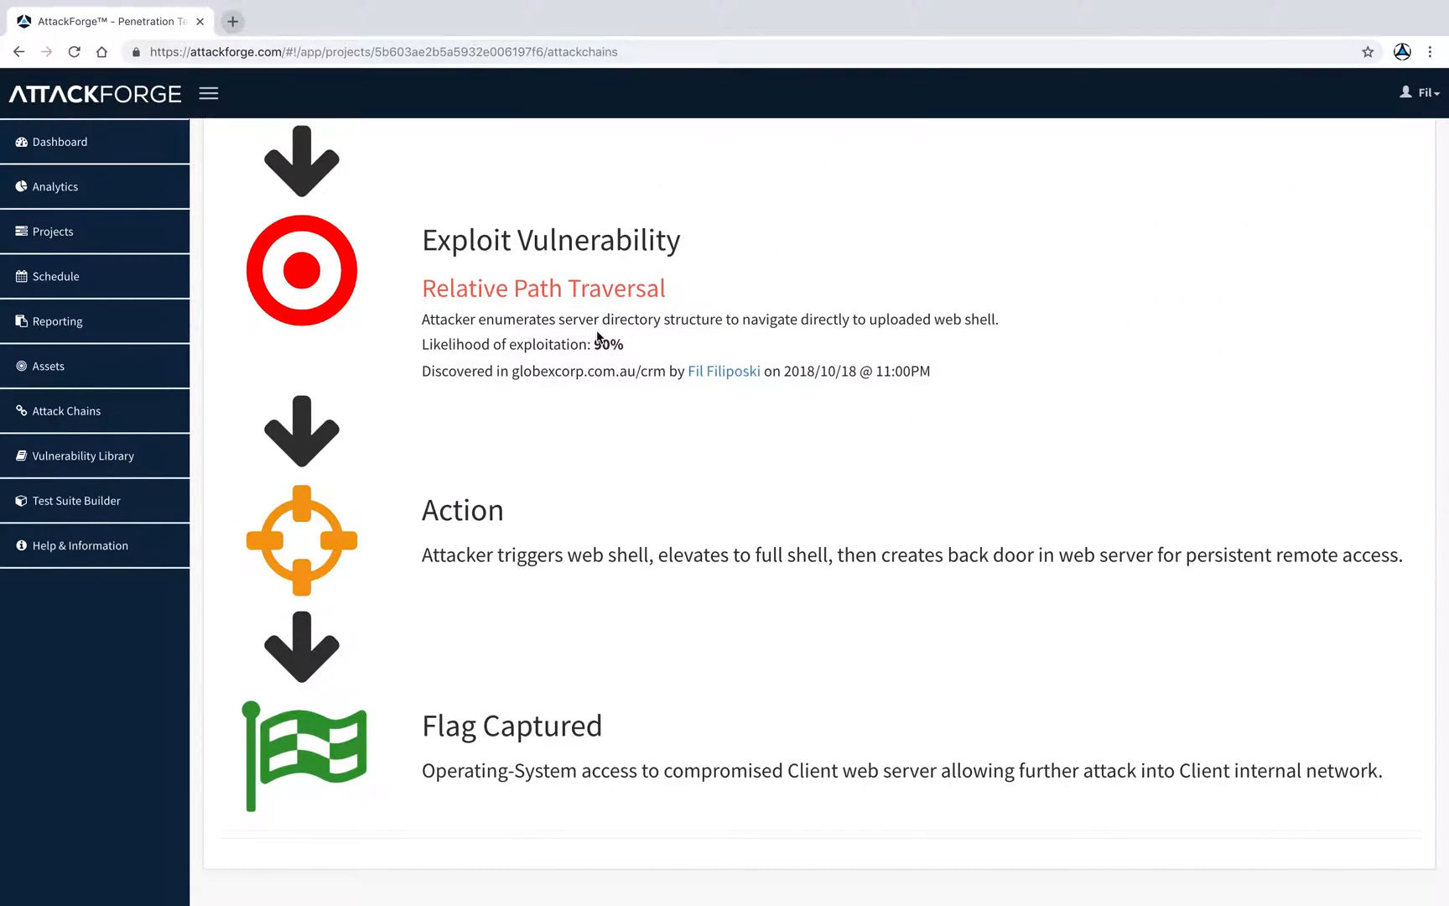
{"action": "left_click", "coordinate": [64, 411]}
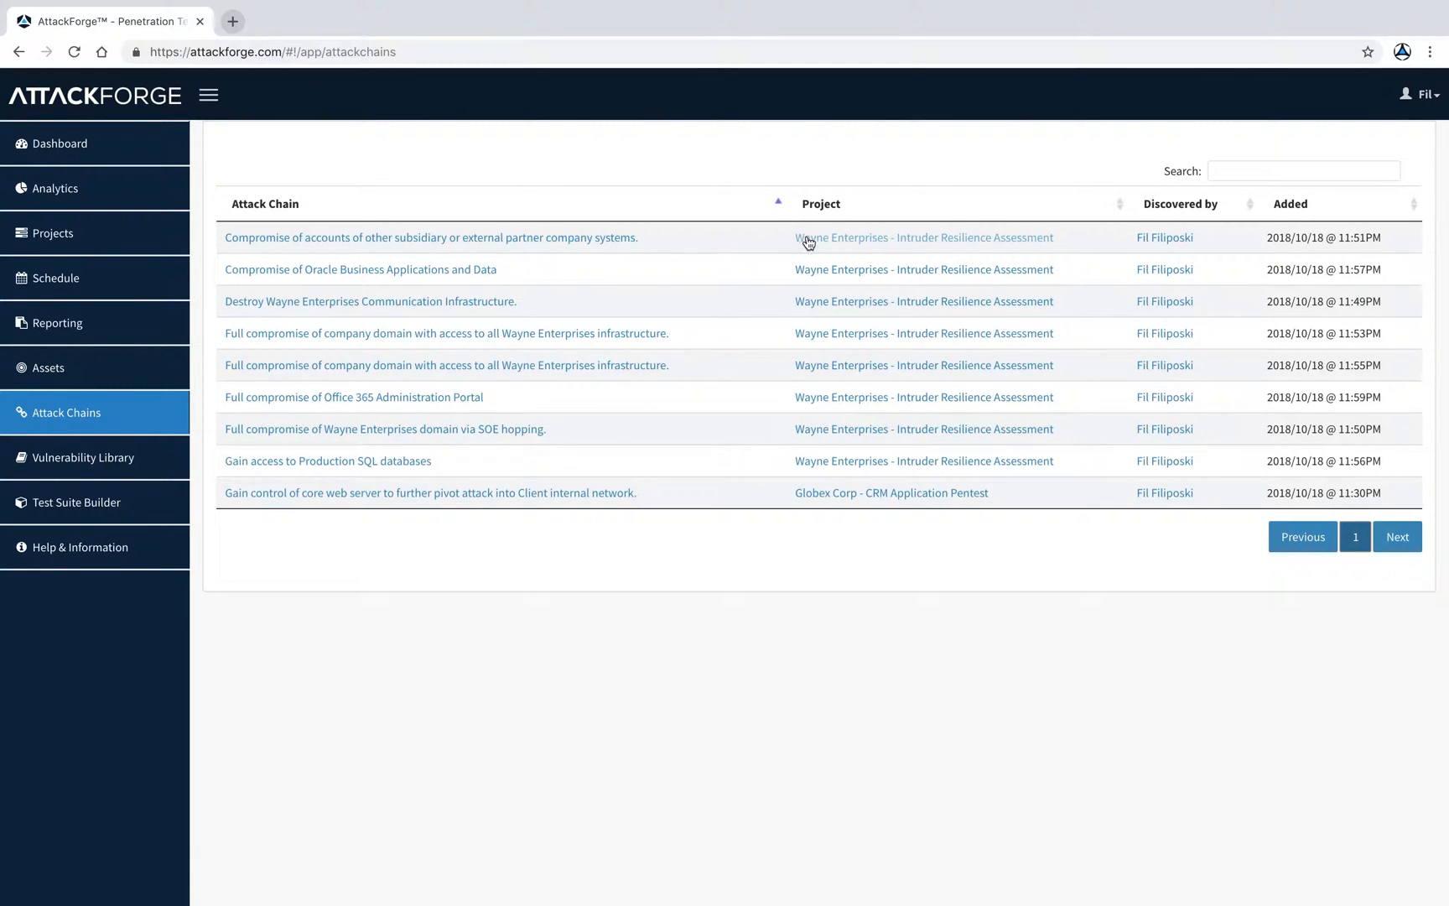
{"action": "left_click", "coordinate": [923, 238]}
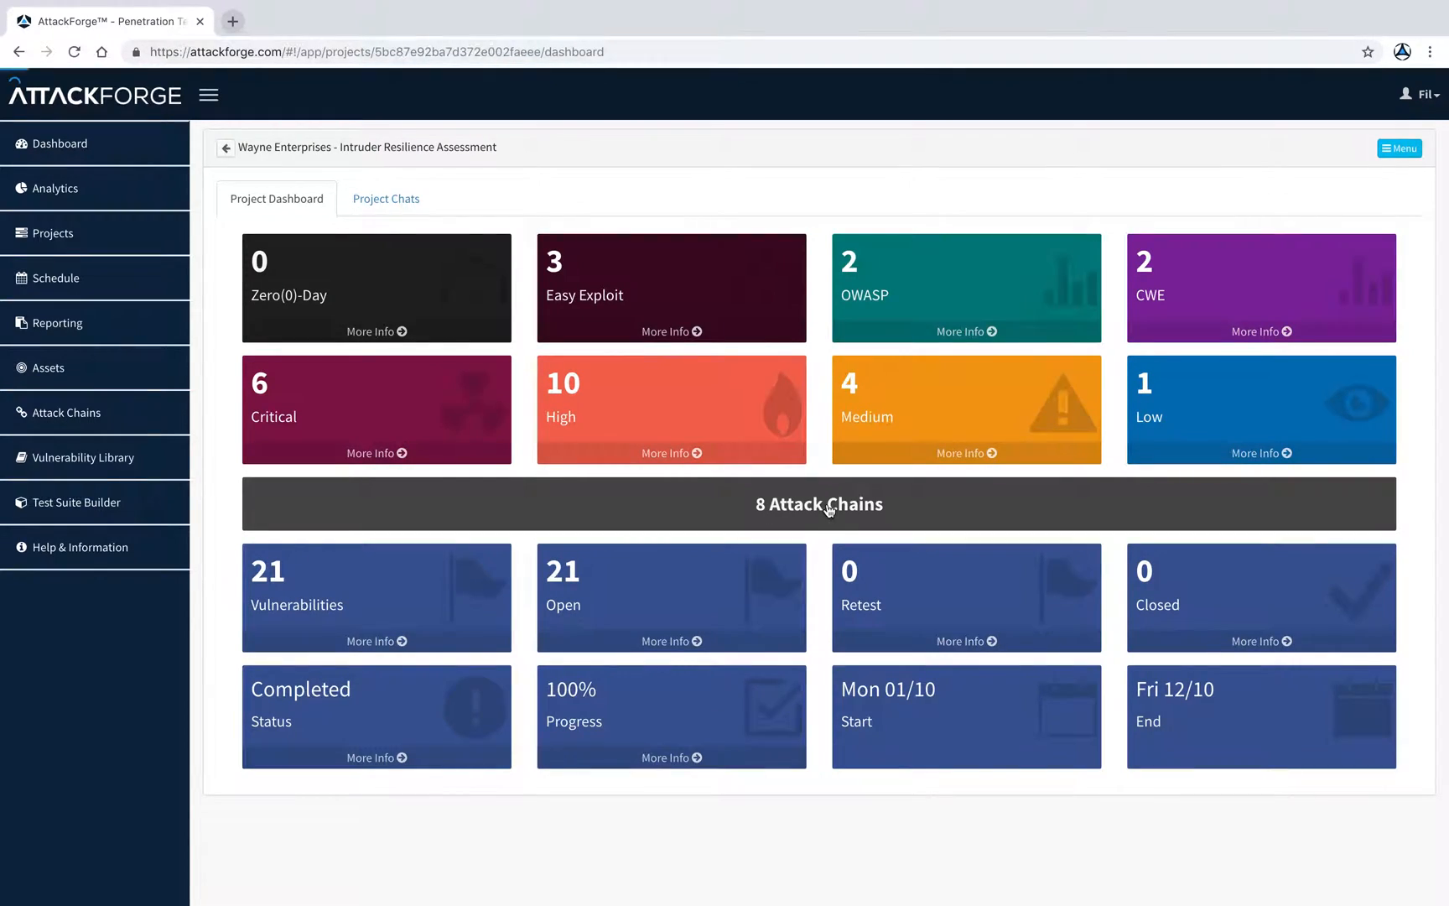
{"action": "left_click", "coordinate": [816, 504]}
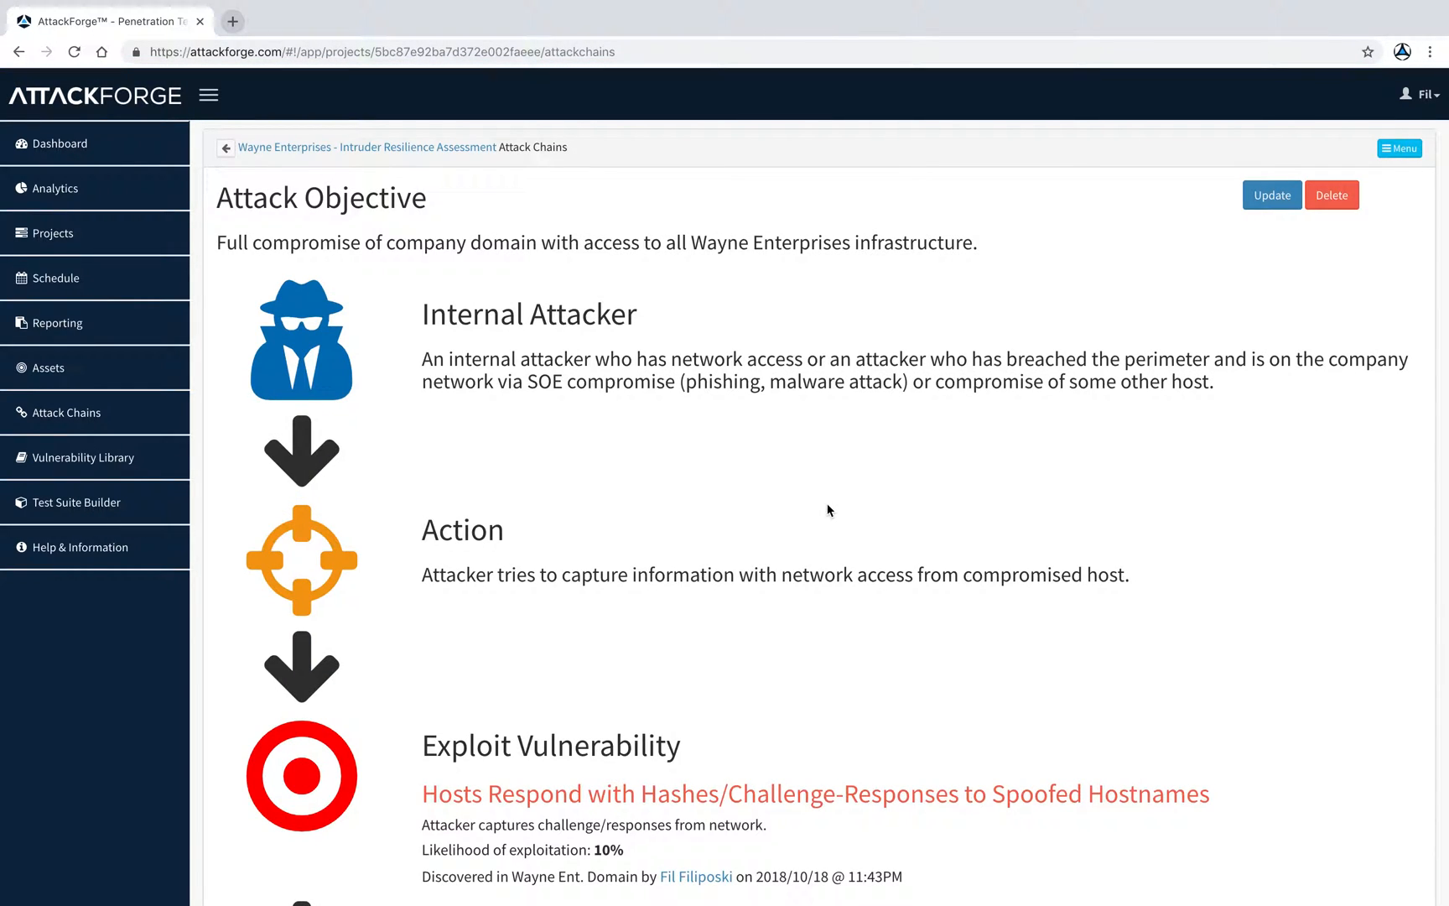
{"action": "scroll", "scroll_direction": "down", "scroll_amount": 3}
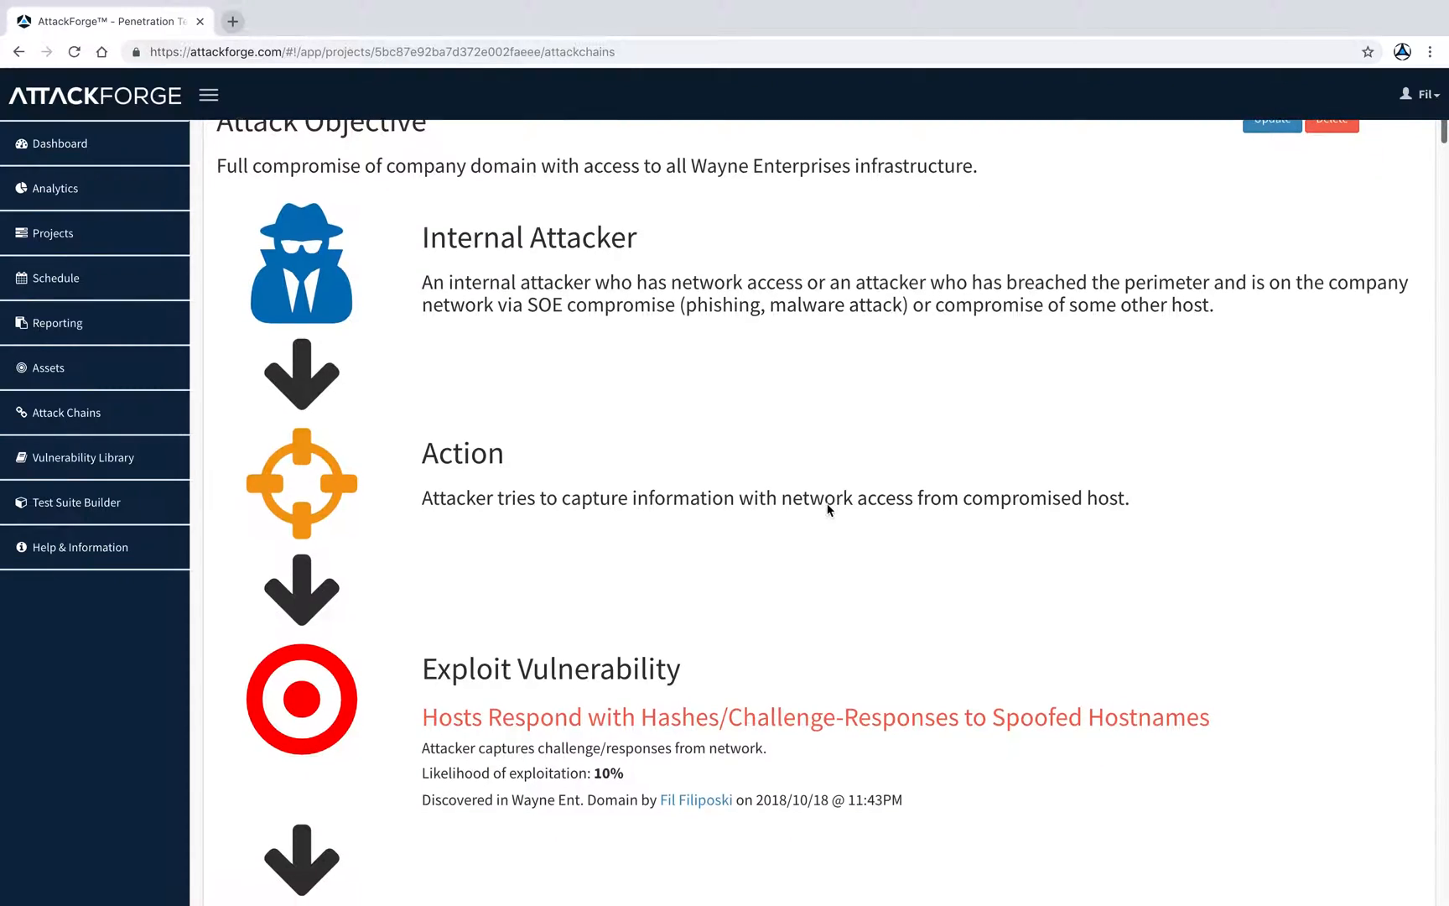
{"action": "scroll", "scroll_direction": "down", "scroll_amount": 3}
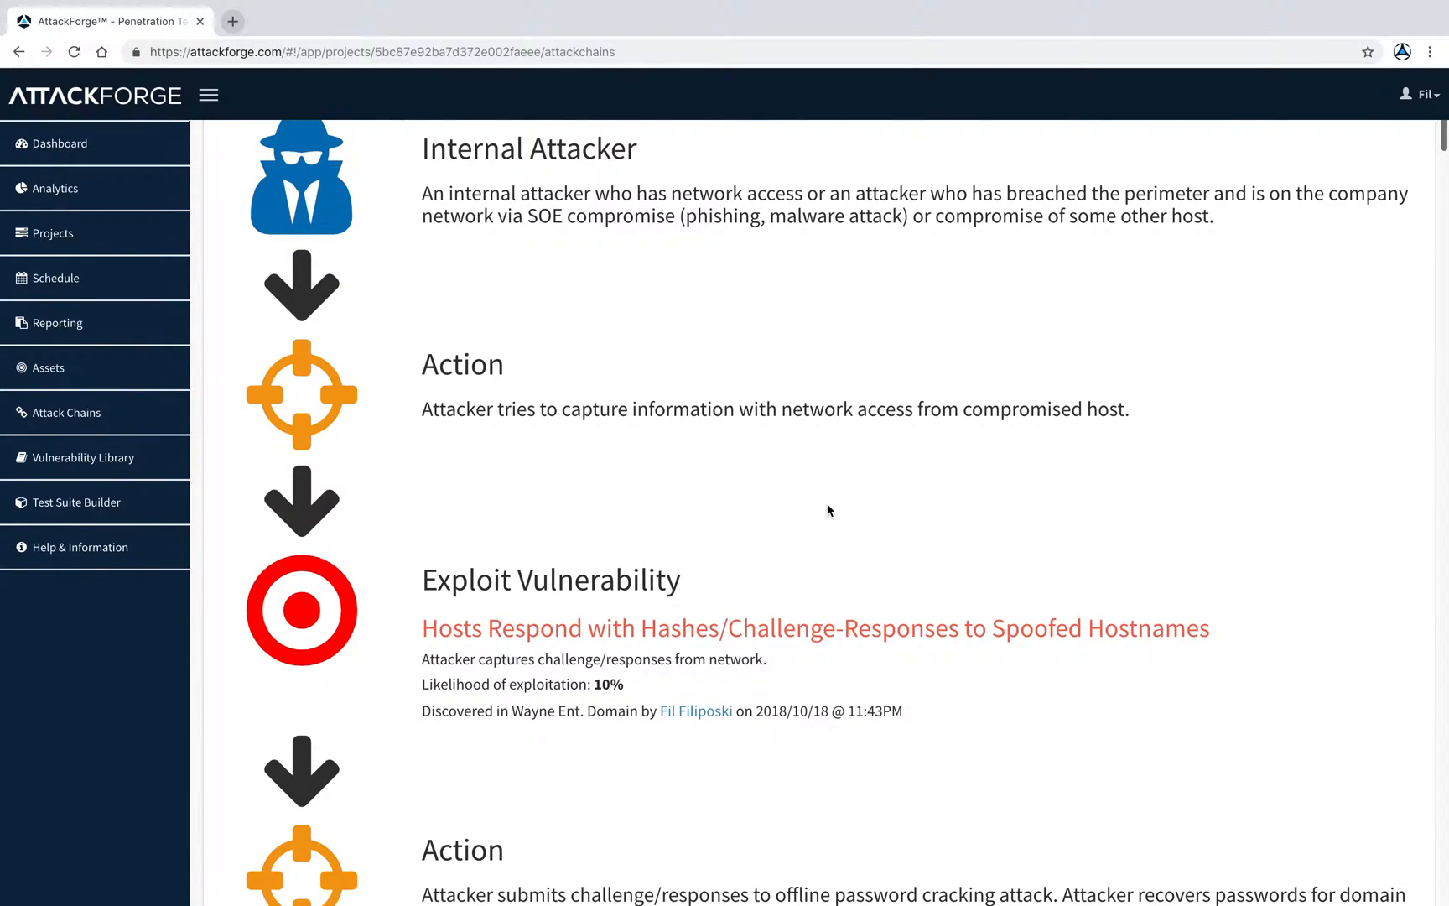
{"action": "scroll", "scroll_direction": "down", "scroll_amount": 3}
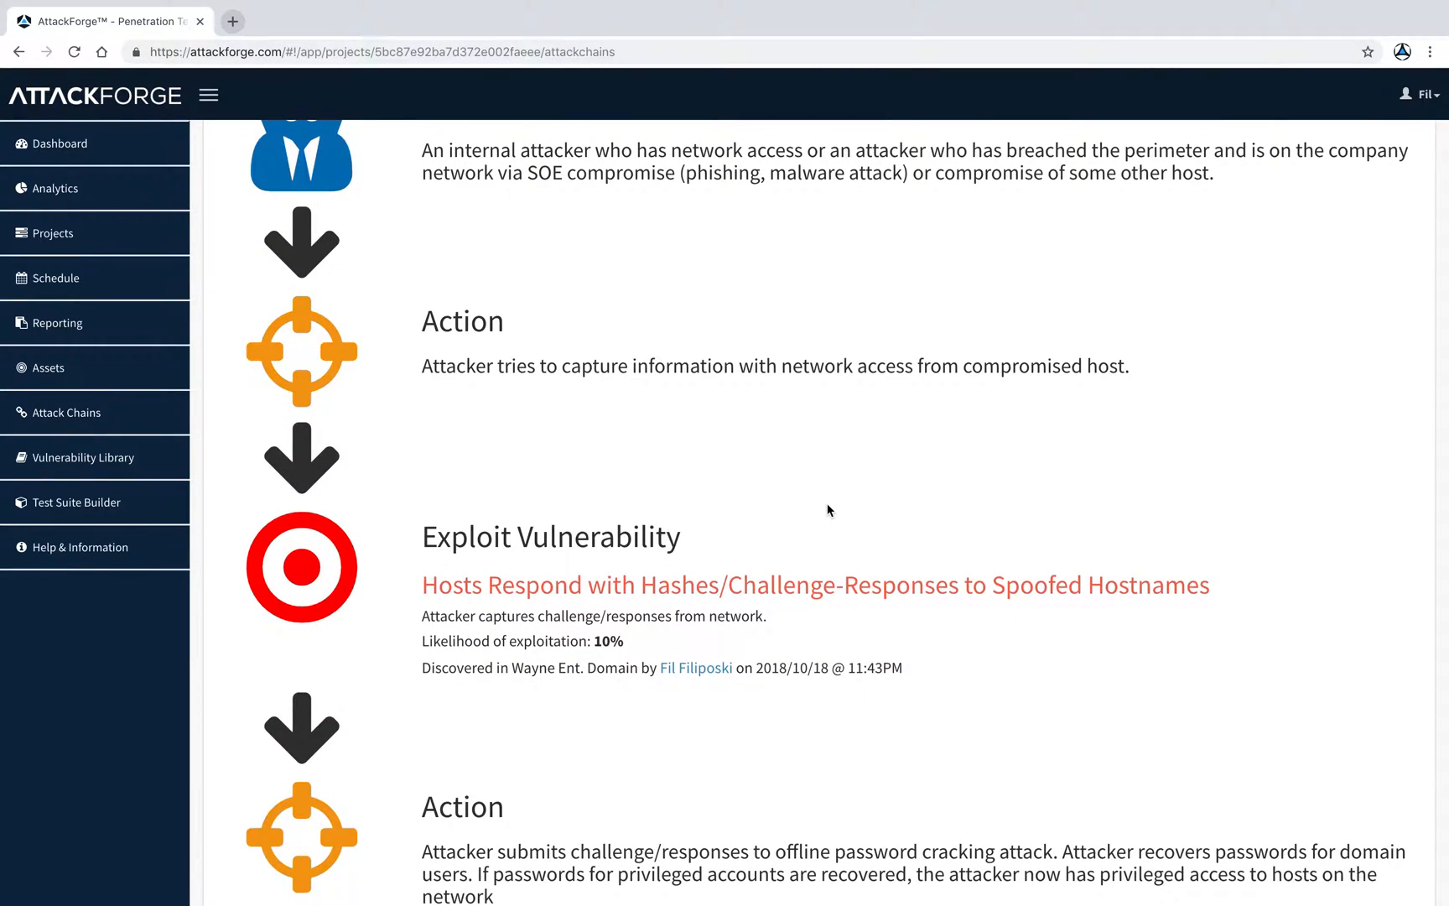
{"action": "scroll", "scroll_direction": "down", "scroll_amount": 3}
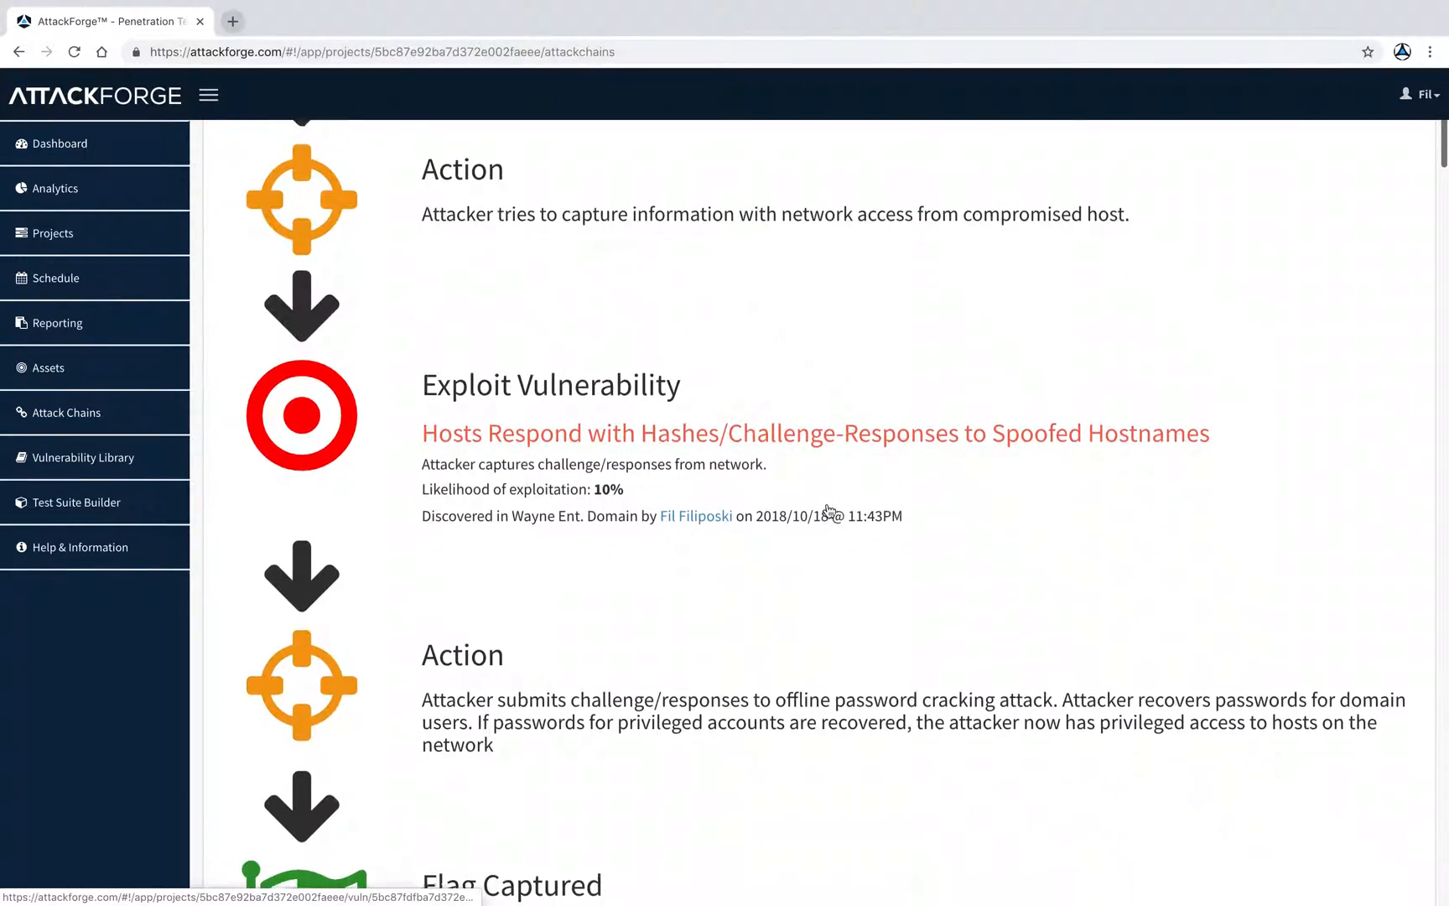
{"action": "scroll", "scroll_direction": "down", "scroll_amount": 3}
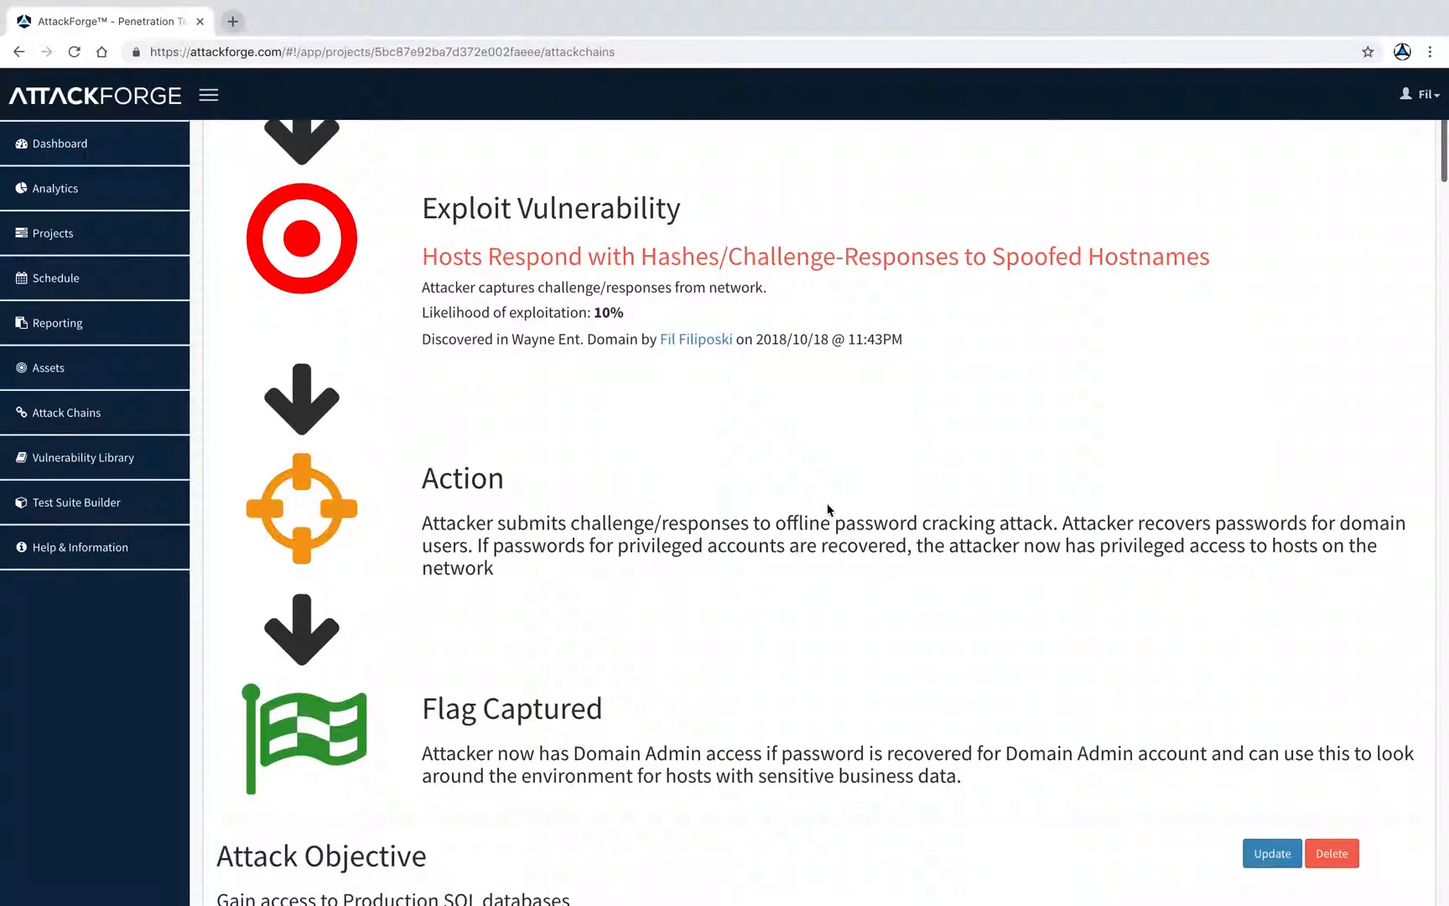
{"action": "scroll", "scroll_direction": "down", "scroll_amount": 3}
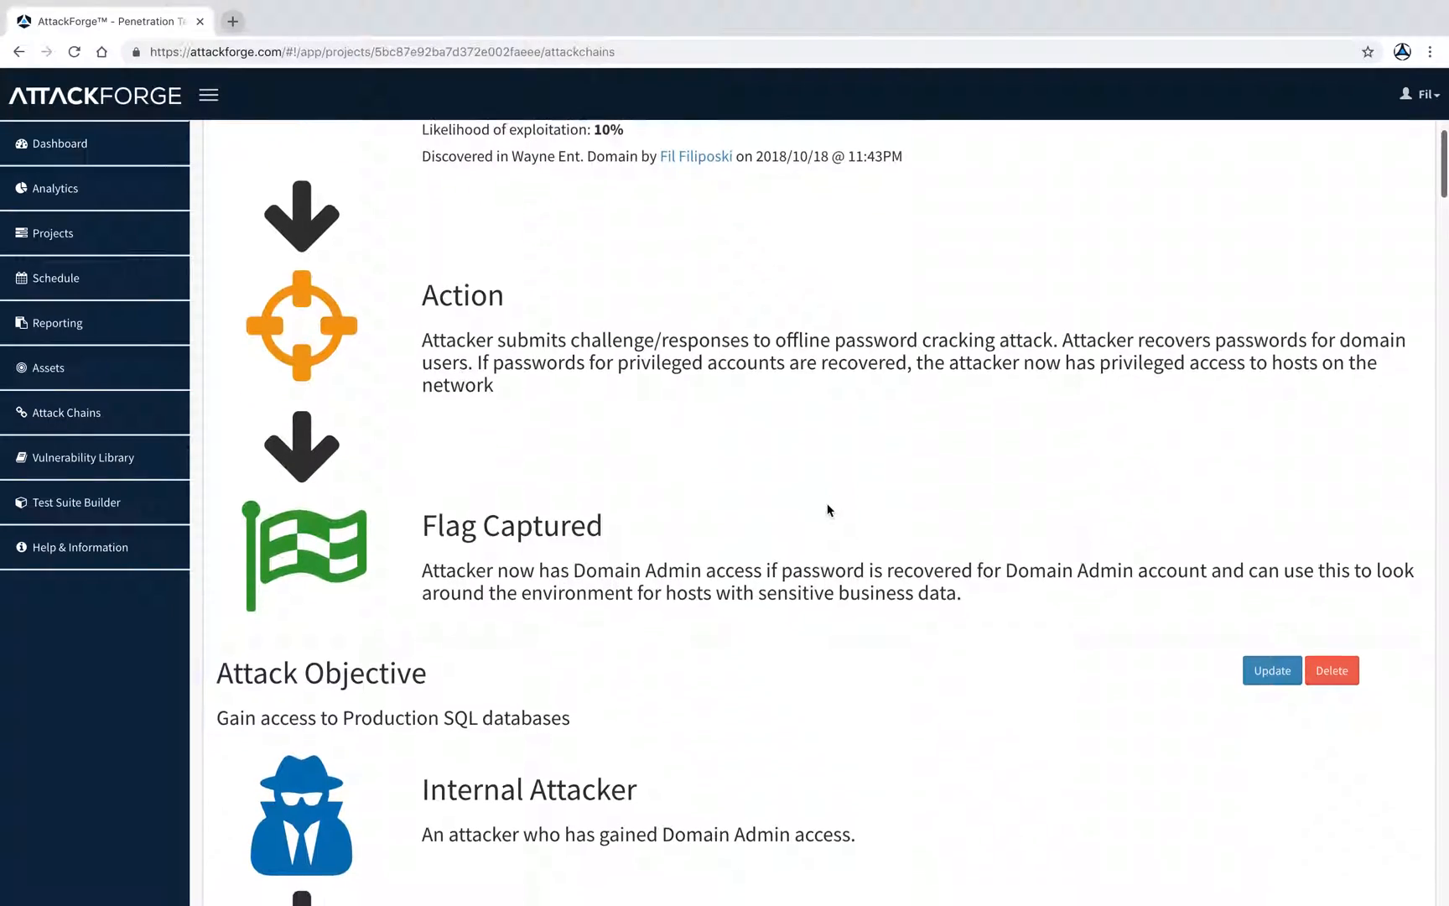
{"action": "scroll", "scroll_direction": "down", "scroll_amount": 3}
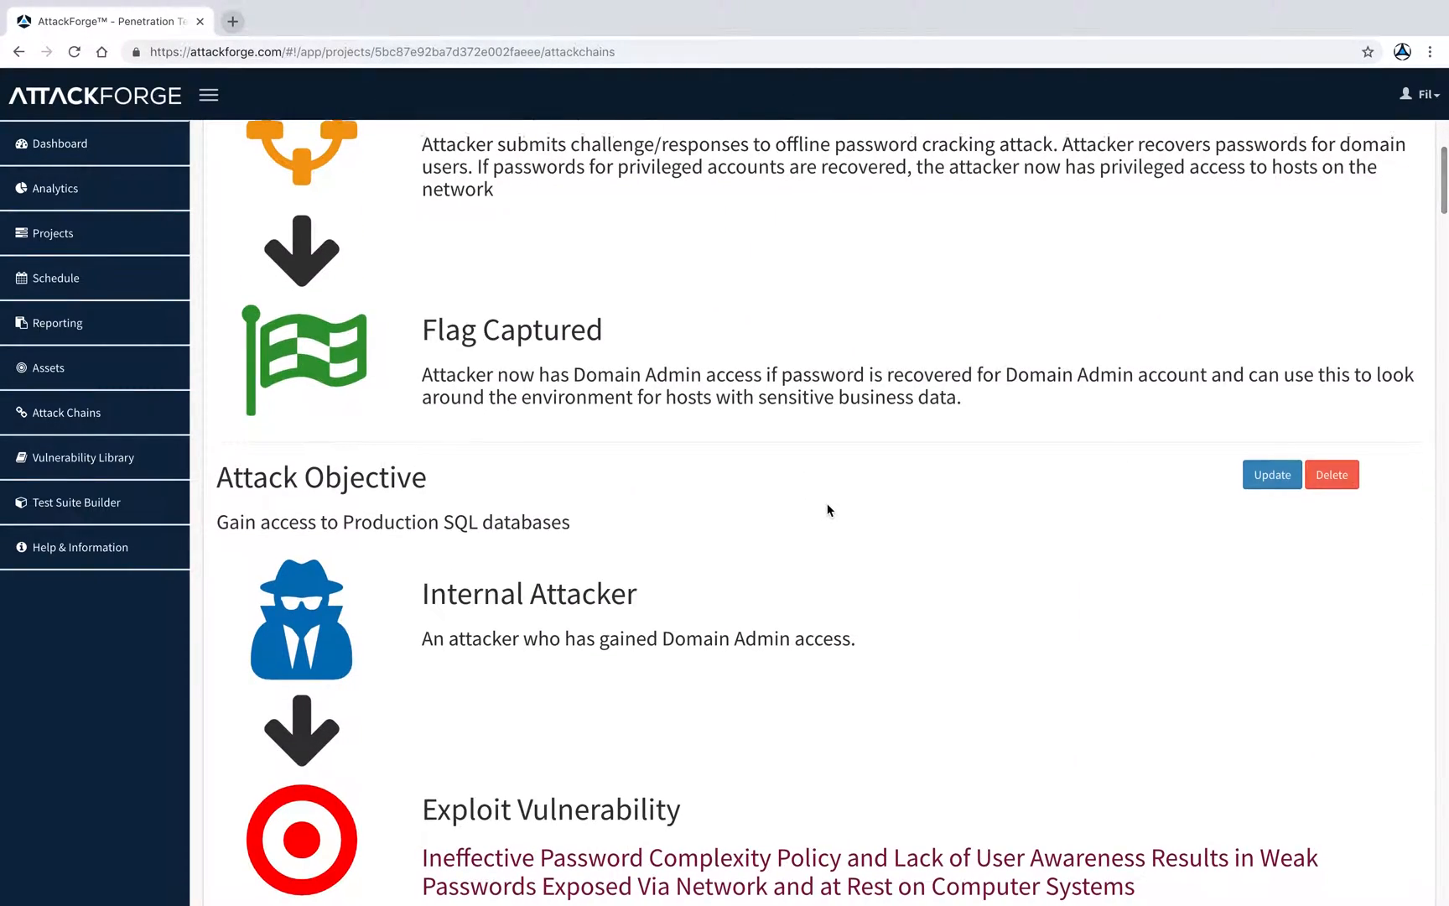
{"action": "scroll", "scroll_direction": "down", "scroll_amount": 3}
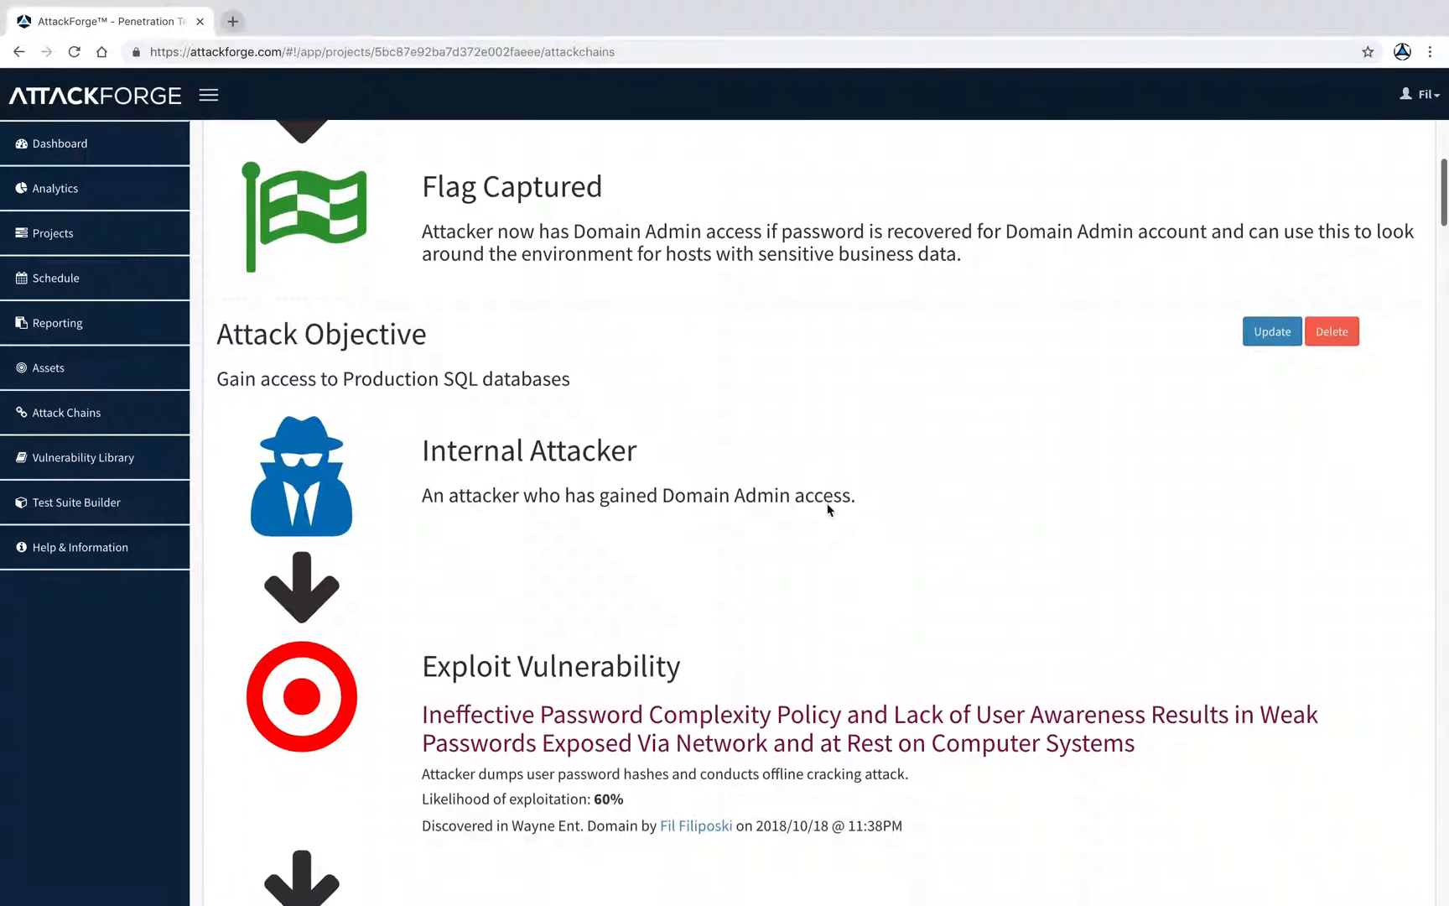
{"action": "scroll", "scroll_direction": "down", "scroll_amount": 3}
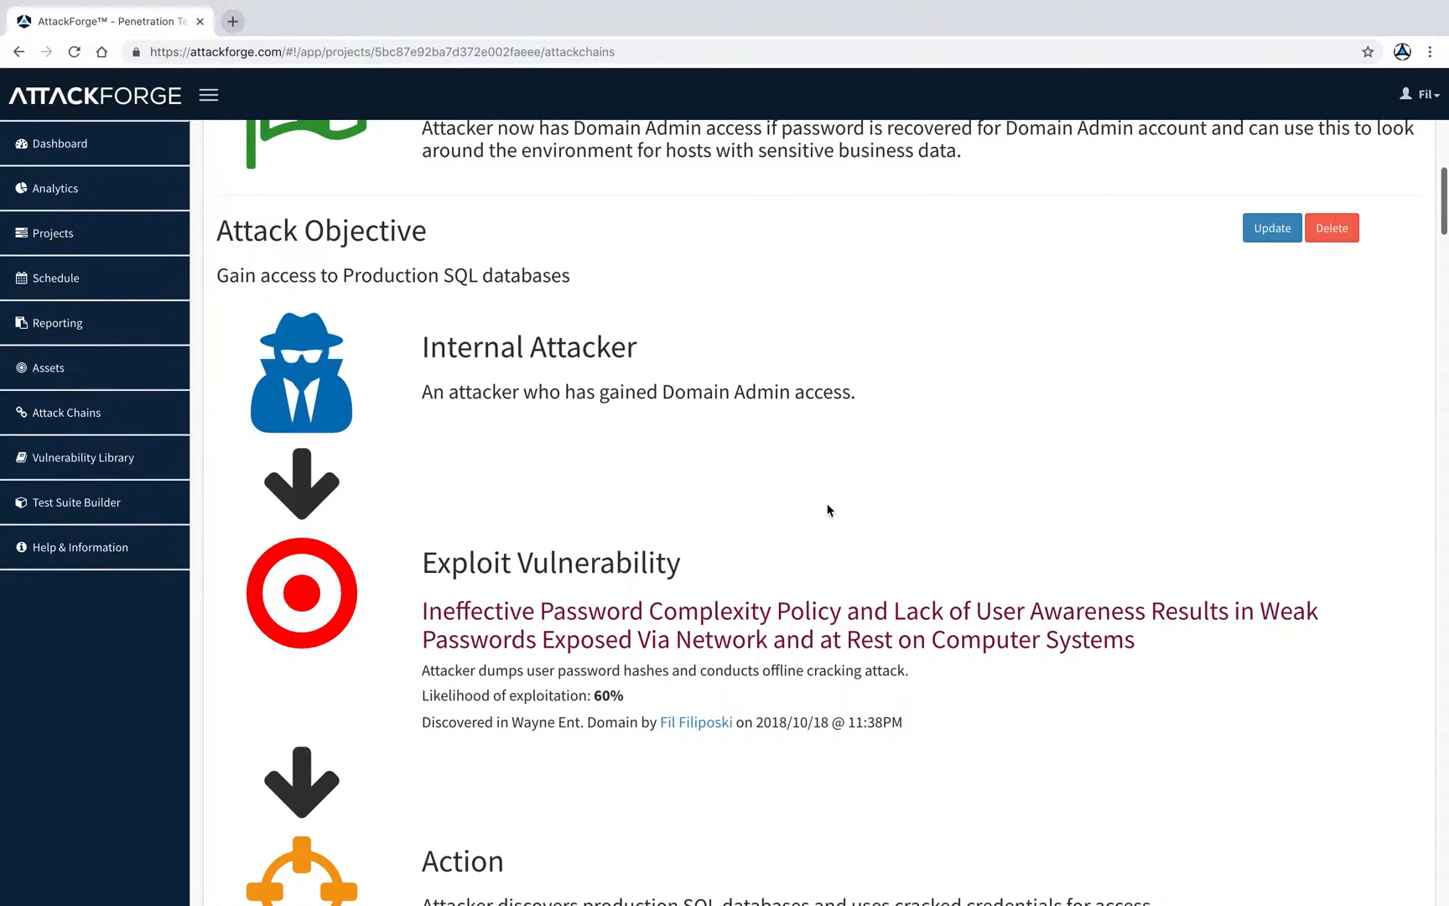
{"action": "scroll", "scroll_direction": "down", "scroll_amount": 3}
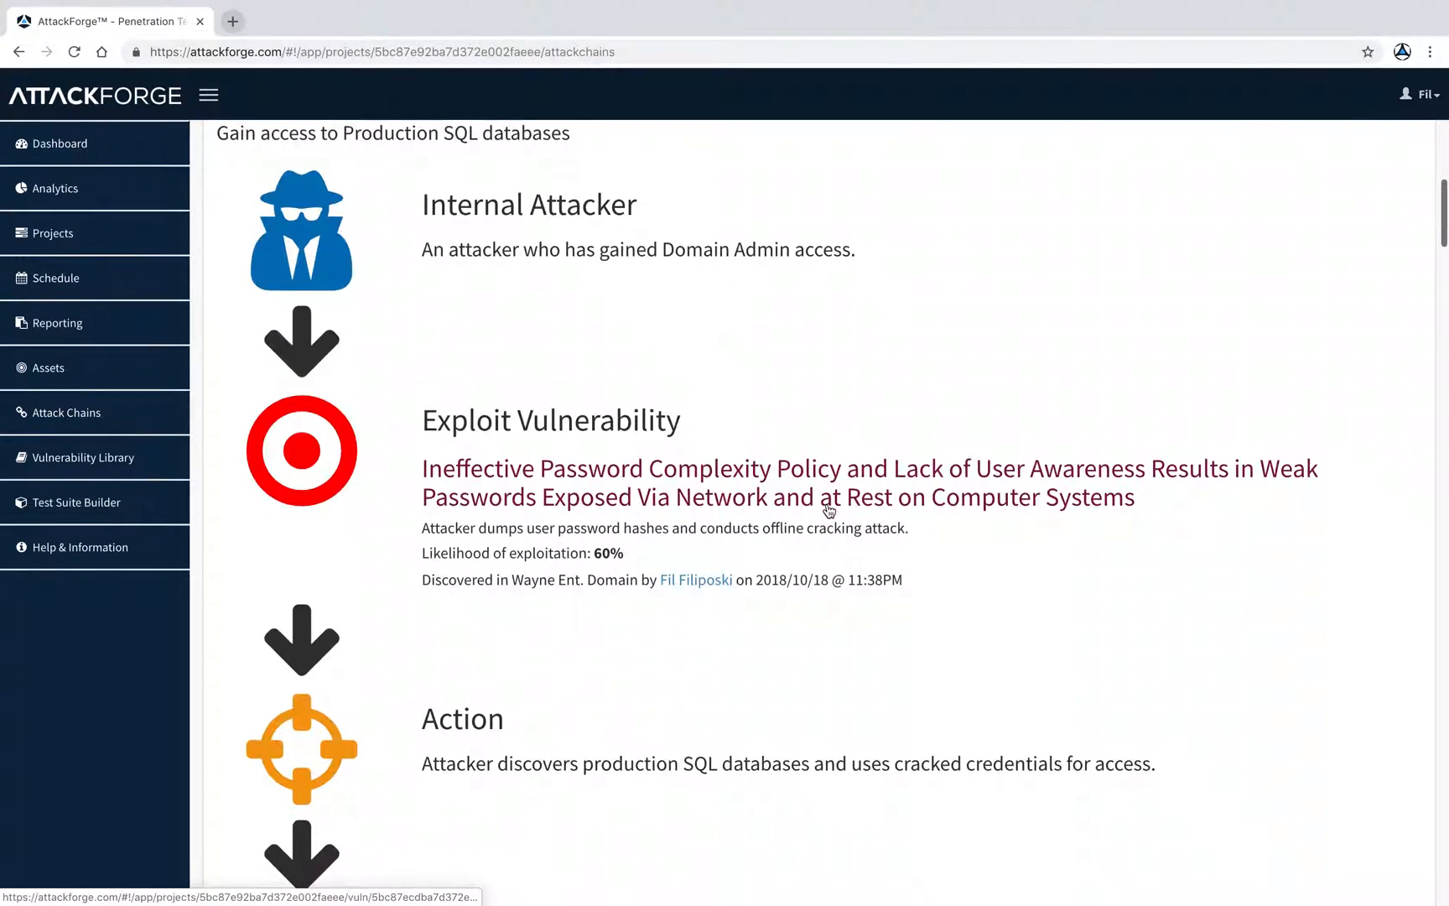
{"action": "scroll", "scroll_direction": "down", "scroll_amount": 3}
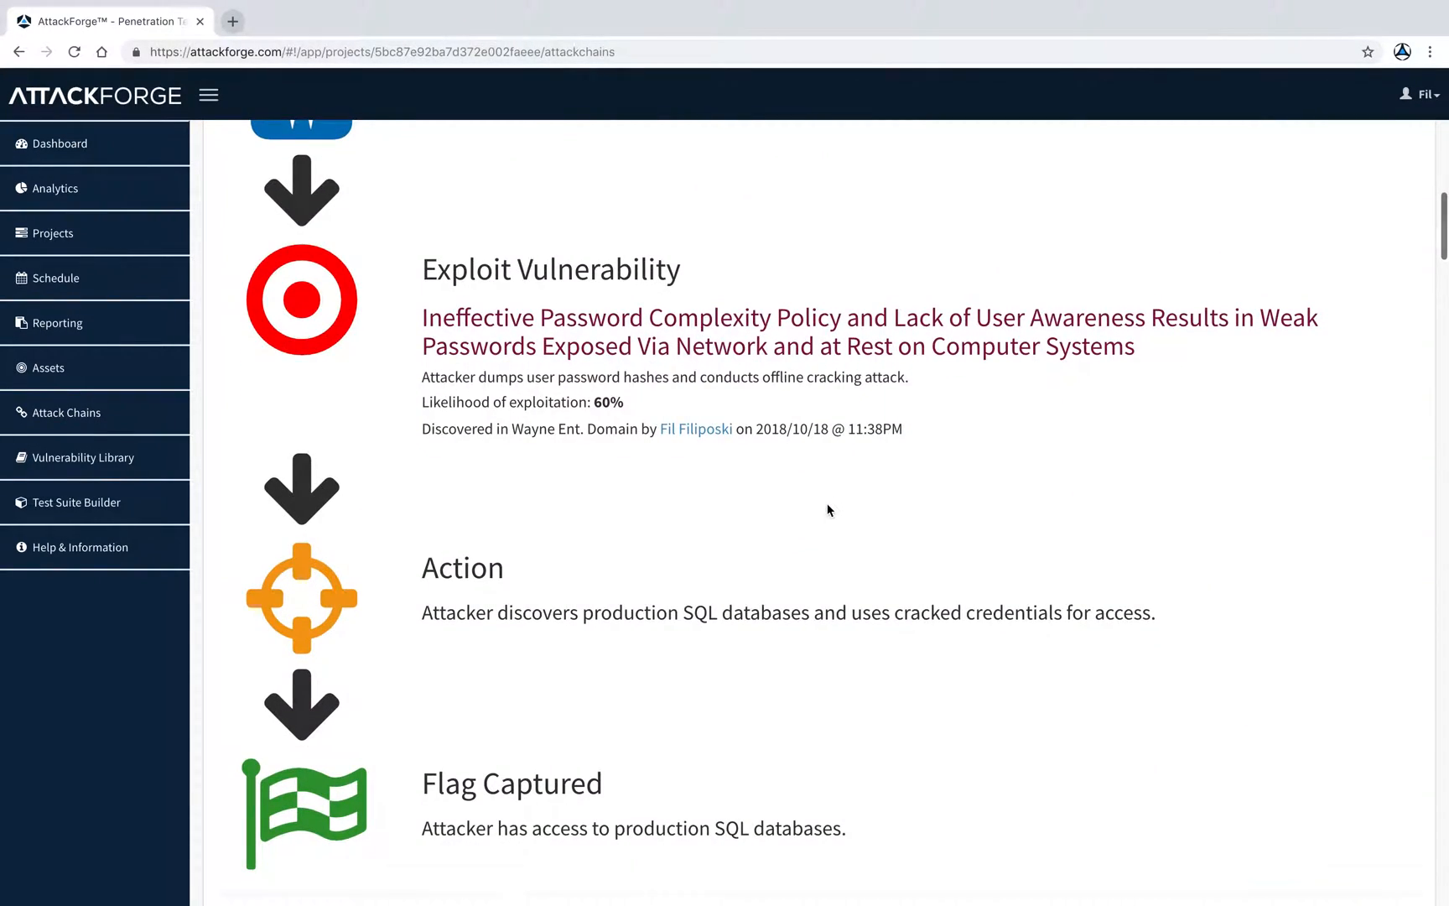
{"action": "scroll", "scroll_direction": "down", "scroll_amount": 3}
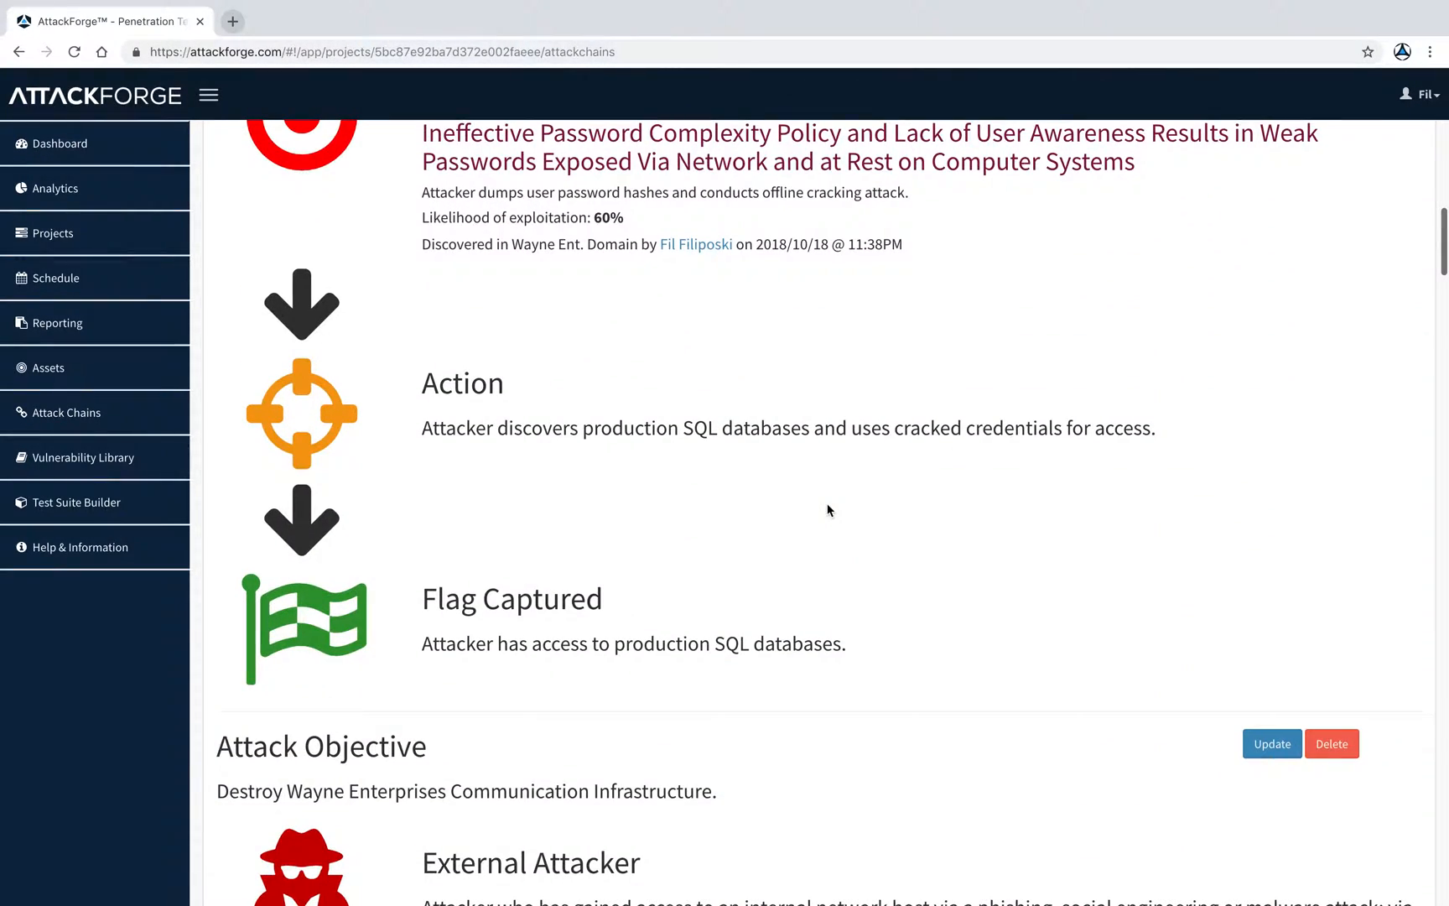
{"action": "mouse_move", "coordinate": [489, 455]}
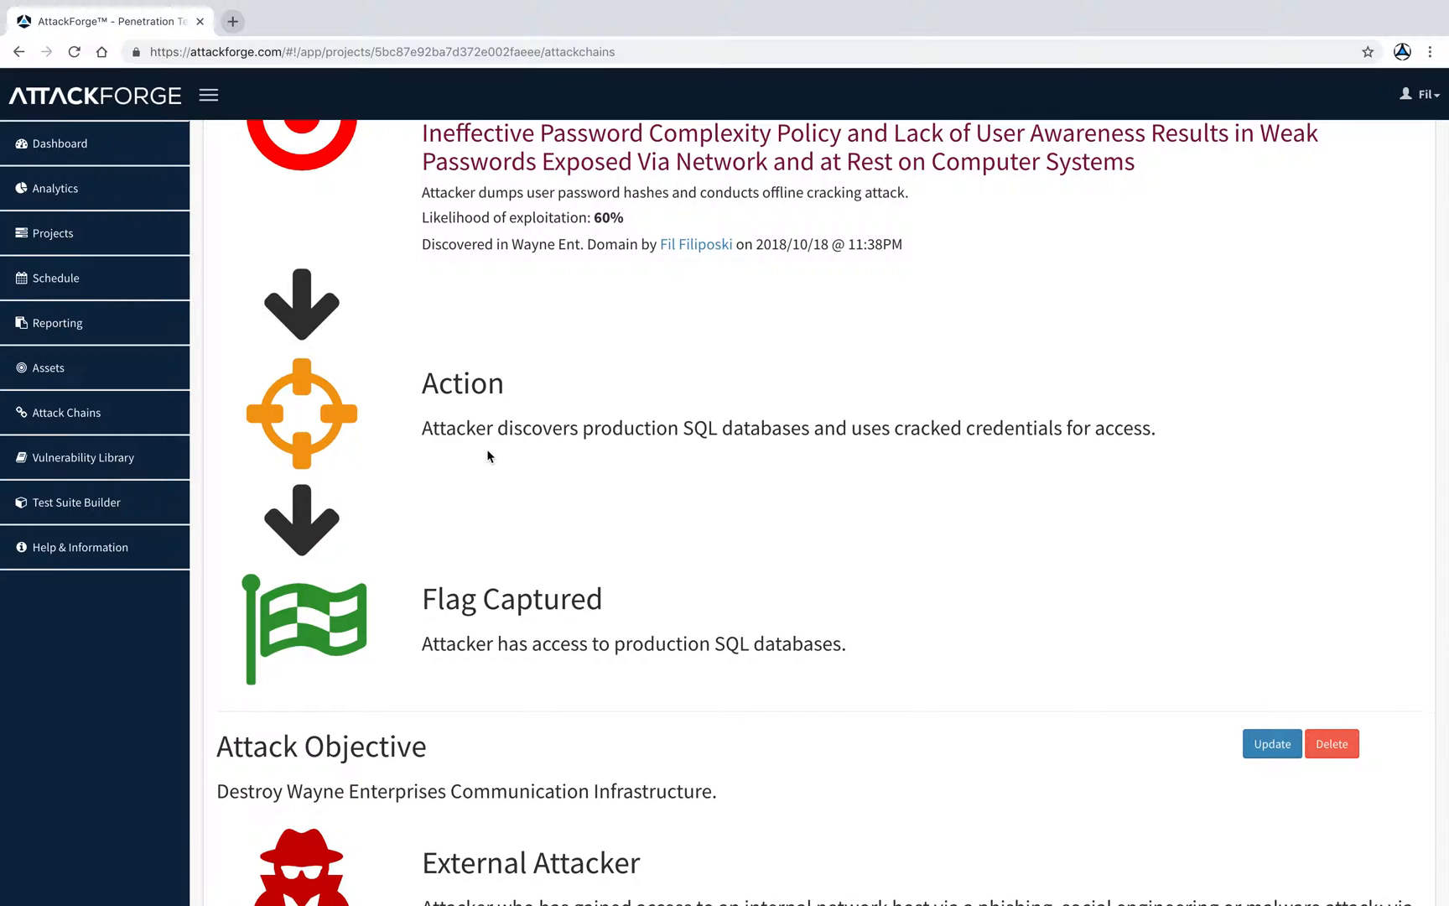
- From Projects, open Globex Corp - CRM Application Pentest and view its 1 attack chain
{"action": "left_click", "coordinate": [53, 233]}
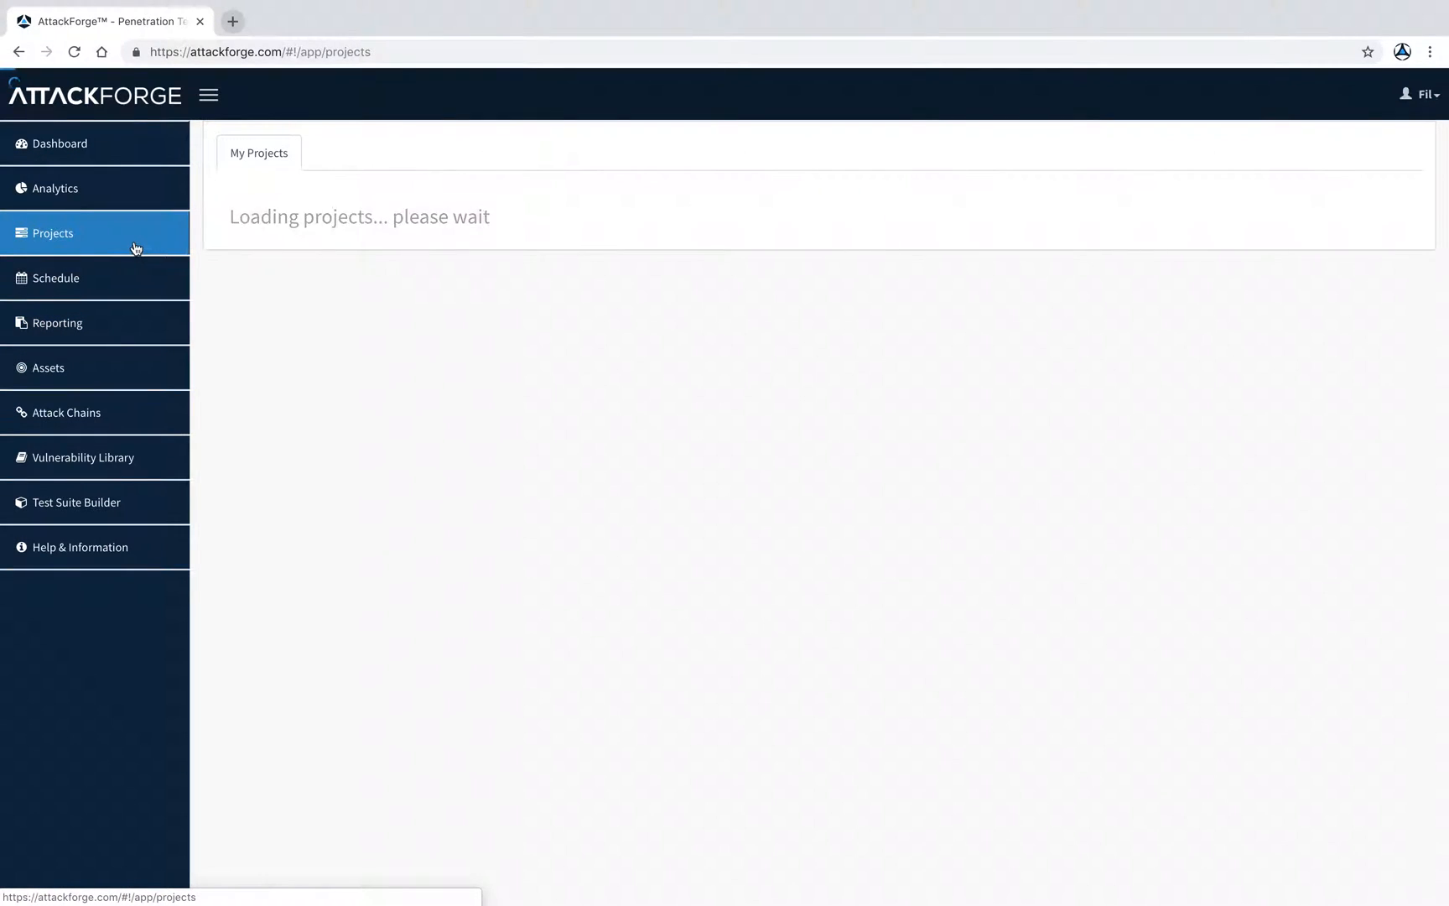
{"action": "left_click", "coordinate": [53, 233]}
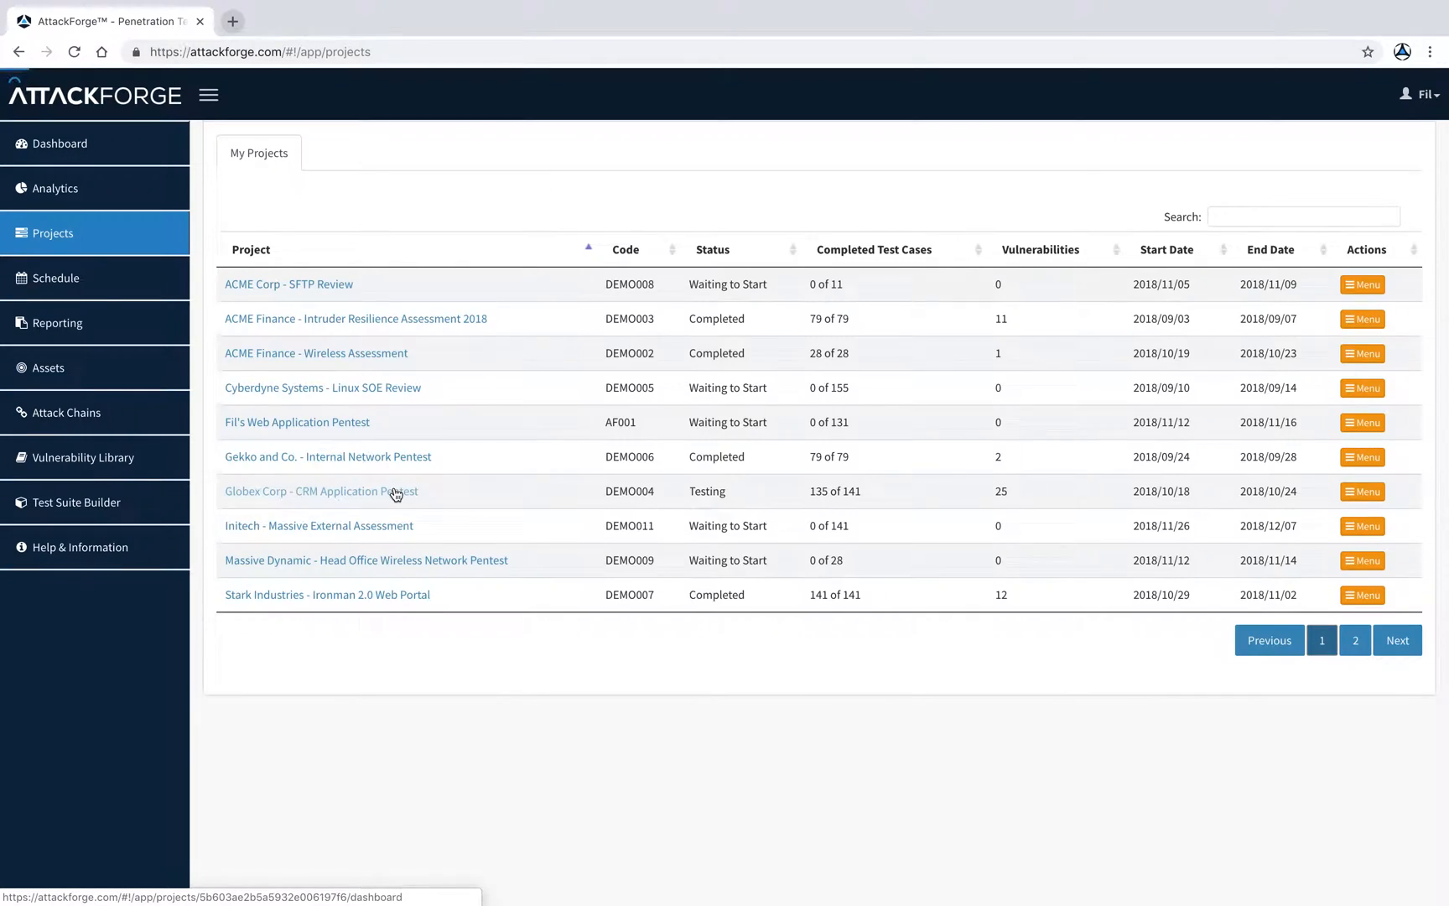
{"action": "left_click", "coordinate": [320, 491]}
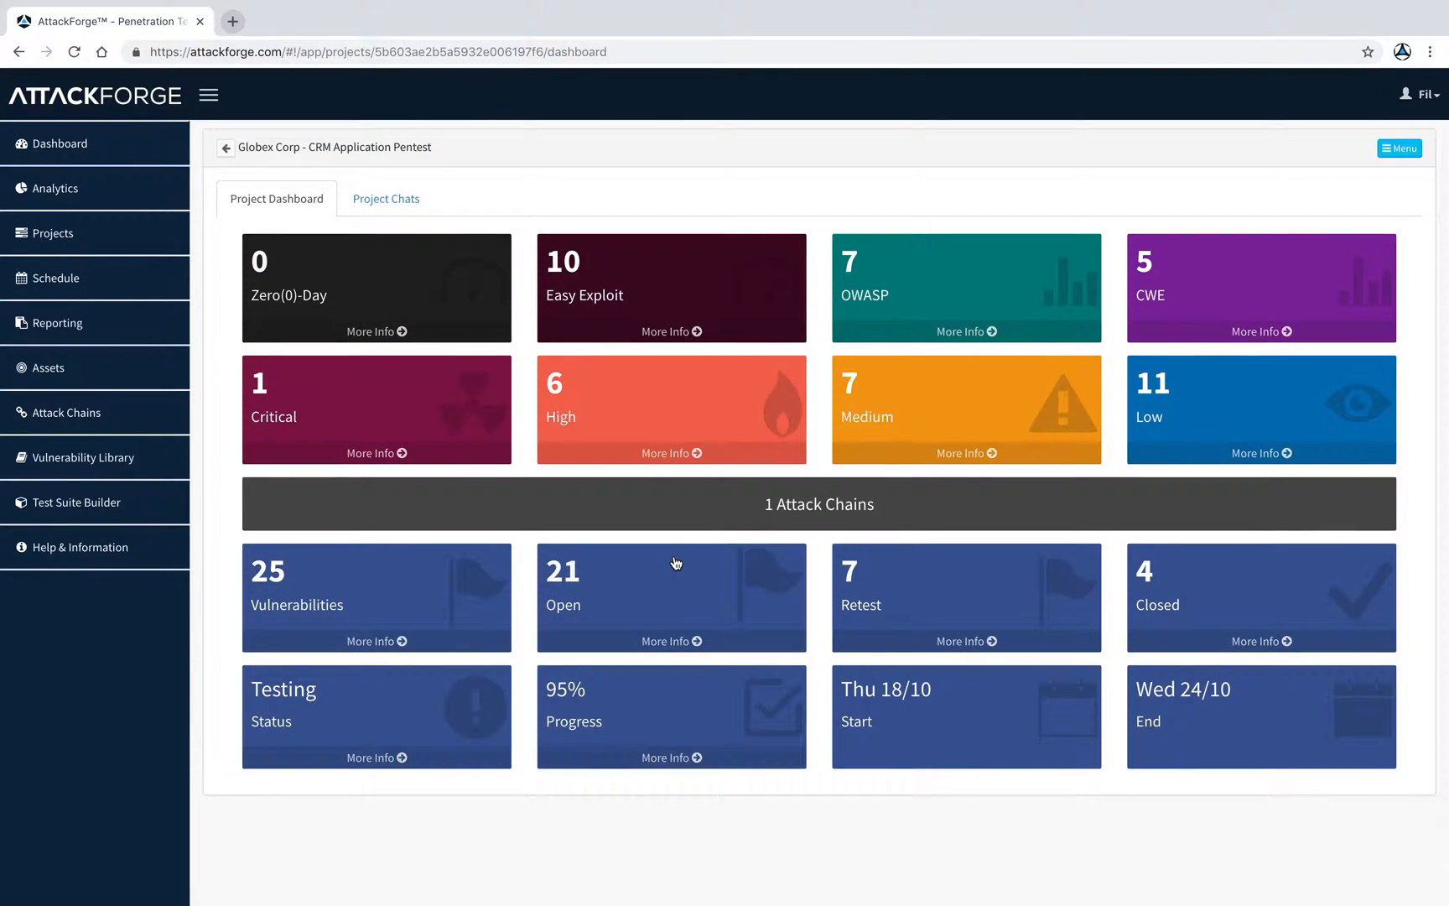
{"action": "left_click", "coordinate": [816, 504]}
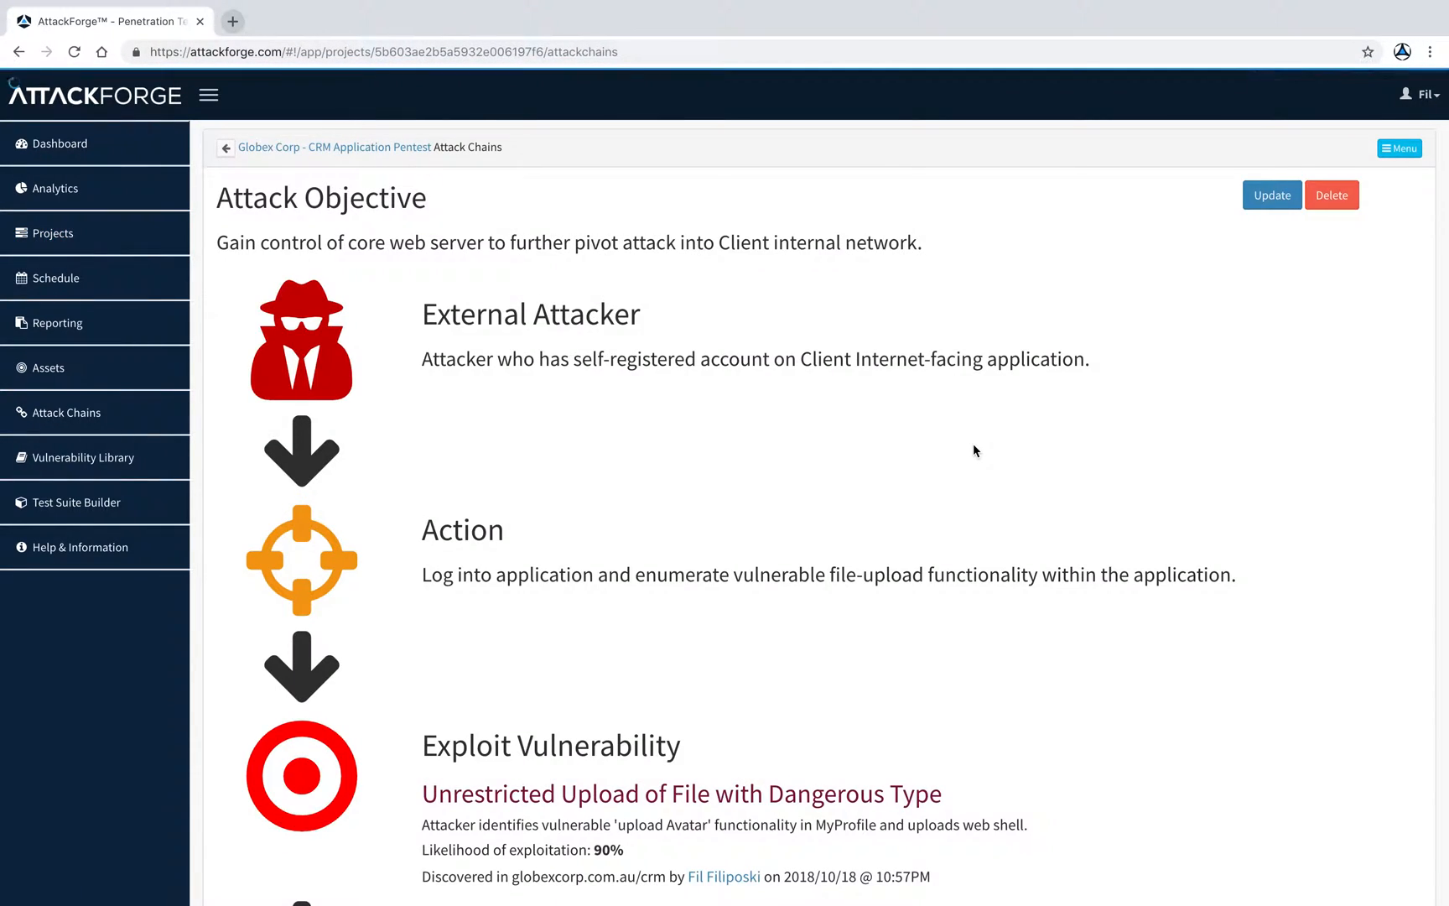
{"action": "left_click", "coordinate": [1399, 148]}
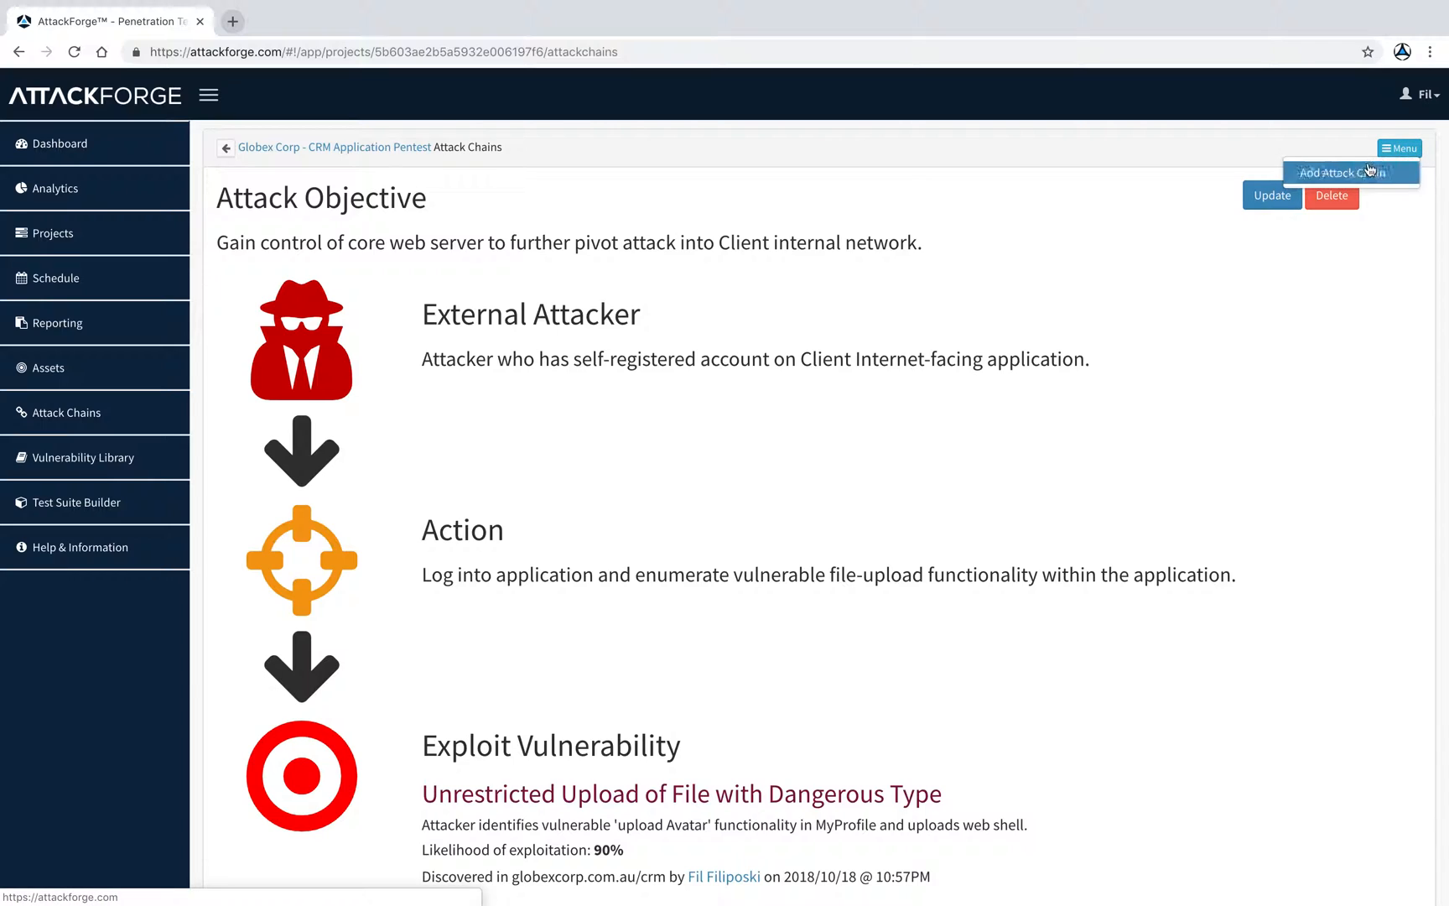
- Create a new attack chain starting with an Internal Attacker
{"action": "left_click", "coordinate": [1348, 173]}
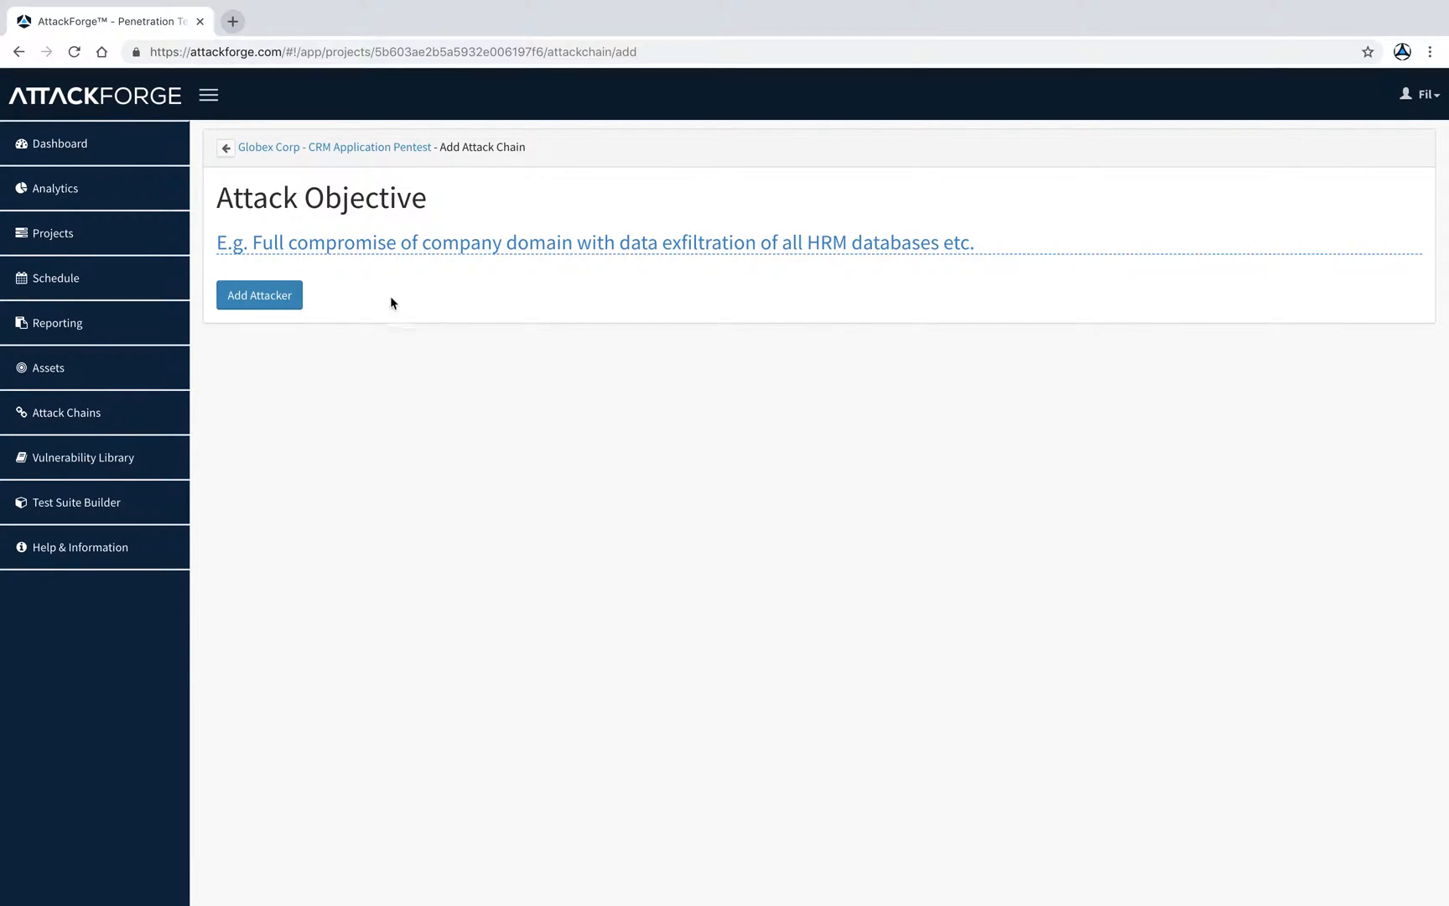
{"action": "left_click", "coordinate": [259, 295]}
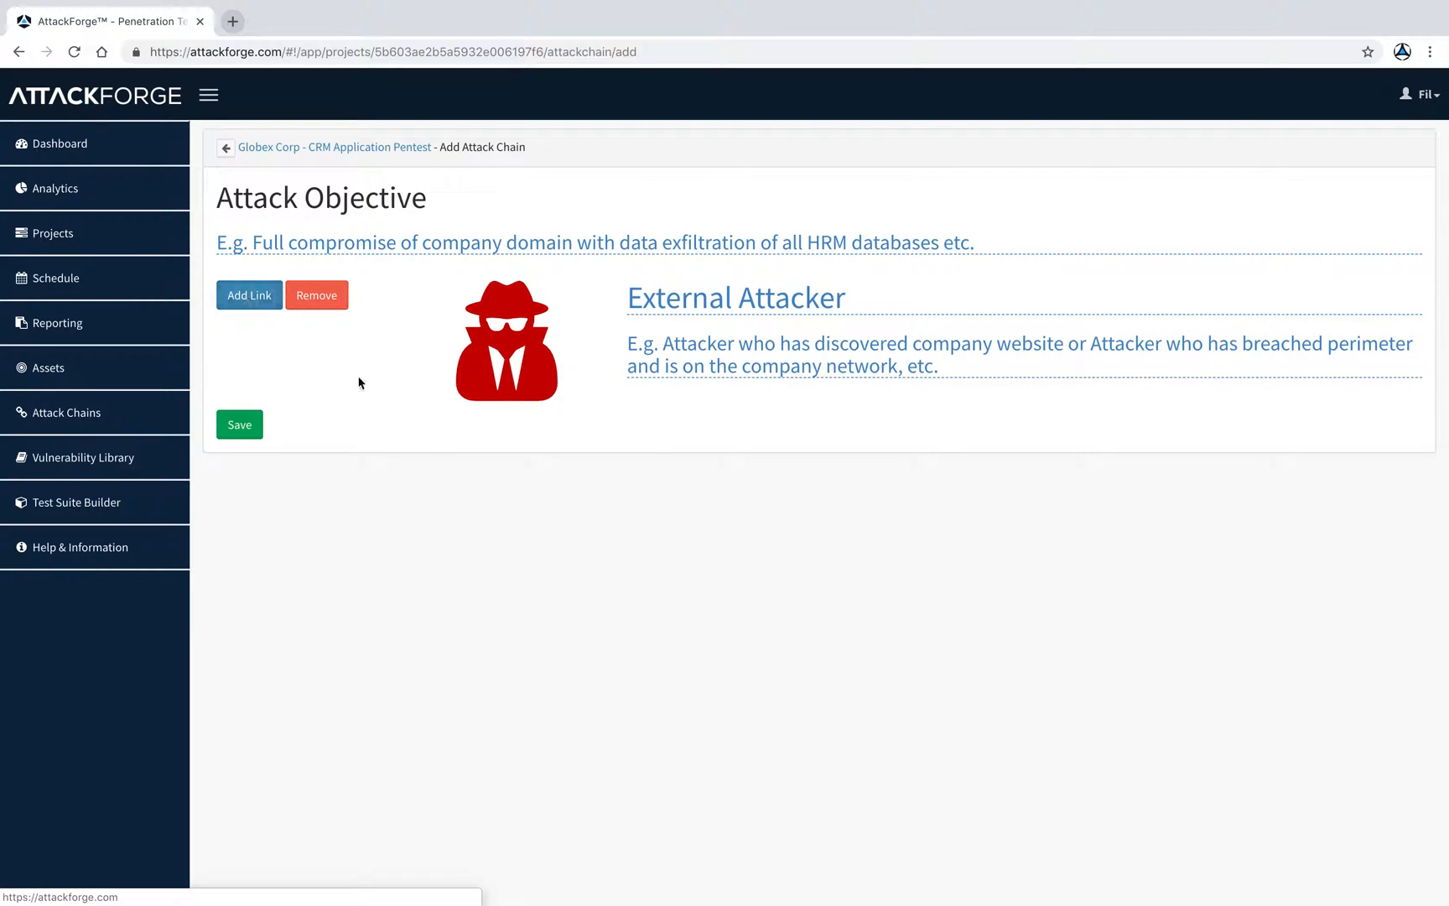
{"action": "left_click", "coordinate": [735, 298]}
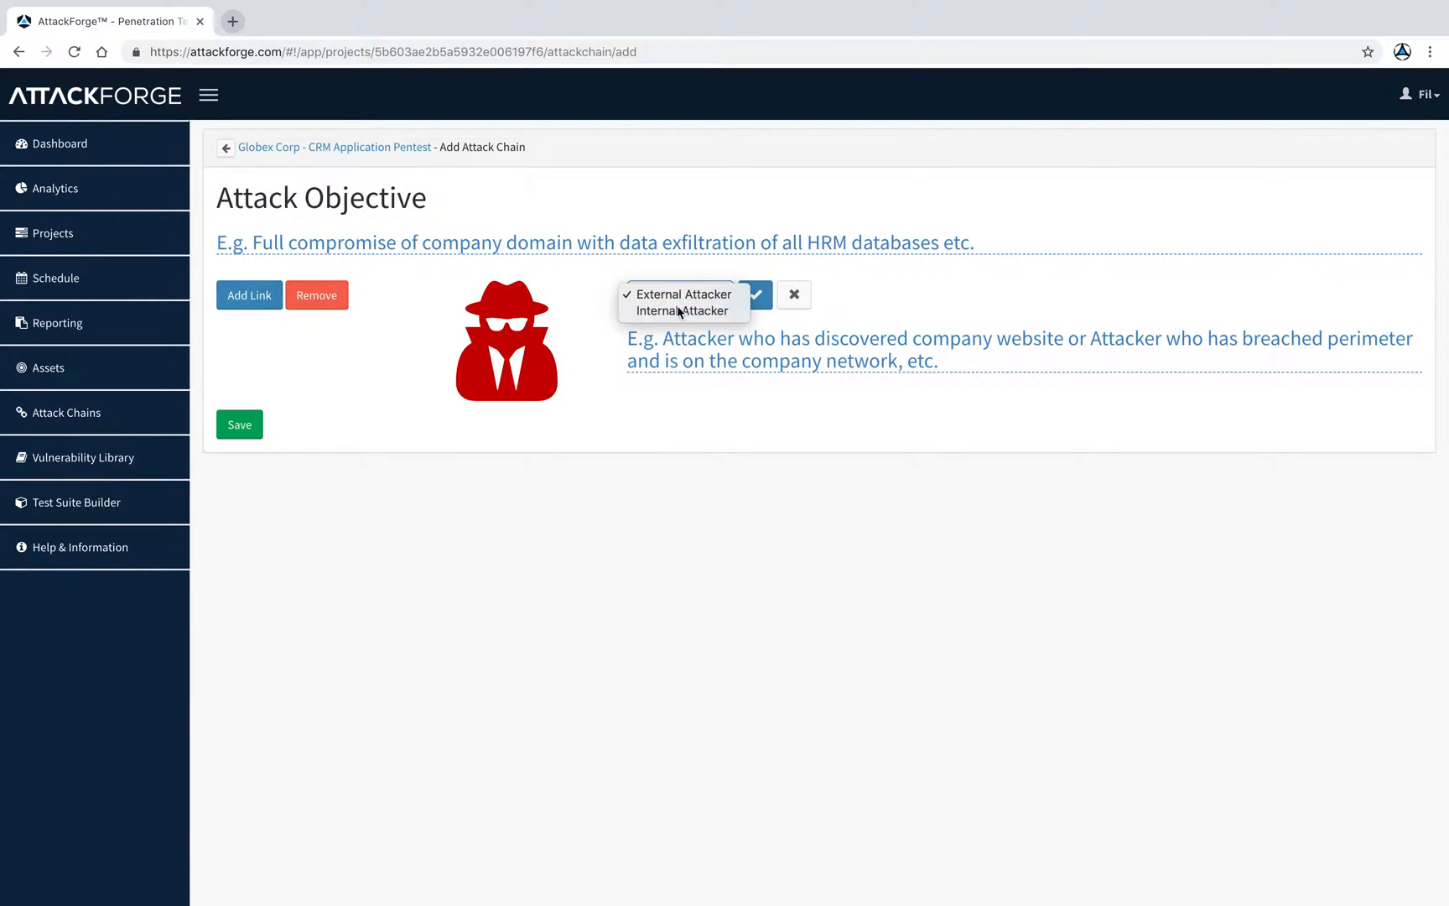
{"action": "left_click", "coordinate": [678, 309]}
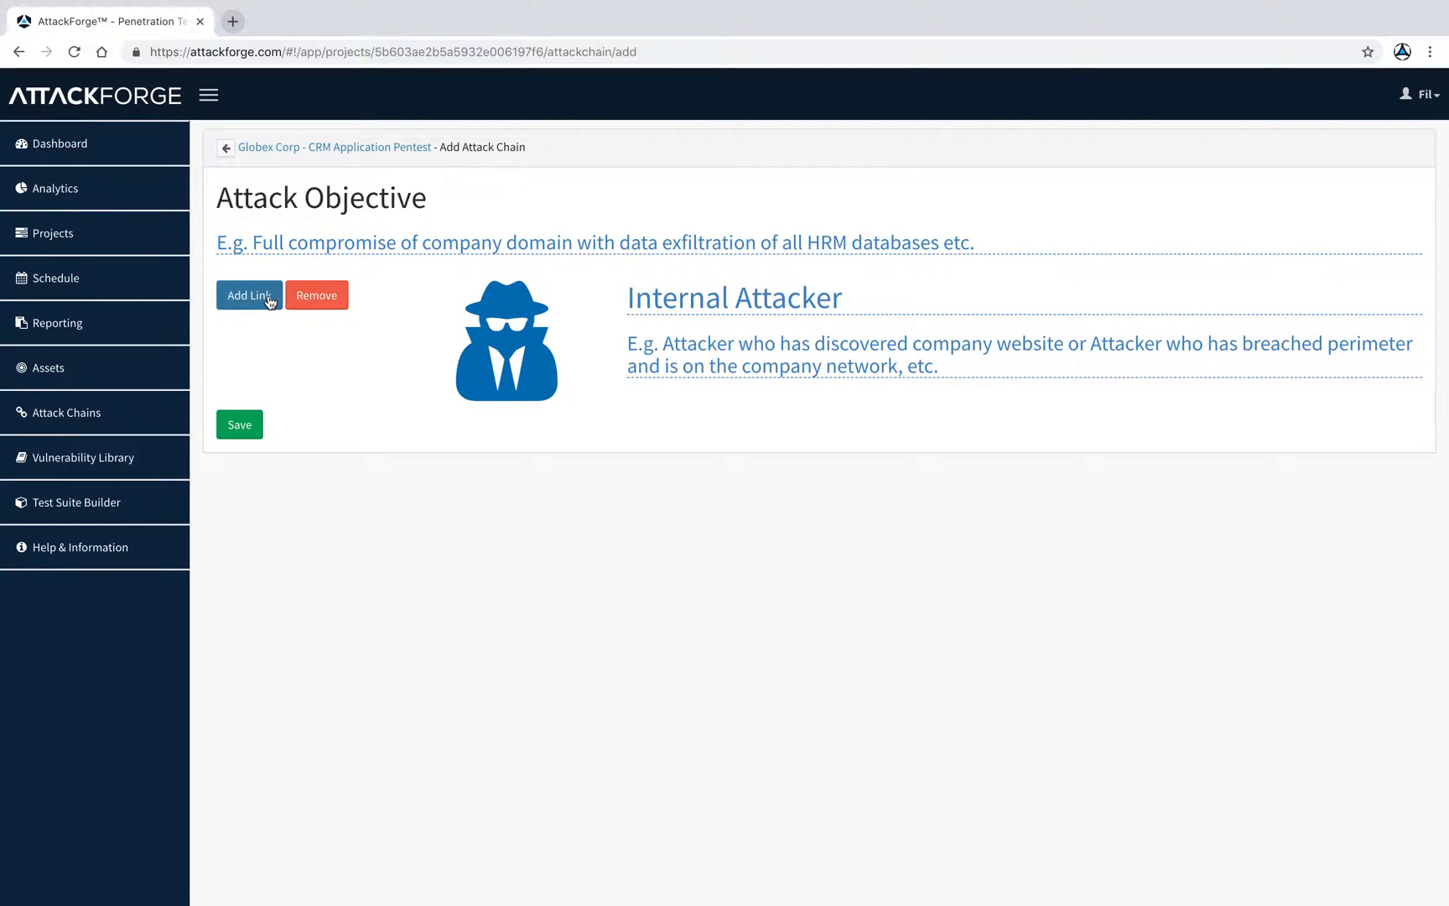
- Link an action, an exploit vulnerability step and a second action after the attacker
{"action": "left_click", "coordinate": [249, 295]}
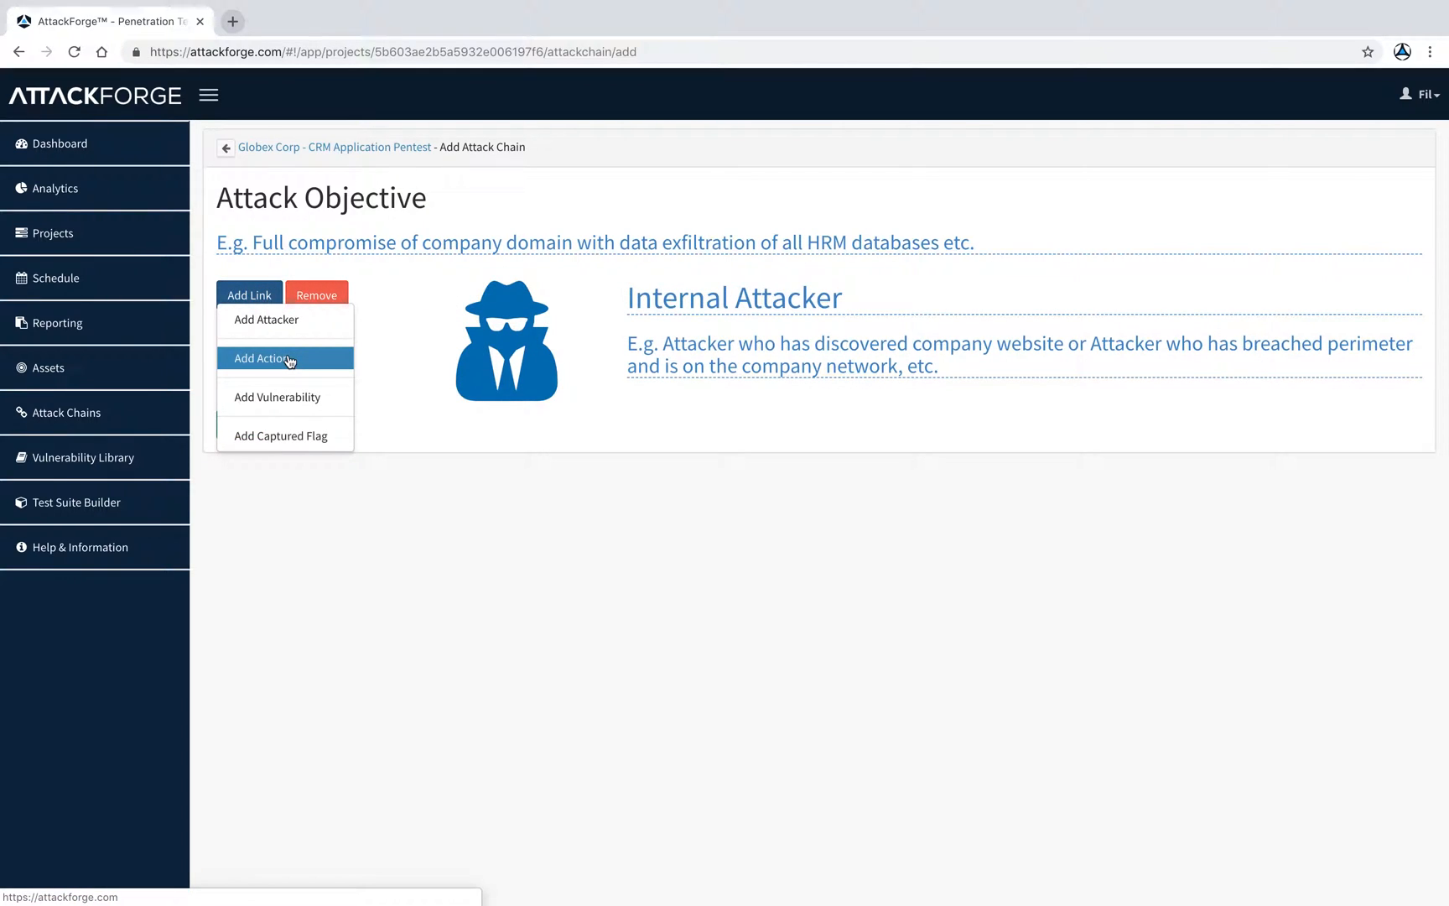
{"action": "left_click", "coordinate": [269, 359]}
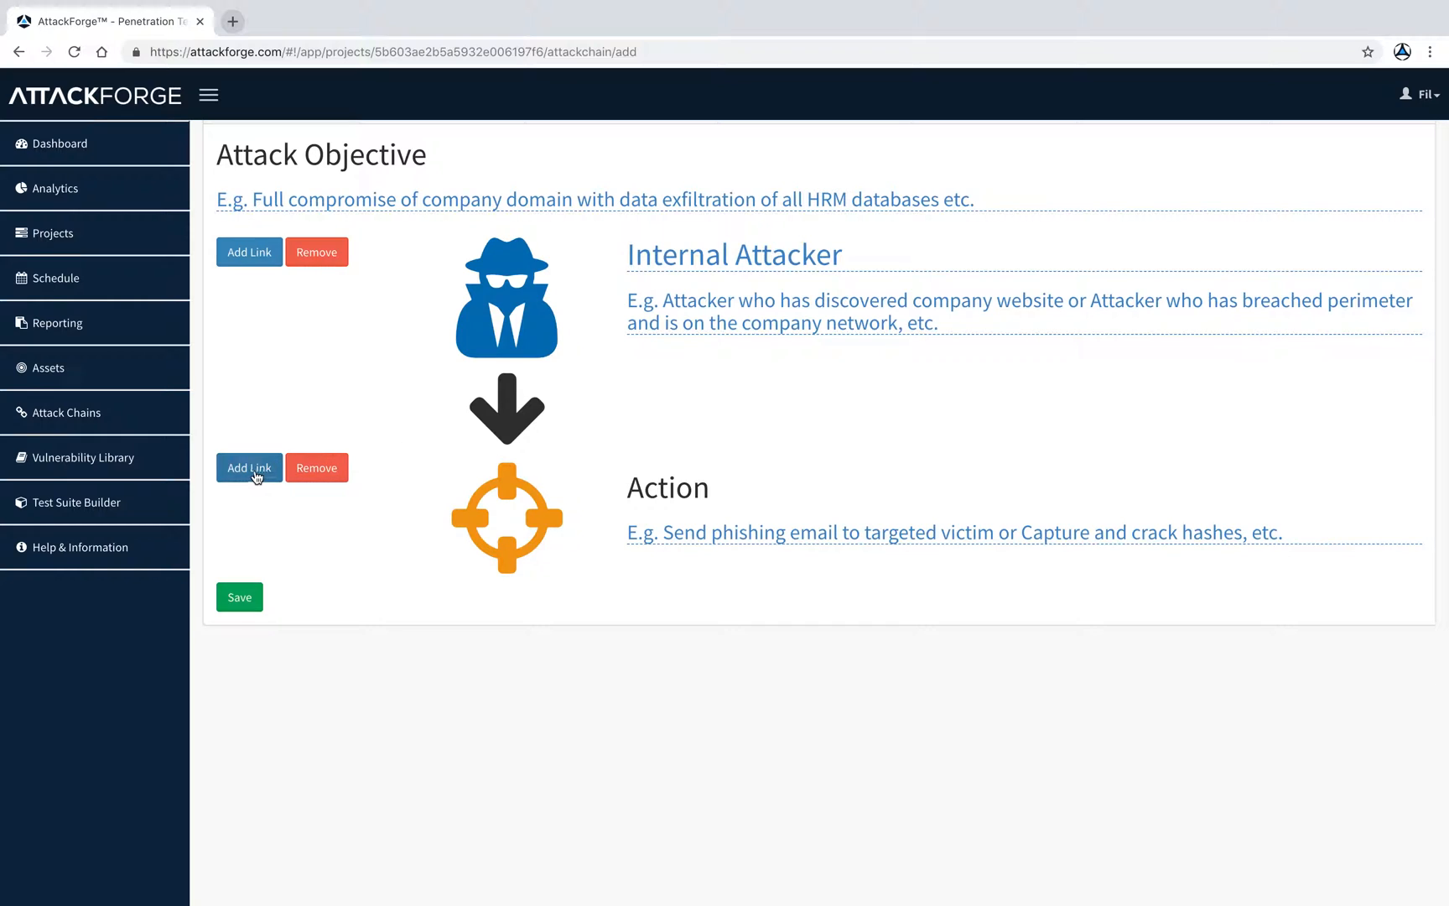
{"action": "left_click", "coordinate": [248, 467]}
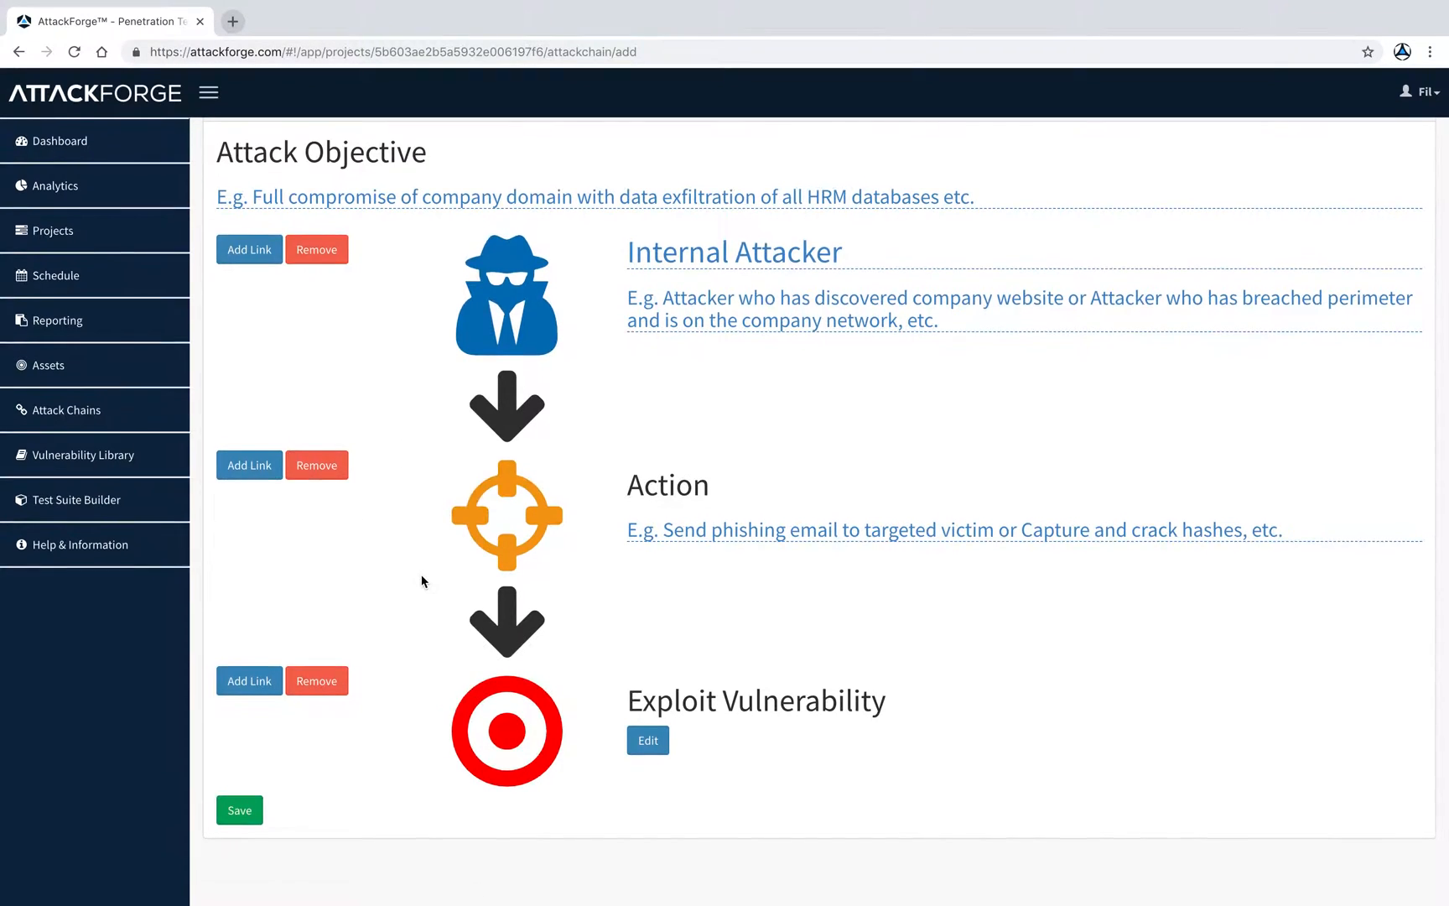
{"action": "left_click", "coordinate": [247, 680]}
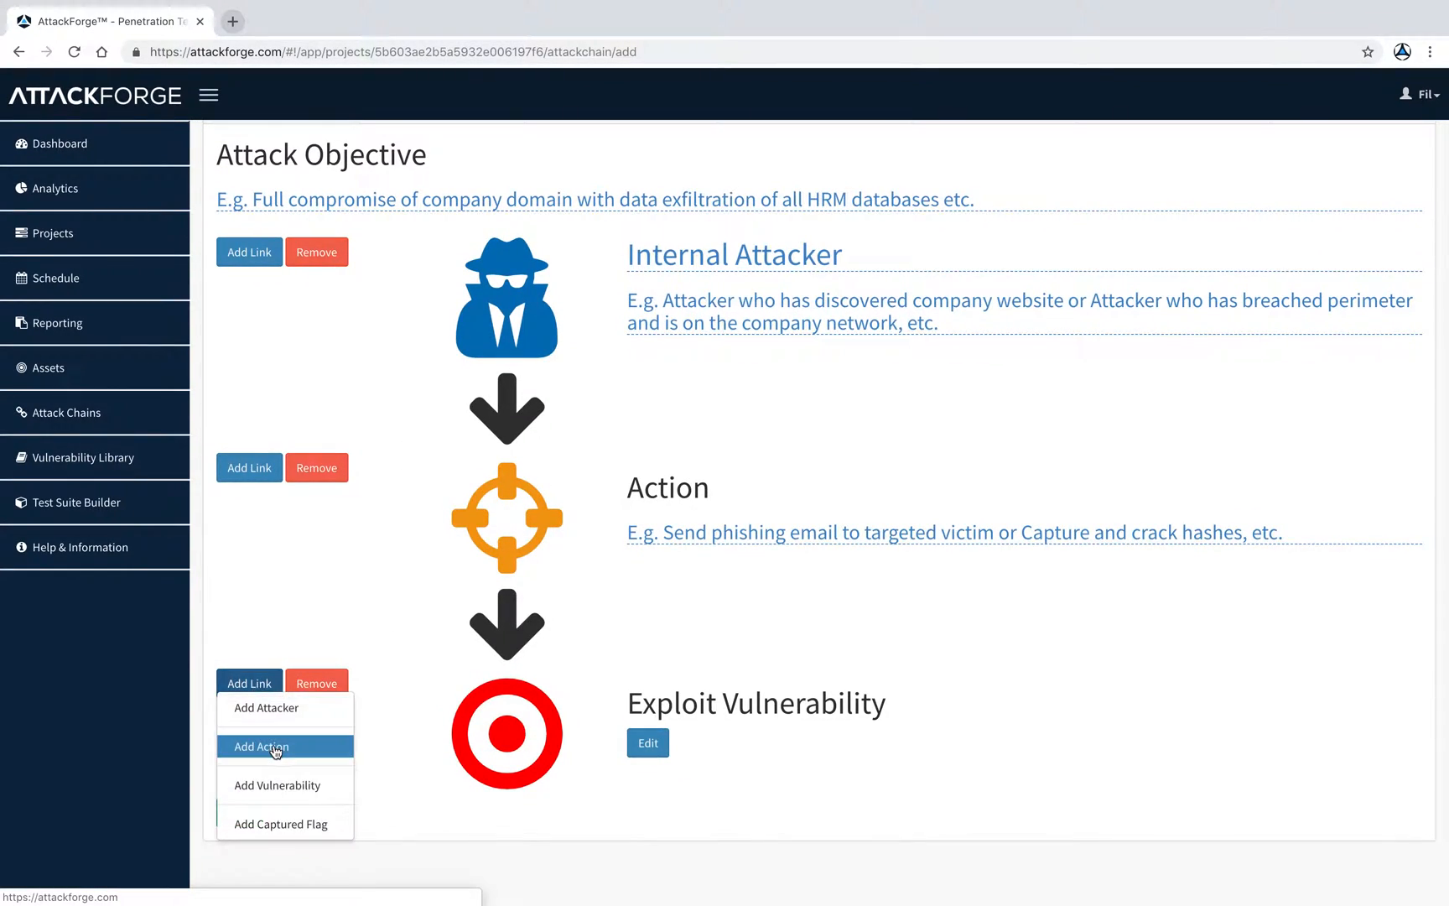
{"action": "left_click", "coordinate": [262, 746]}
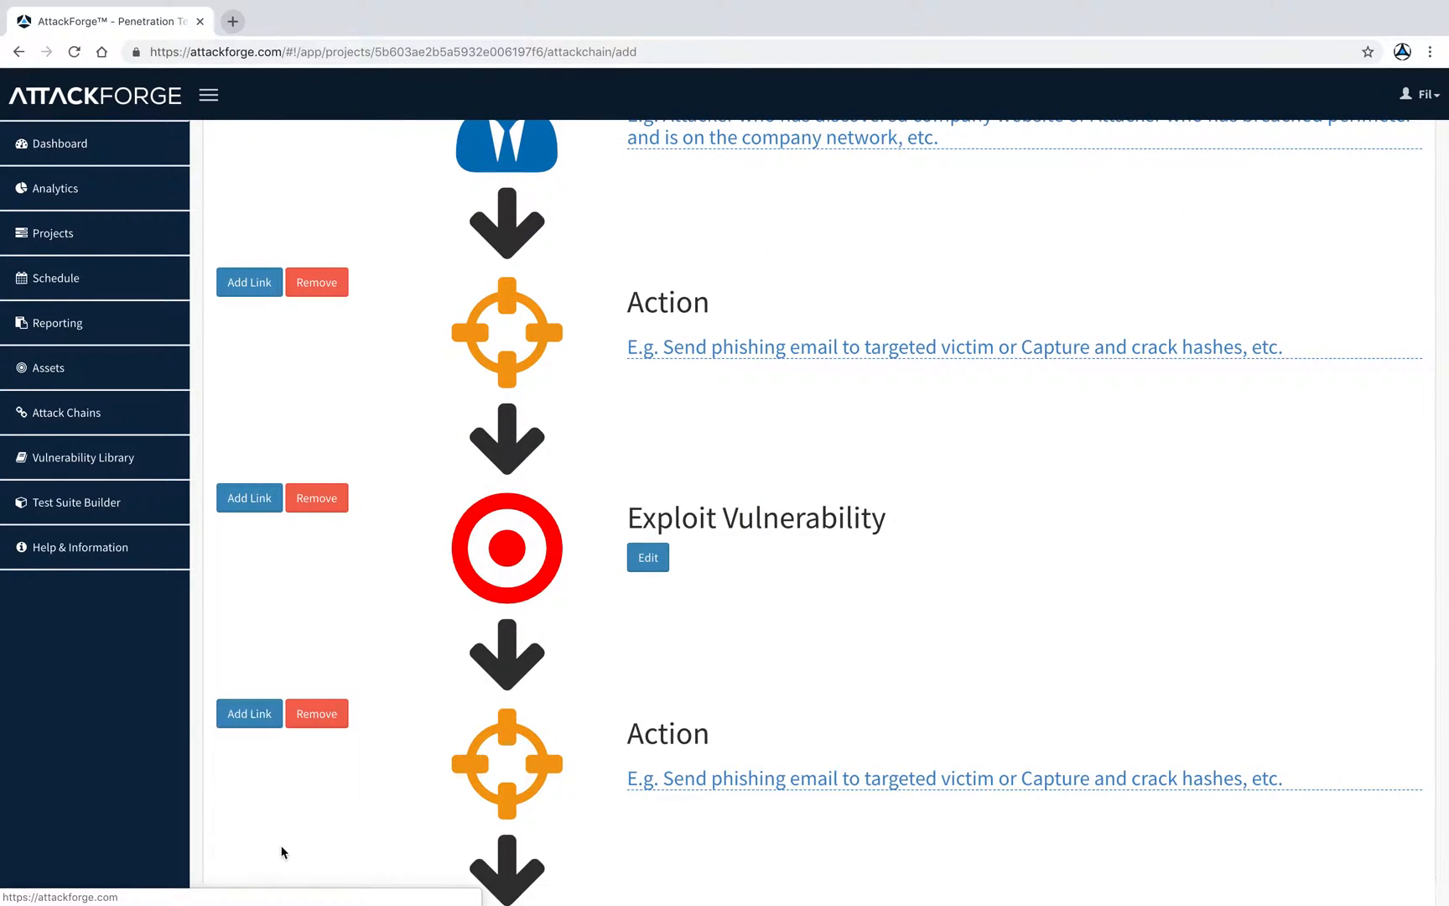
- End the chain with Flag Captured and set the exploit to Reflected Cross Site Scripting
{"action": "scroll", "scroll_direction": "down", "scroll_amount": 3}
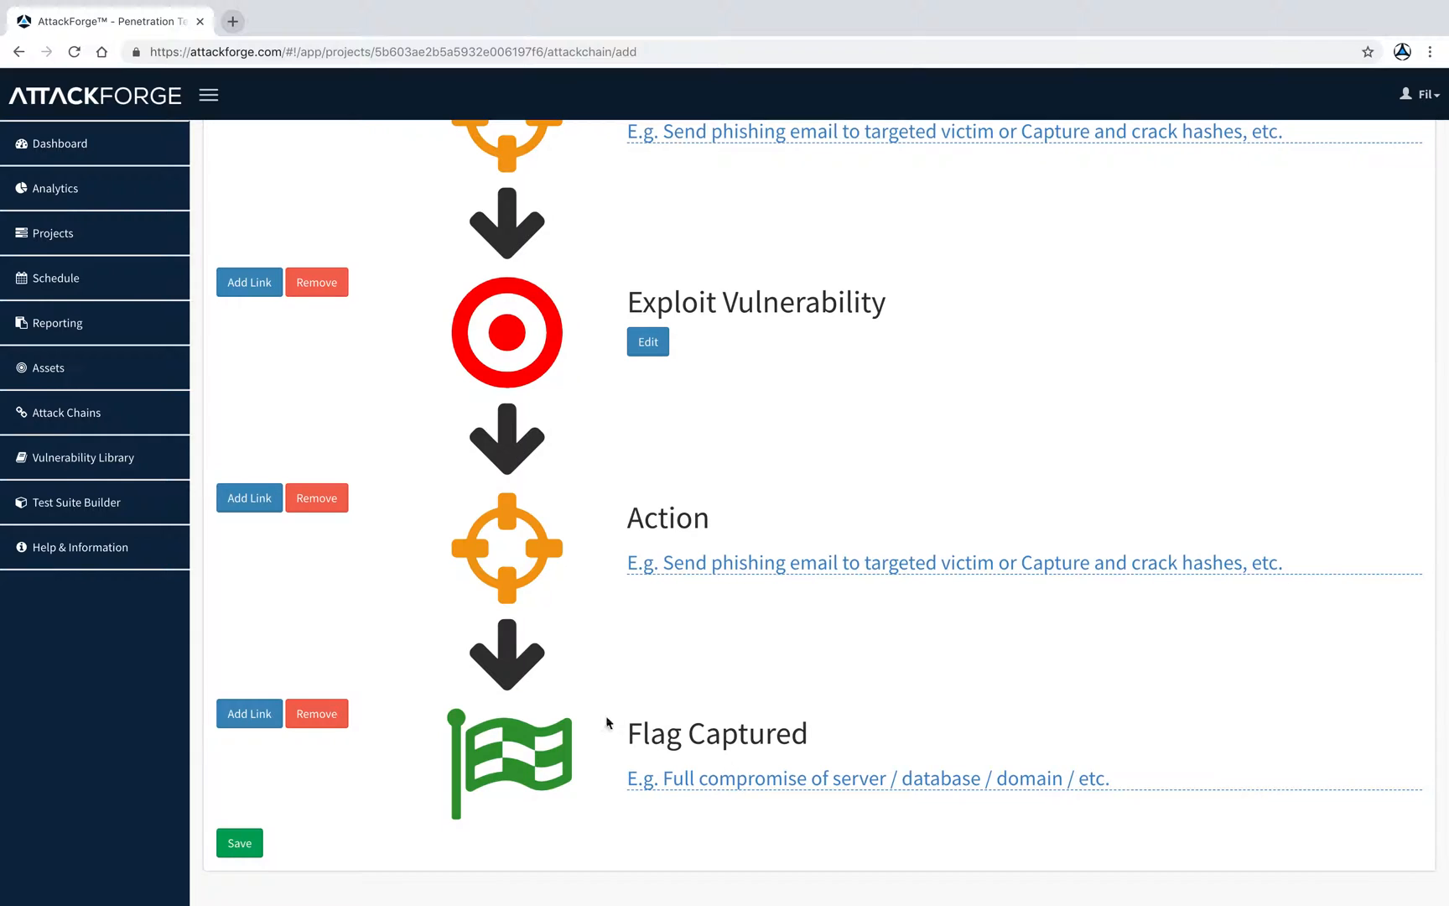
{"action": "left_click", "coordinate": [647, 342]}
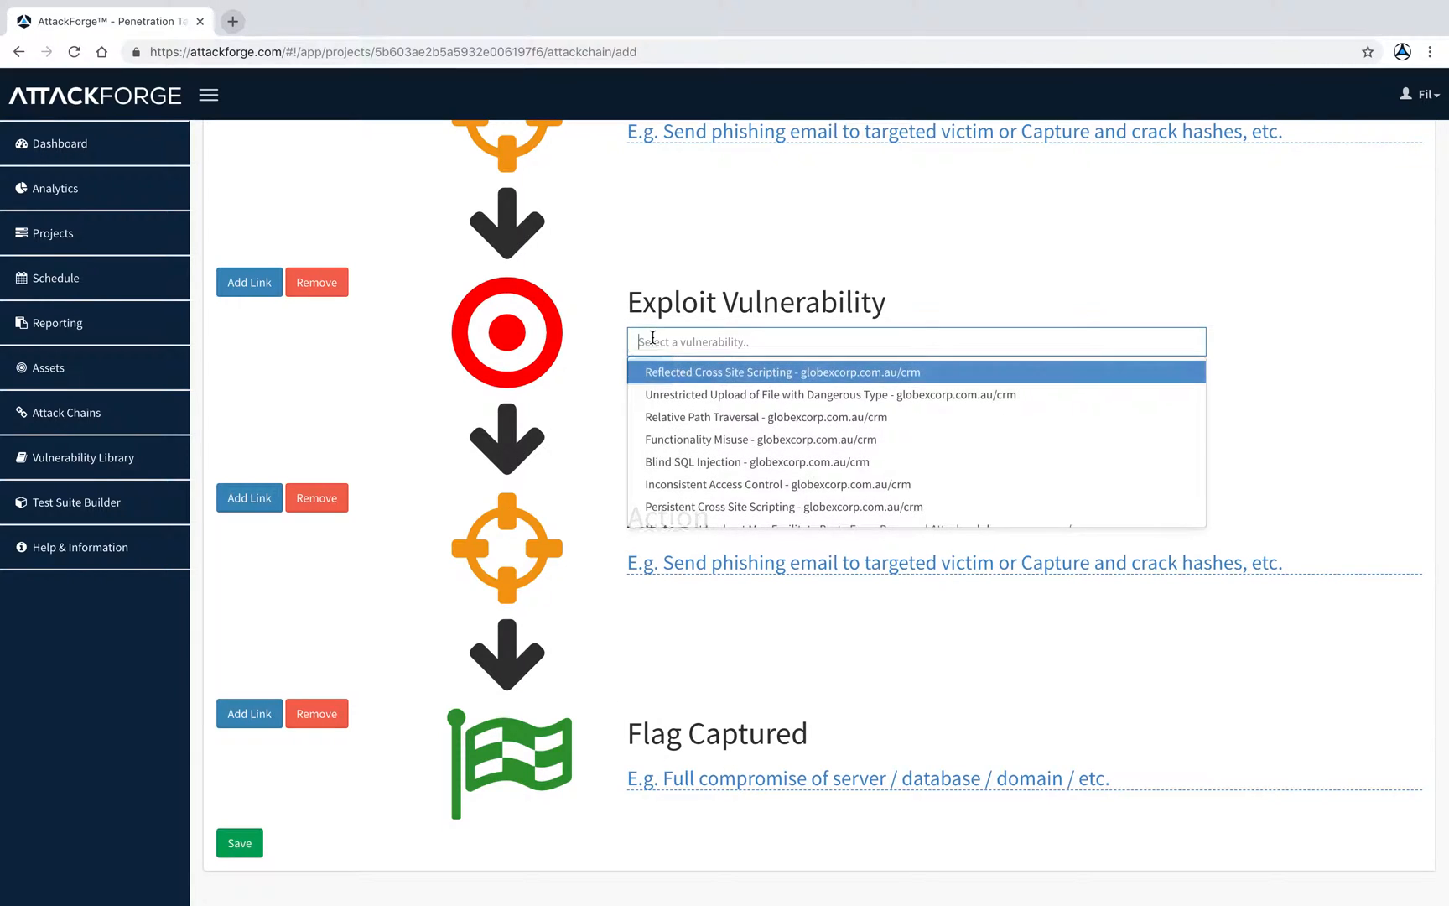
{"action": "left_click", "coordinate": [779, 371]}
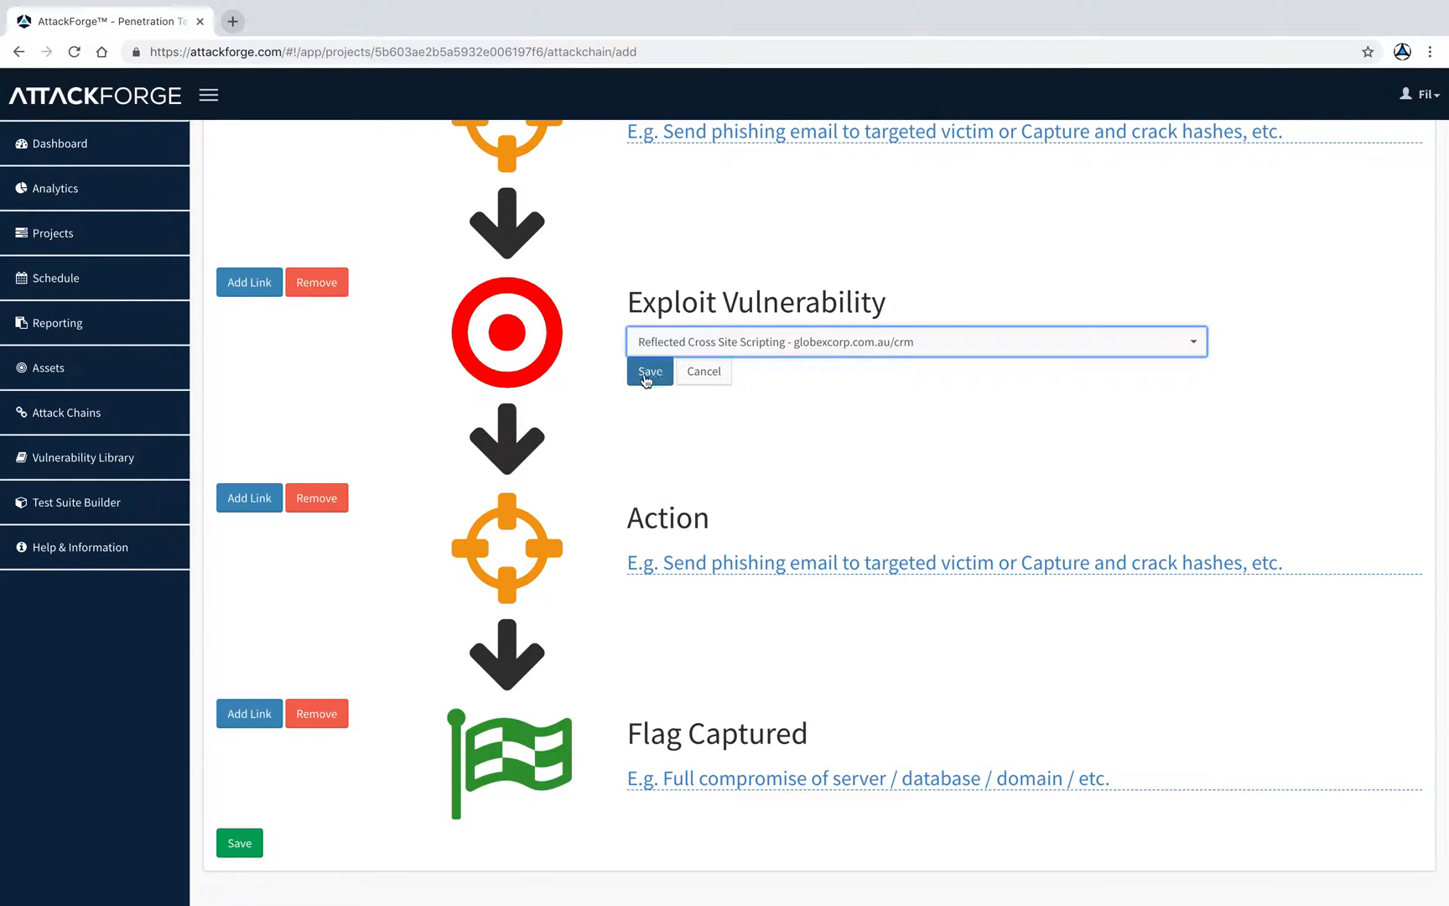
{"action": "left_click", "coordinate": [649, 370]}
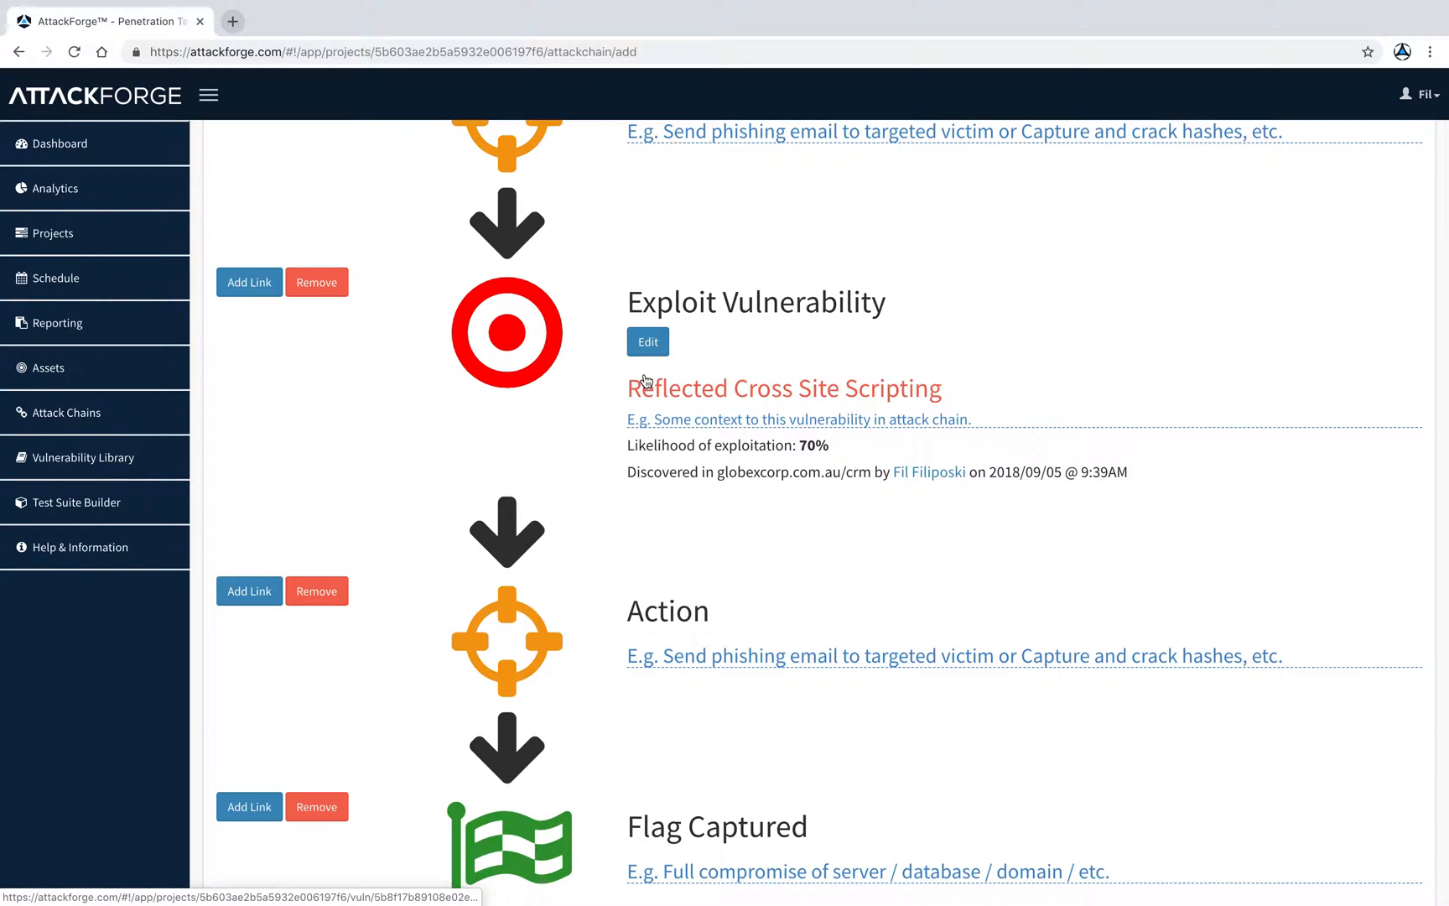
{"action": "scroll", "scroll_direction": "down", "scroll_amount": 3}
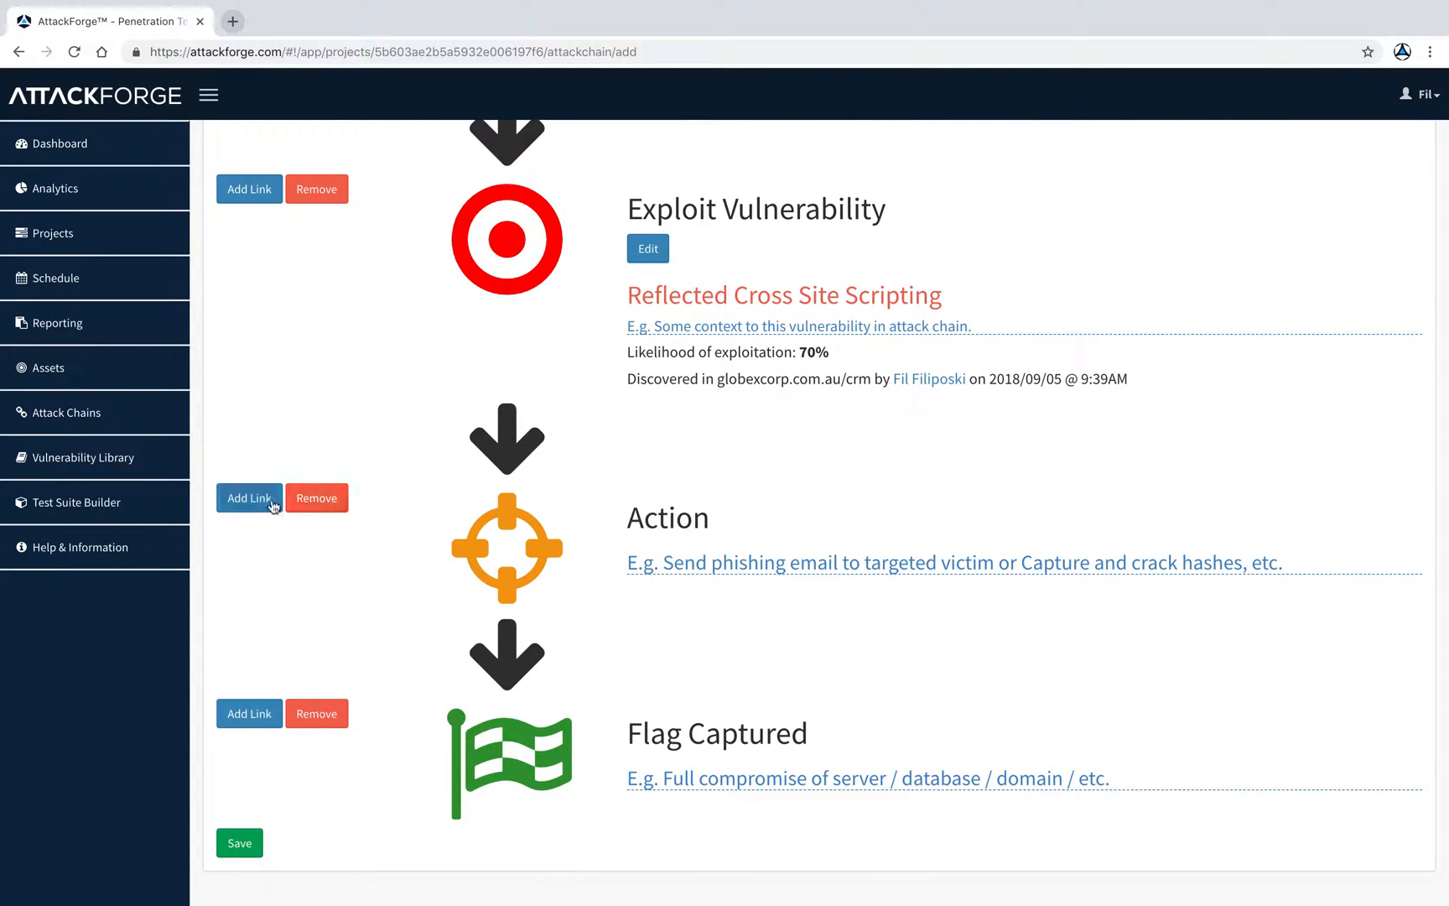
- Add a Blind SQL Injection exploit after the second action and save the chain
{"action": "left_click", "coordinate": [248, 498]}
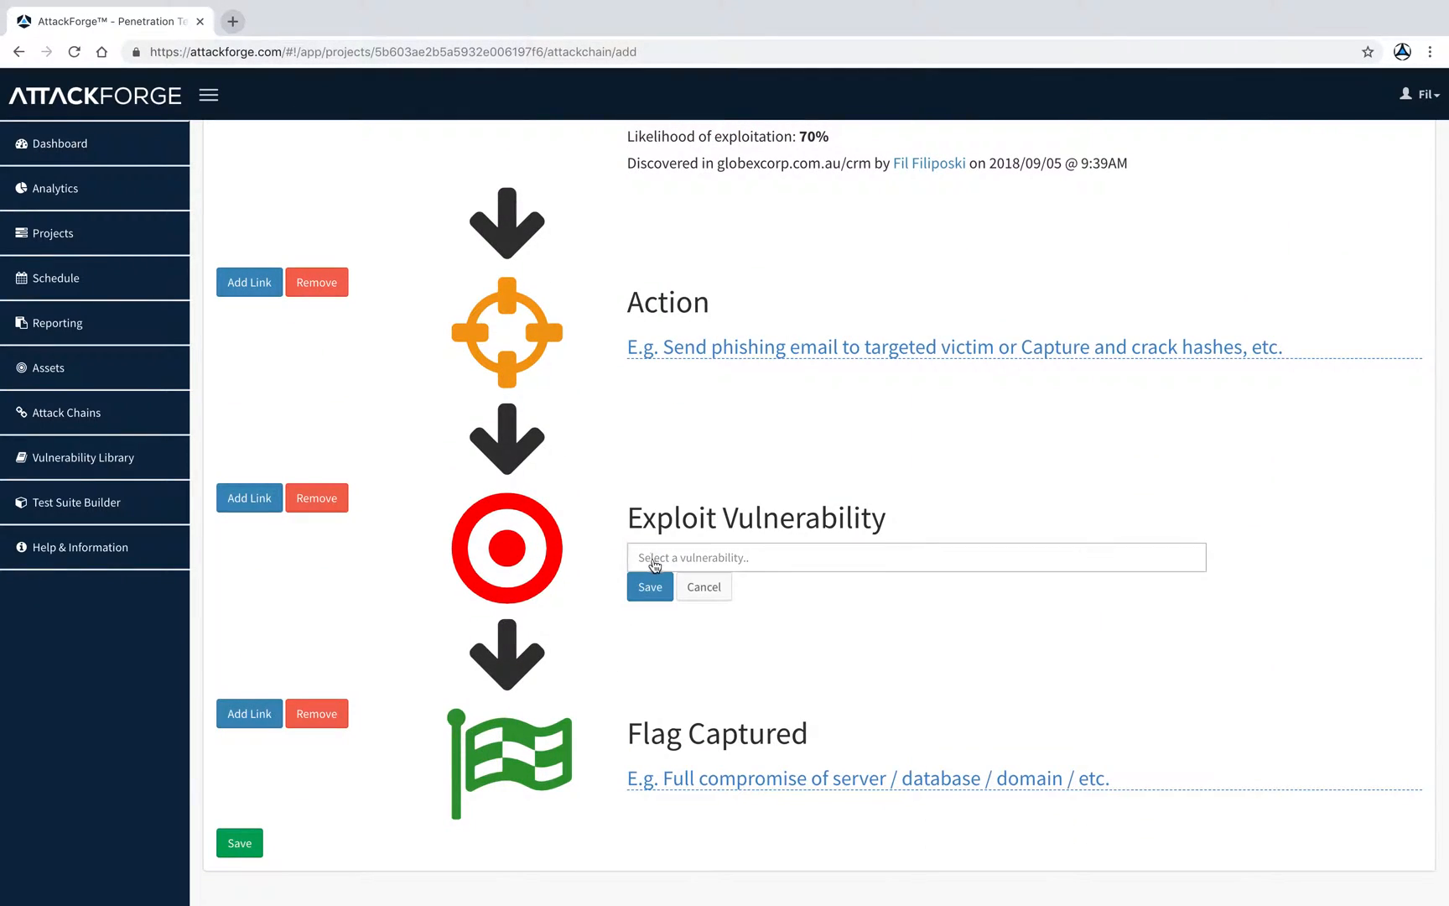
{"action": "left_click", "coordinate": [916, 556]}
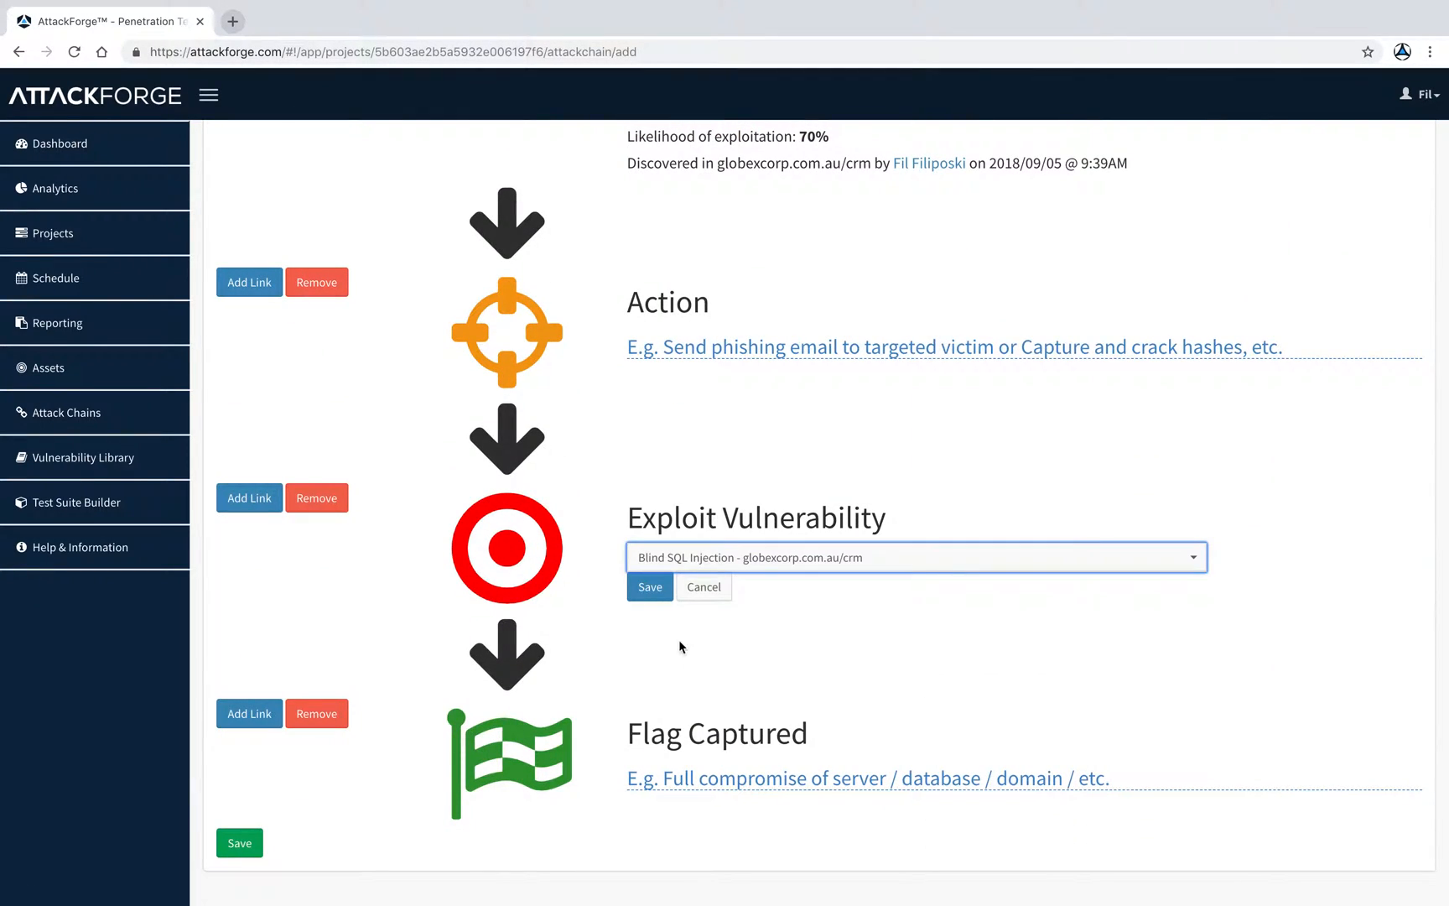
{"action": "left_click", "coordinate": [649, 586]}
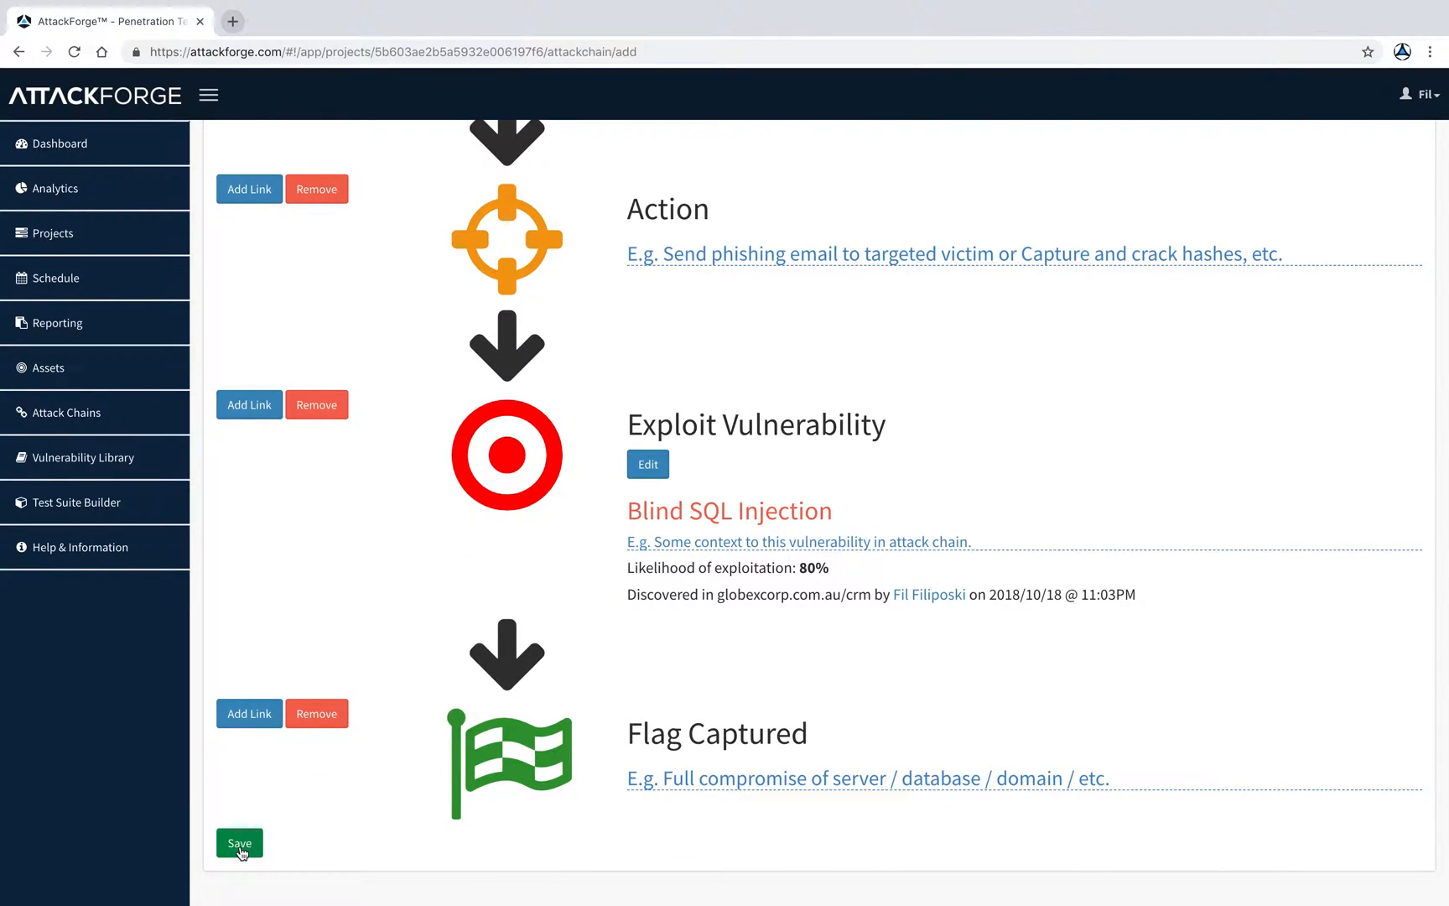
{"action": "left_click", "coordinate": [239, 842]}
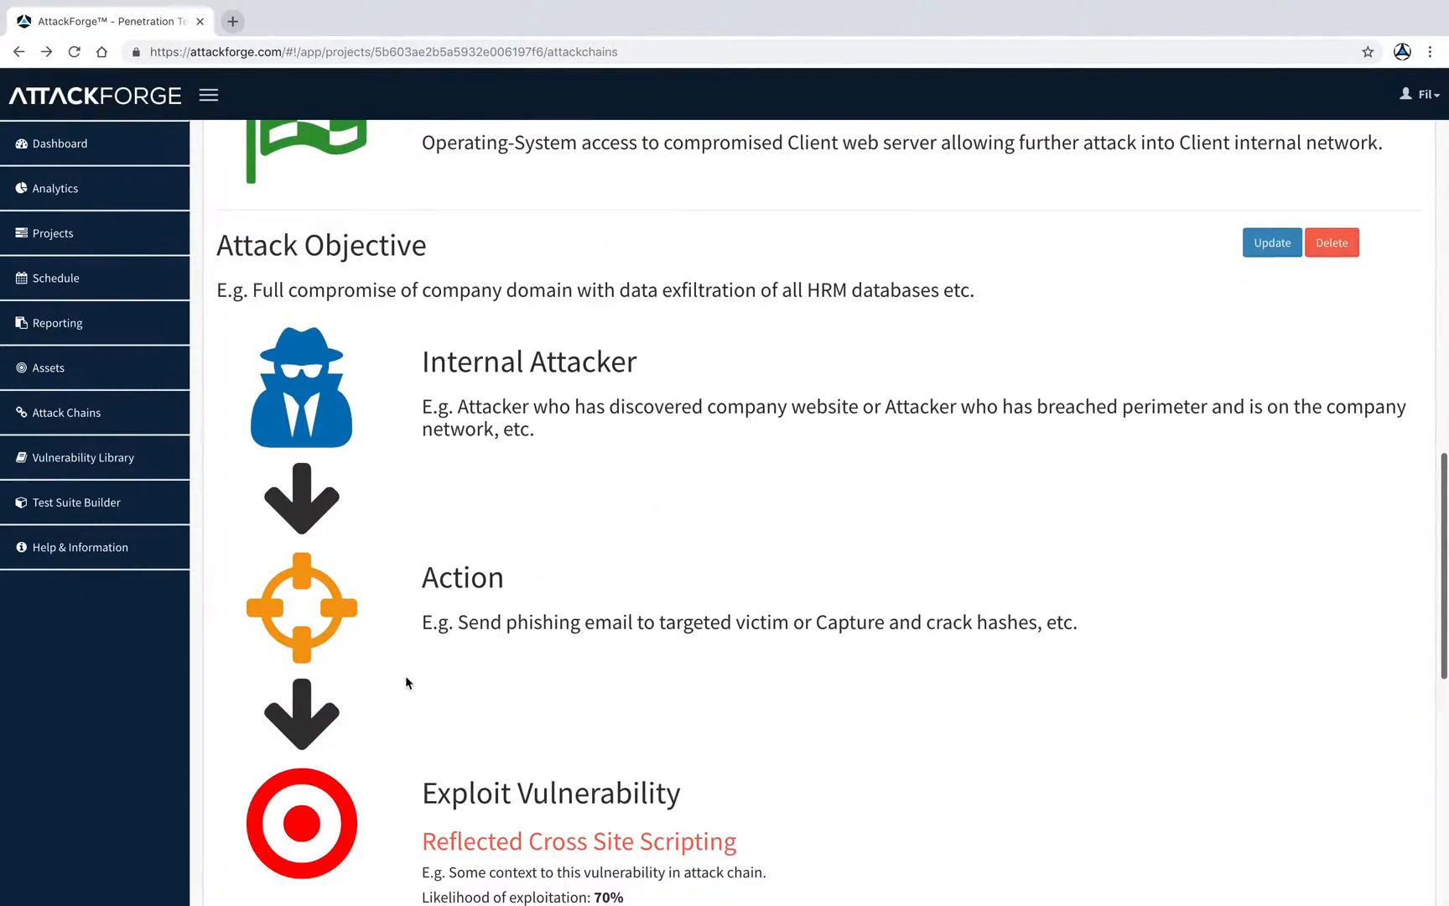
- Scroll through the saved chain from internal attacker down to Flag Captured
{"action": "scroll", "scroll_direction": "down", "scroll_amount": 3}
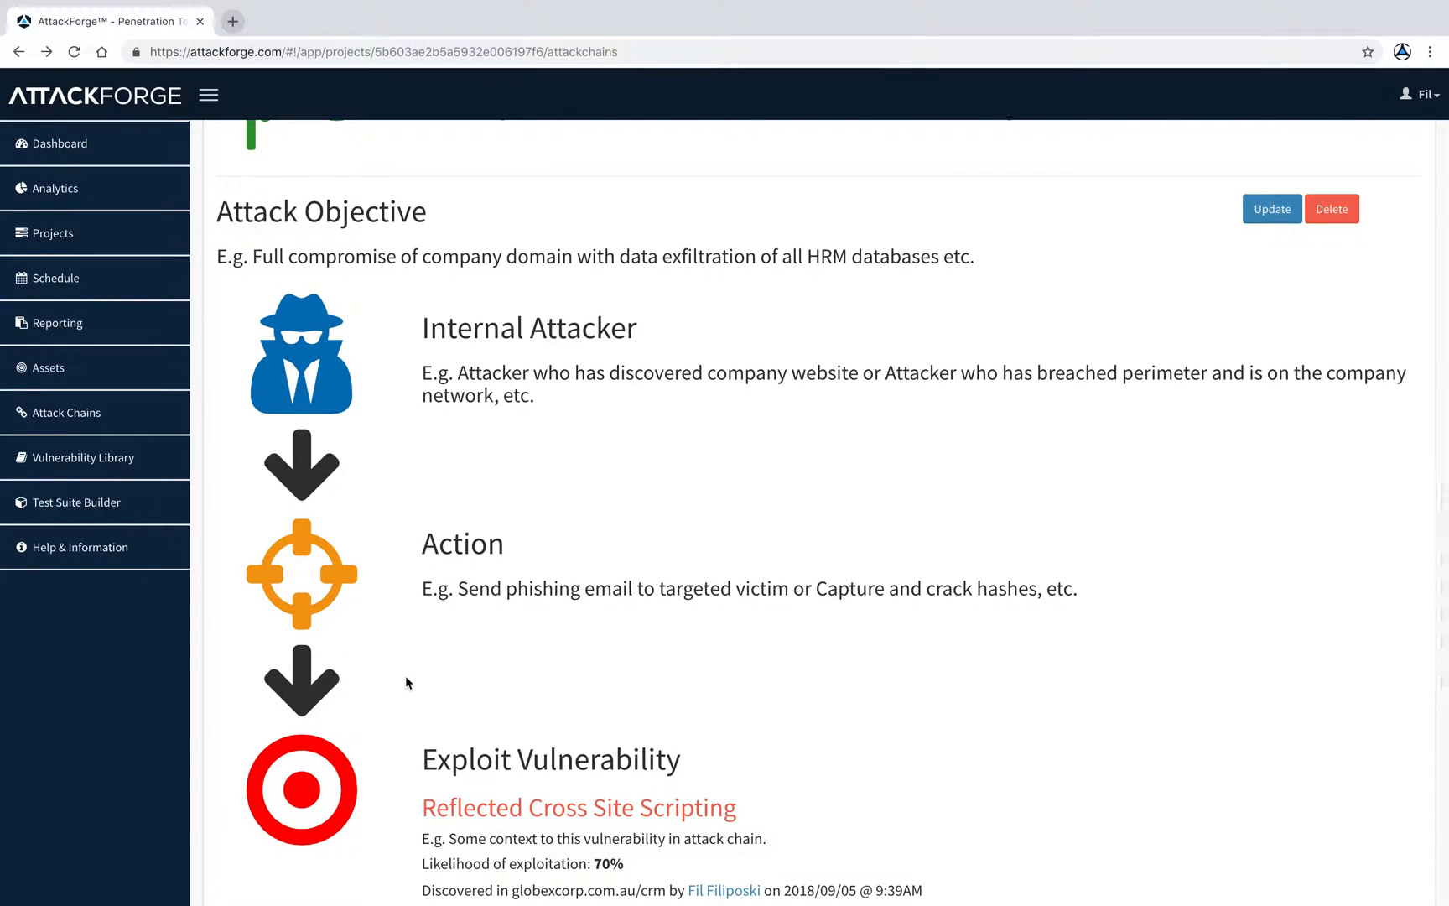
{"action": "scroll", "scroll_direction": "down", "scroll_amount": 3}
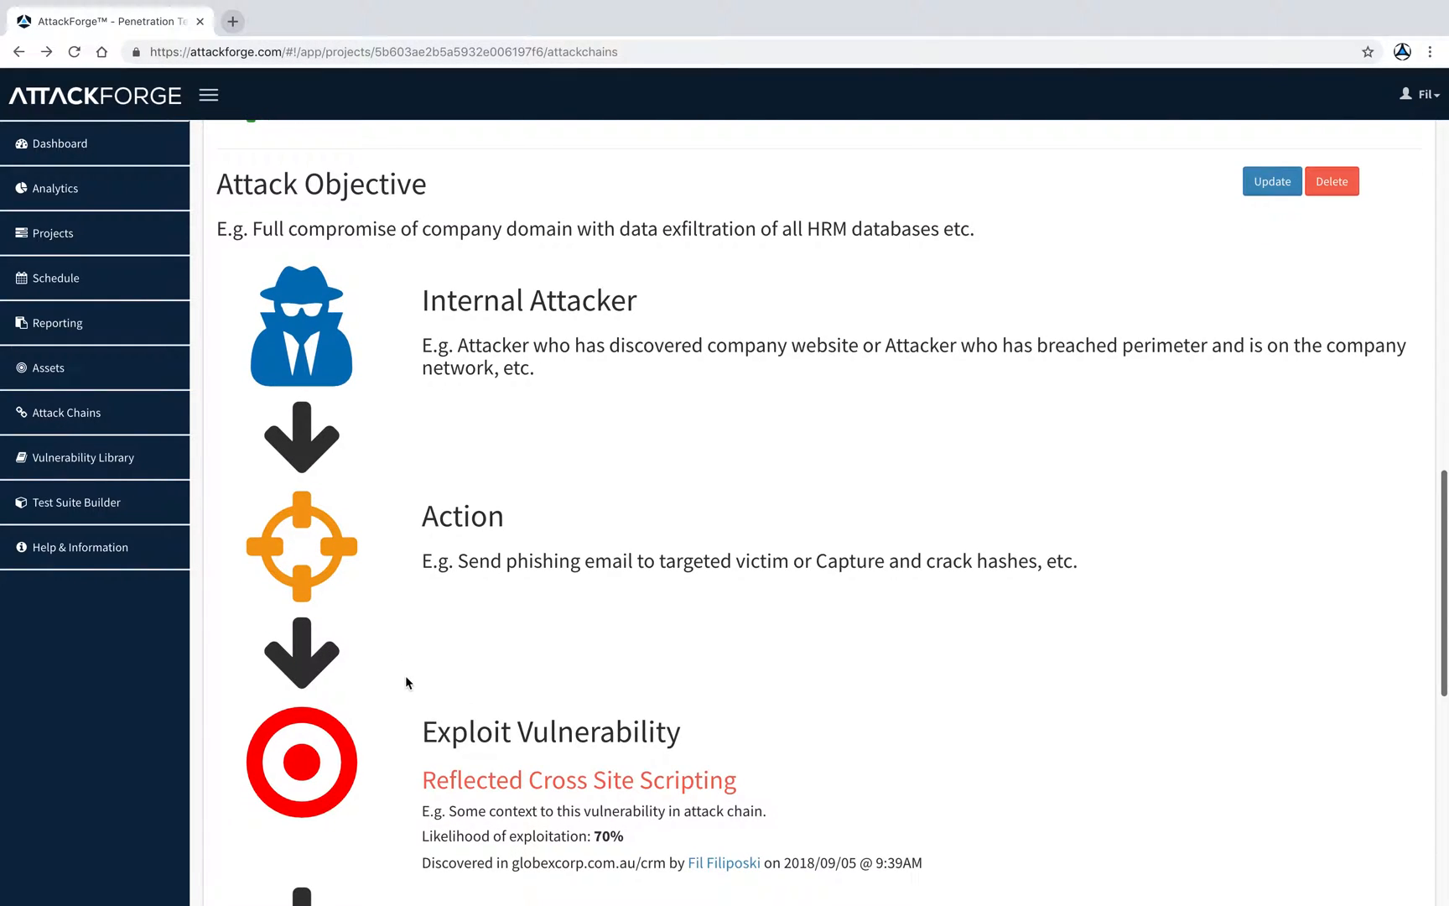
{"action": "scroll", "scroll_direction": "down", "scroll_amount": 3}
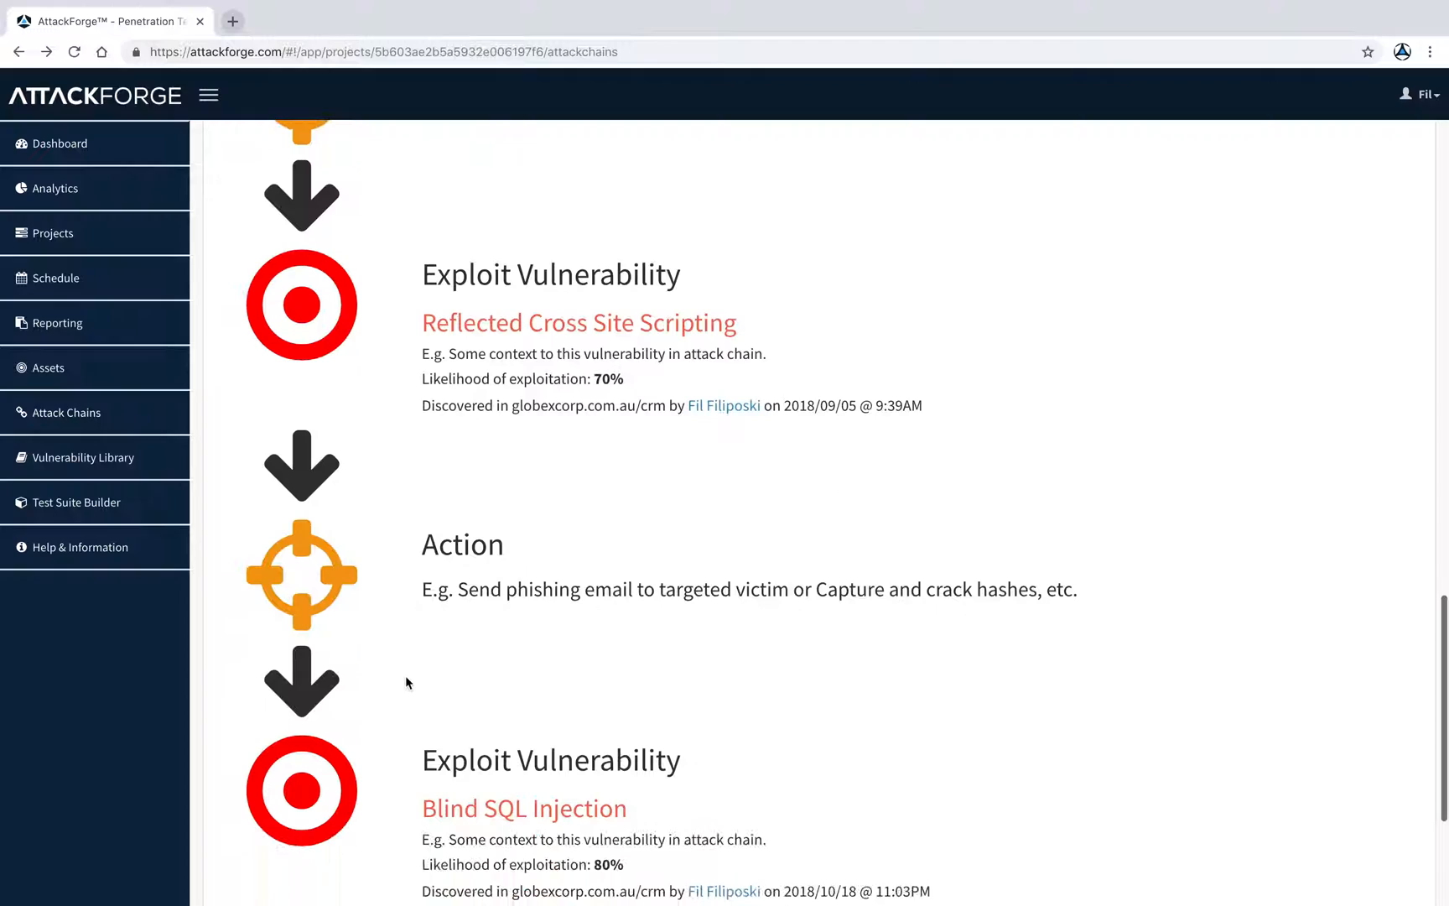
{"action": "scroll", "scroll_direction": "down", "scroll_amount": 3}
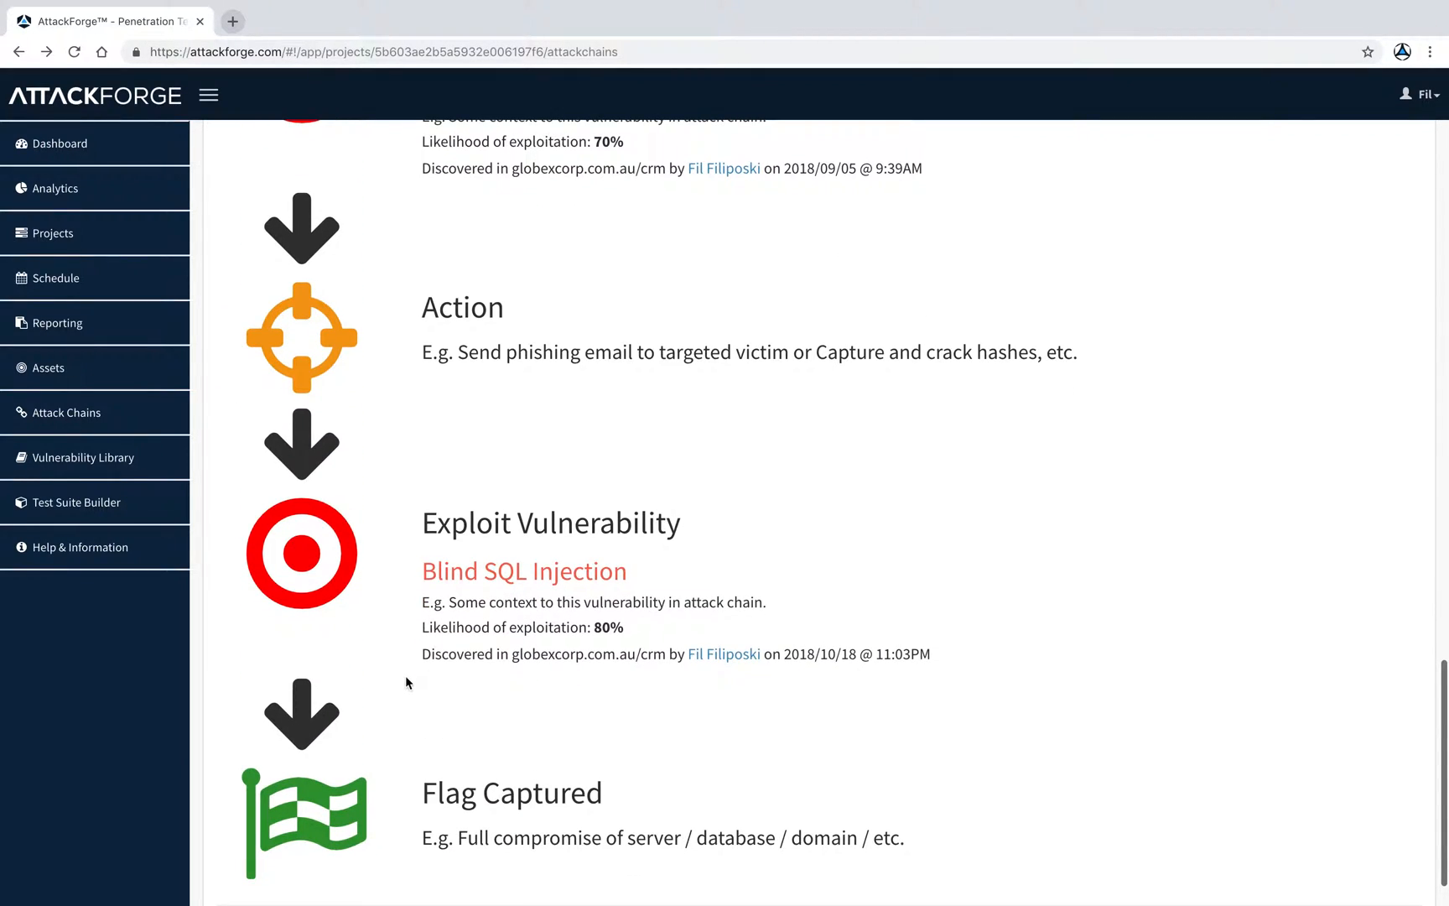
{"action": "scroll", "scroll_direction": "down", "scroll_amount": 3}
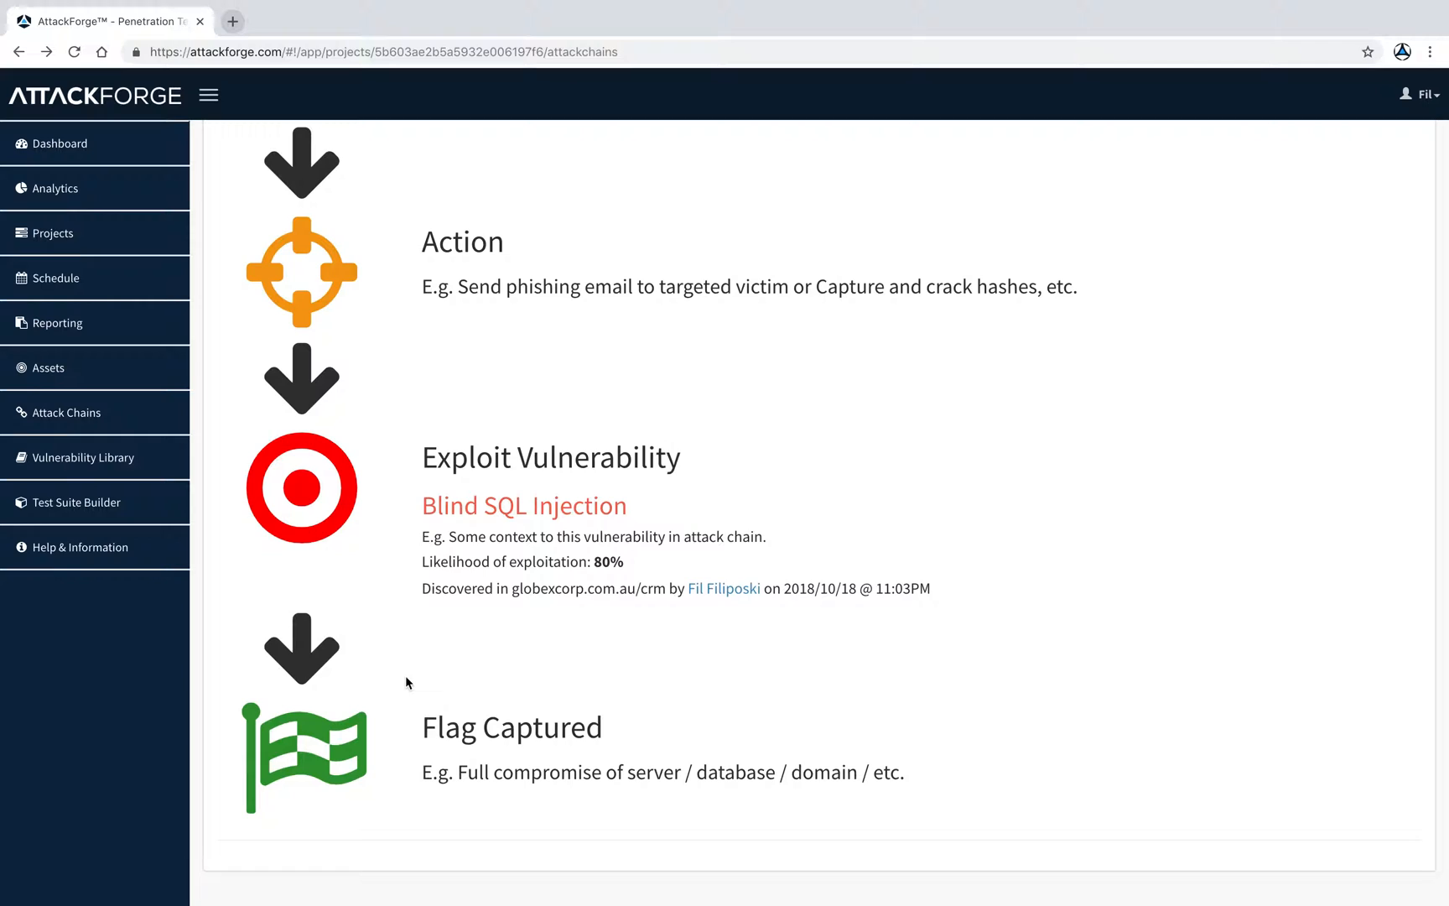
{"action": "mouse_move", "coordinate": [949, 169]}
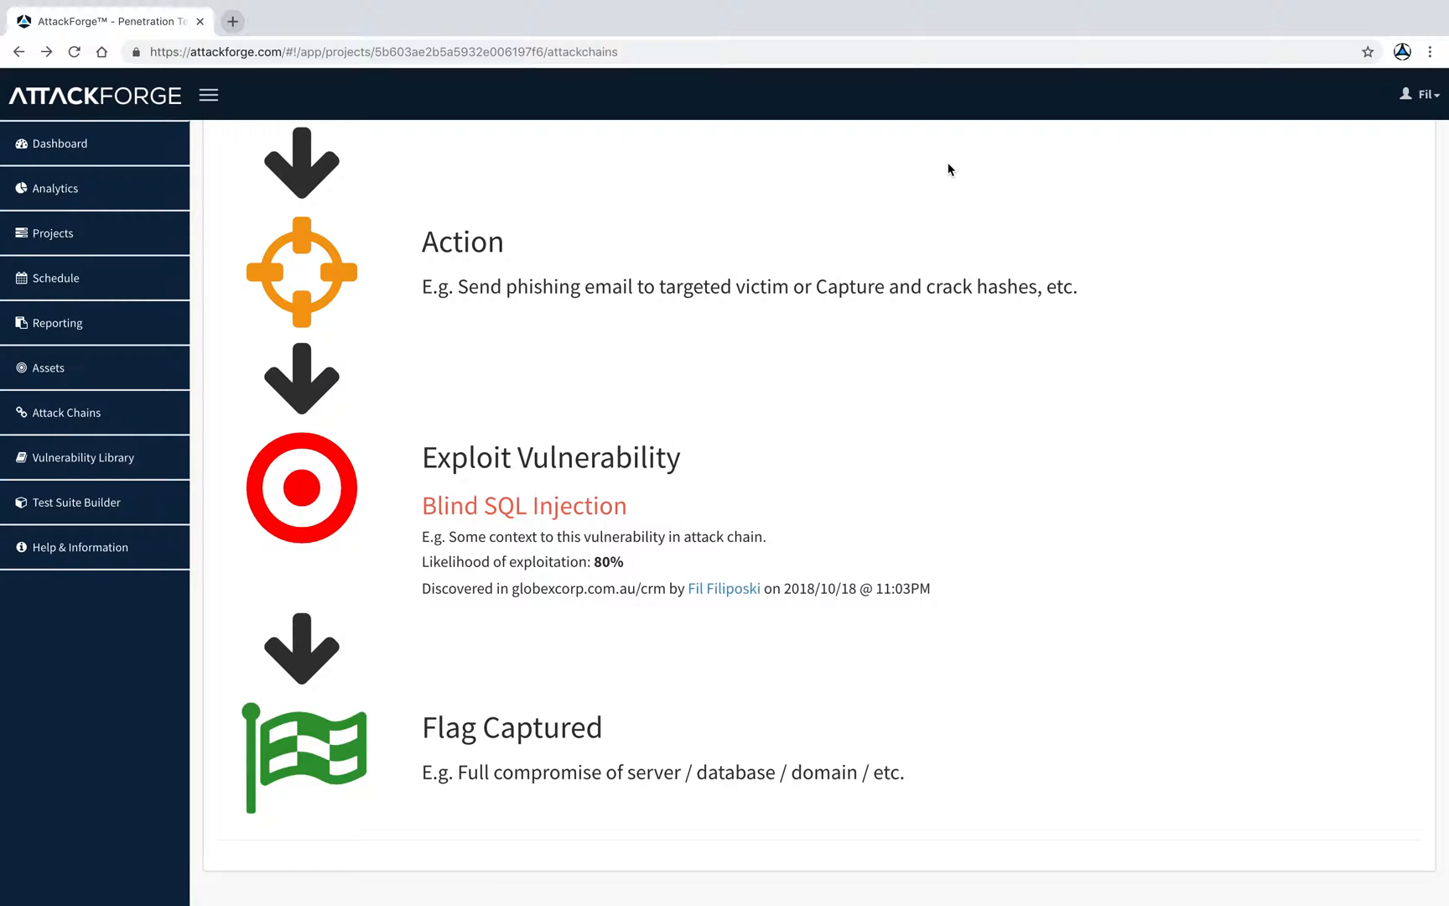